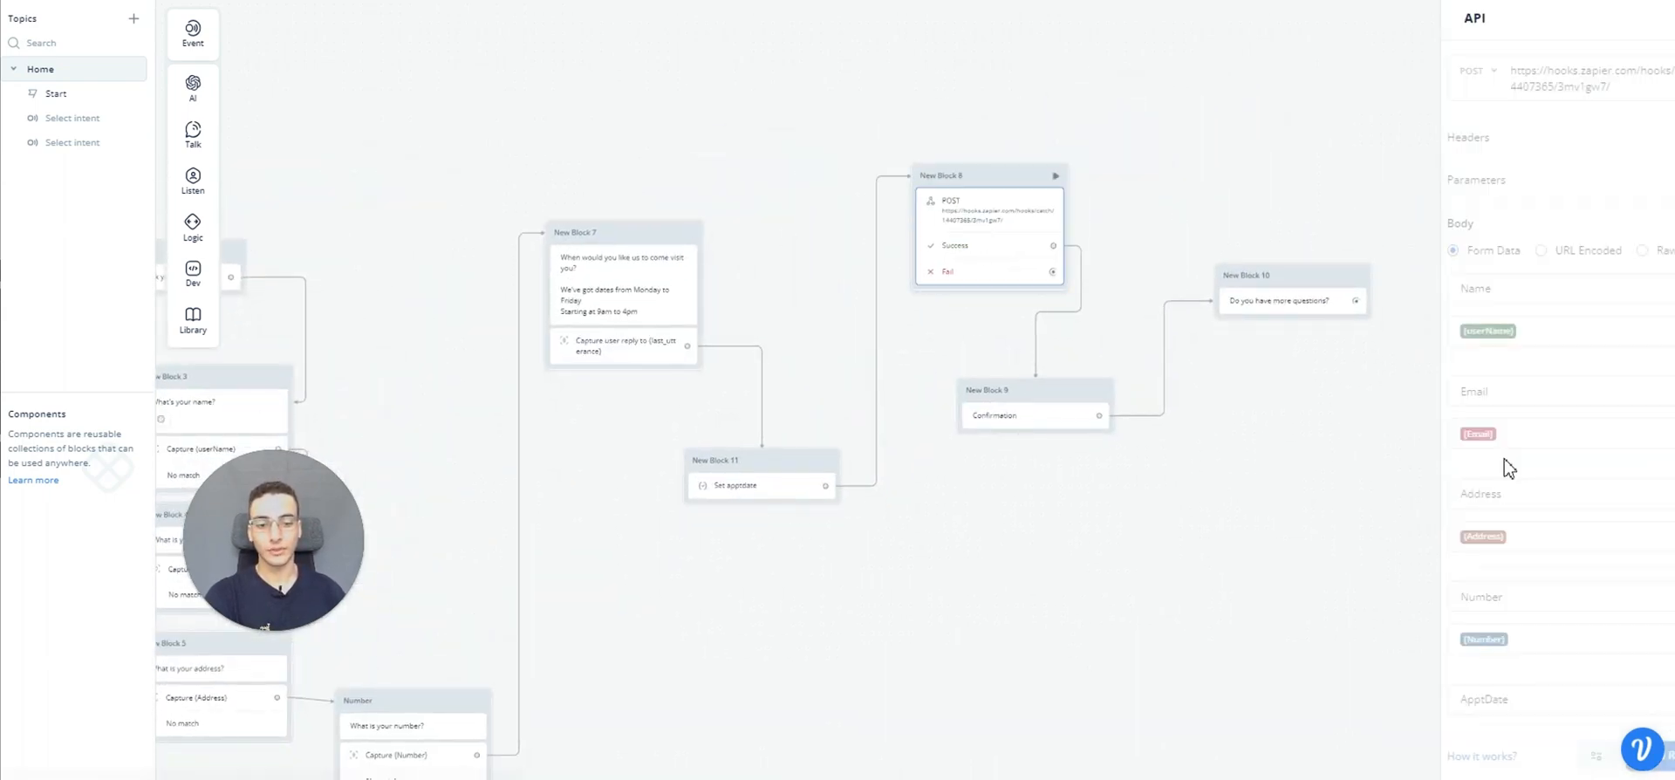
Continue through App & event and Trigger to show the captured webhook record's form fields
click(1549, 76)
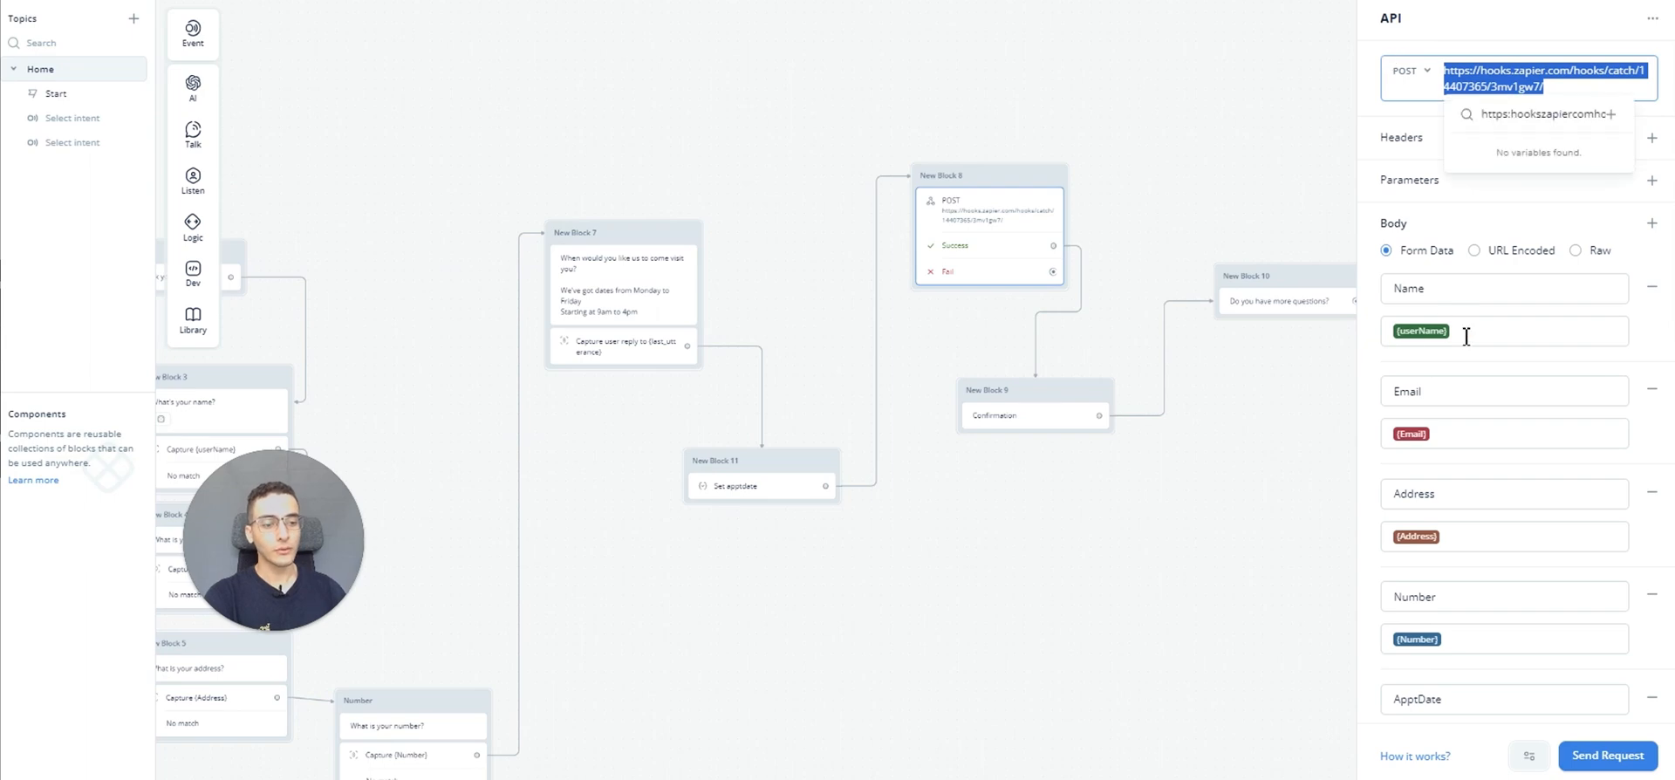
scroll(down, 3)
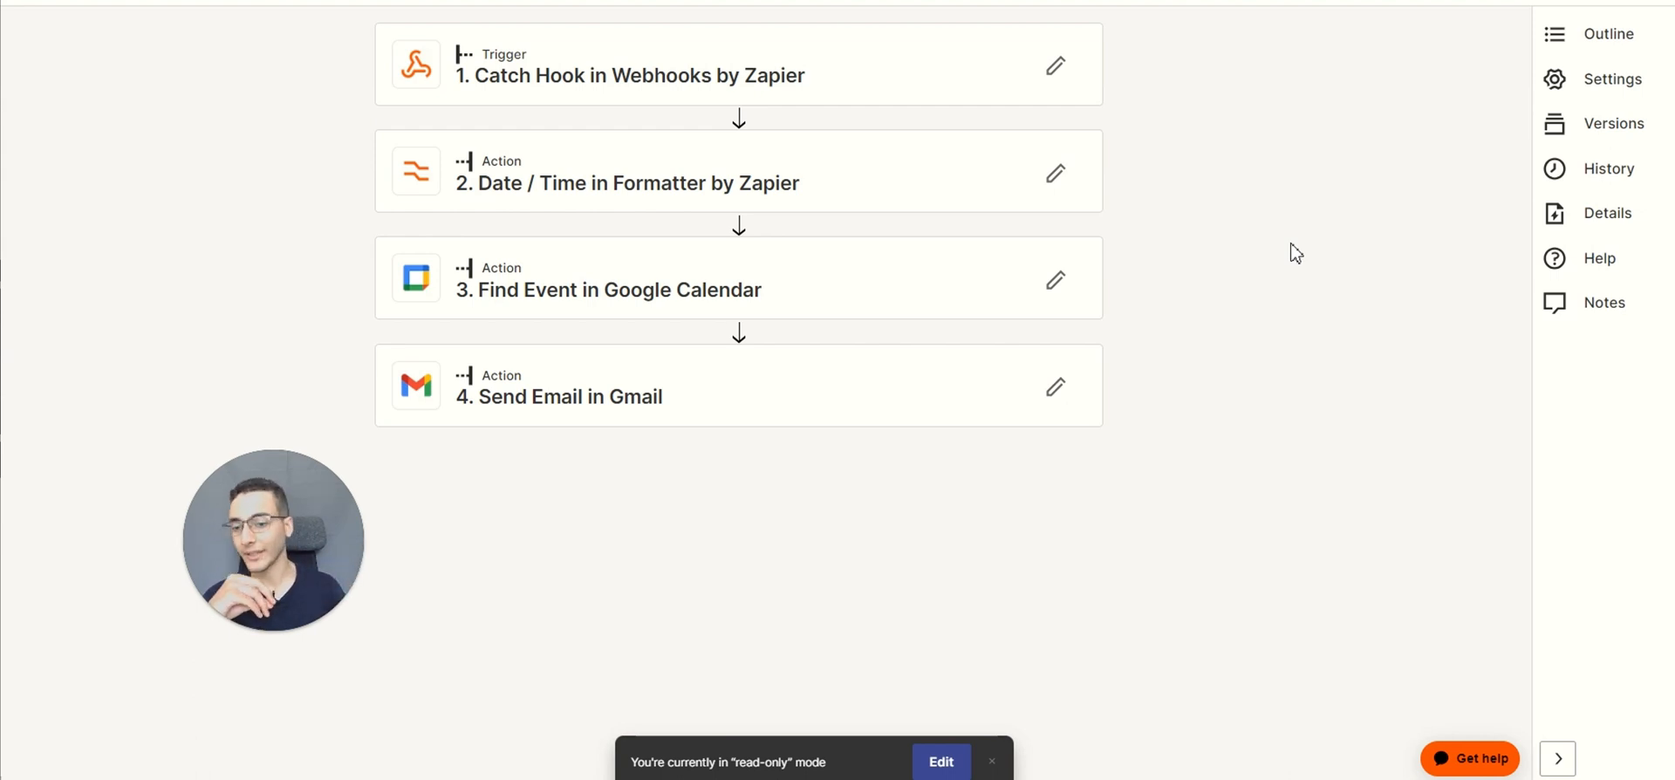
mouse_move(861, 279)
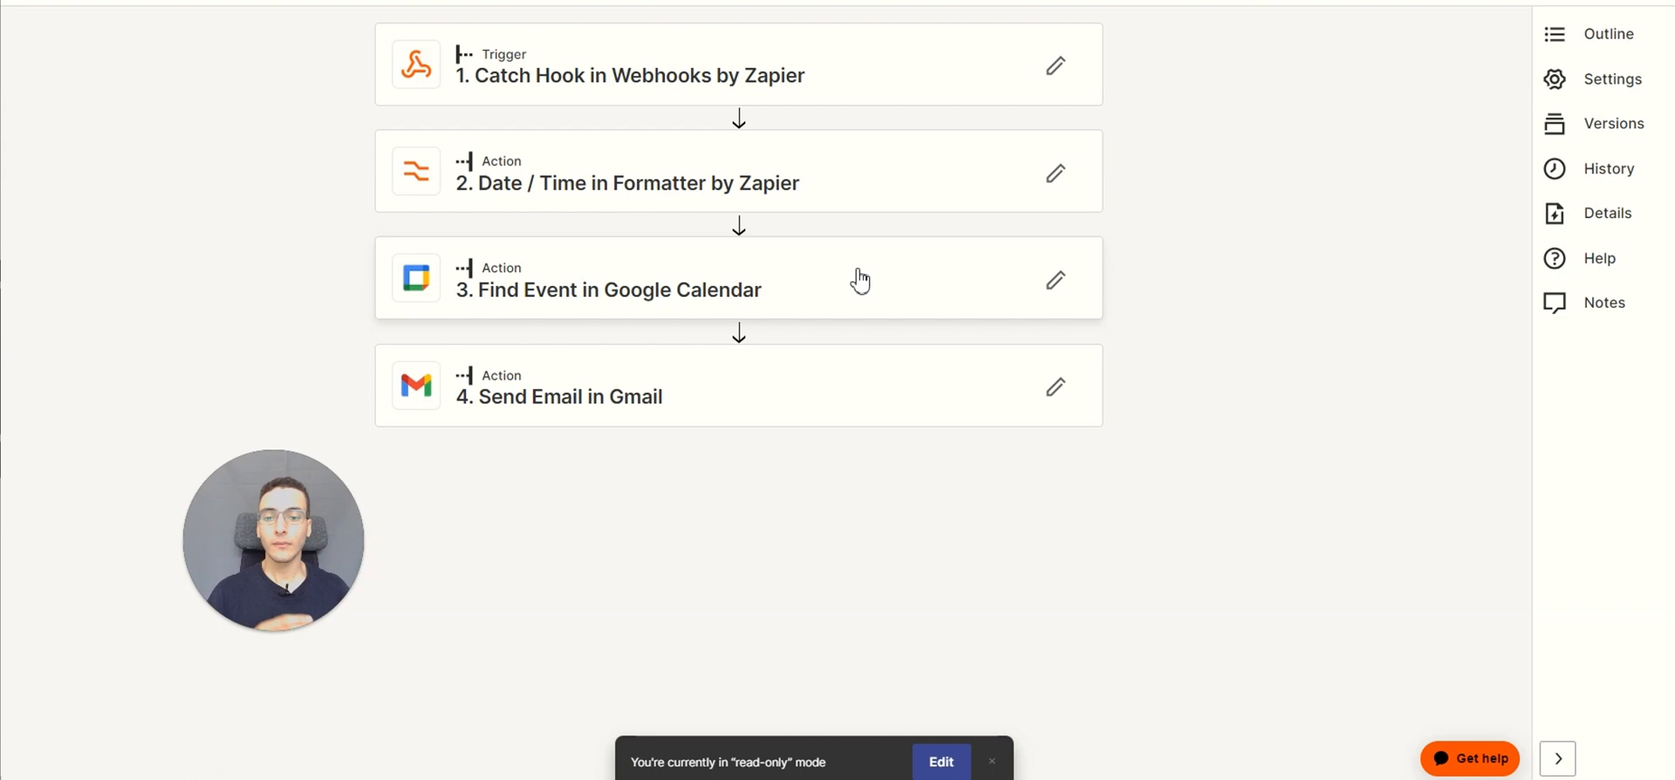
mouse_move(871, 284)
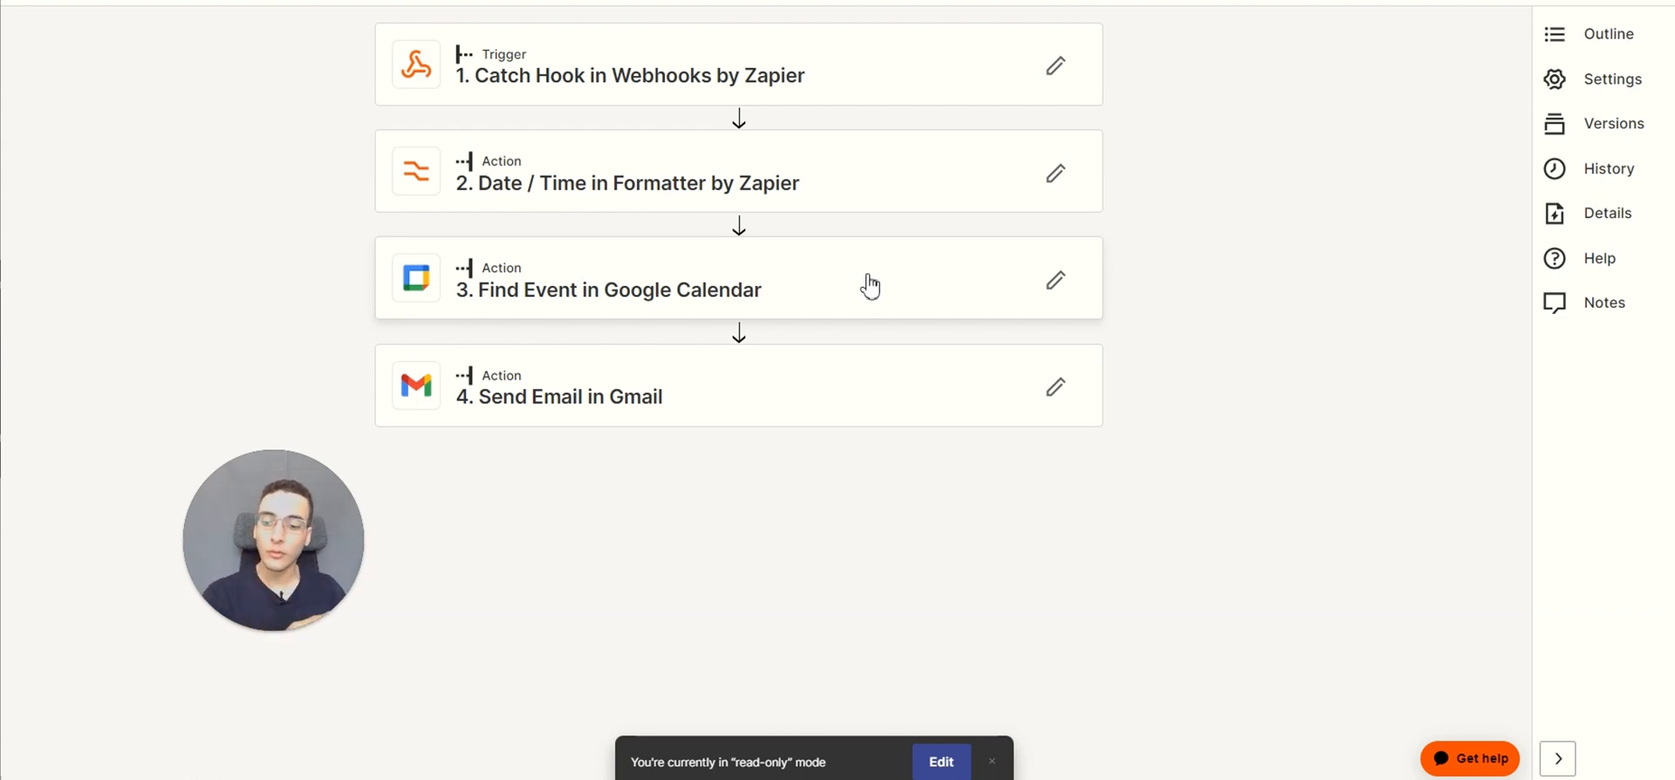
mouse_move(827, 433)
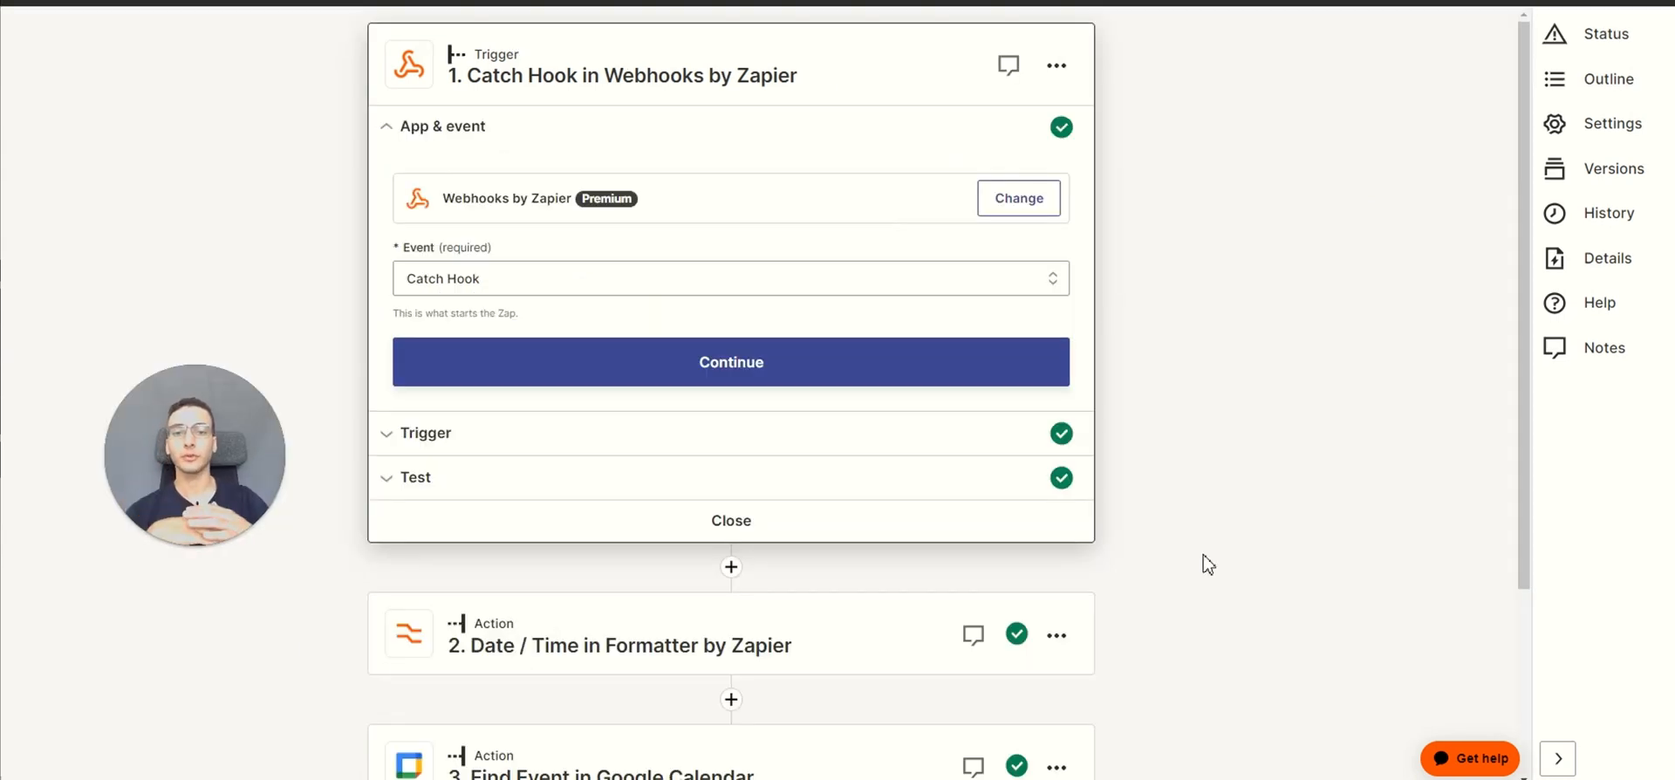
mouse_move(1172, 412)
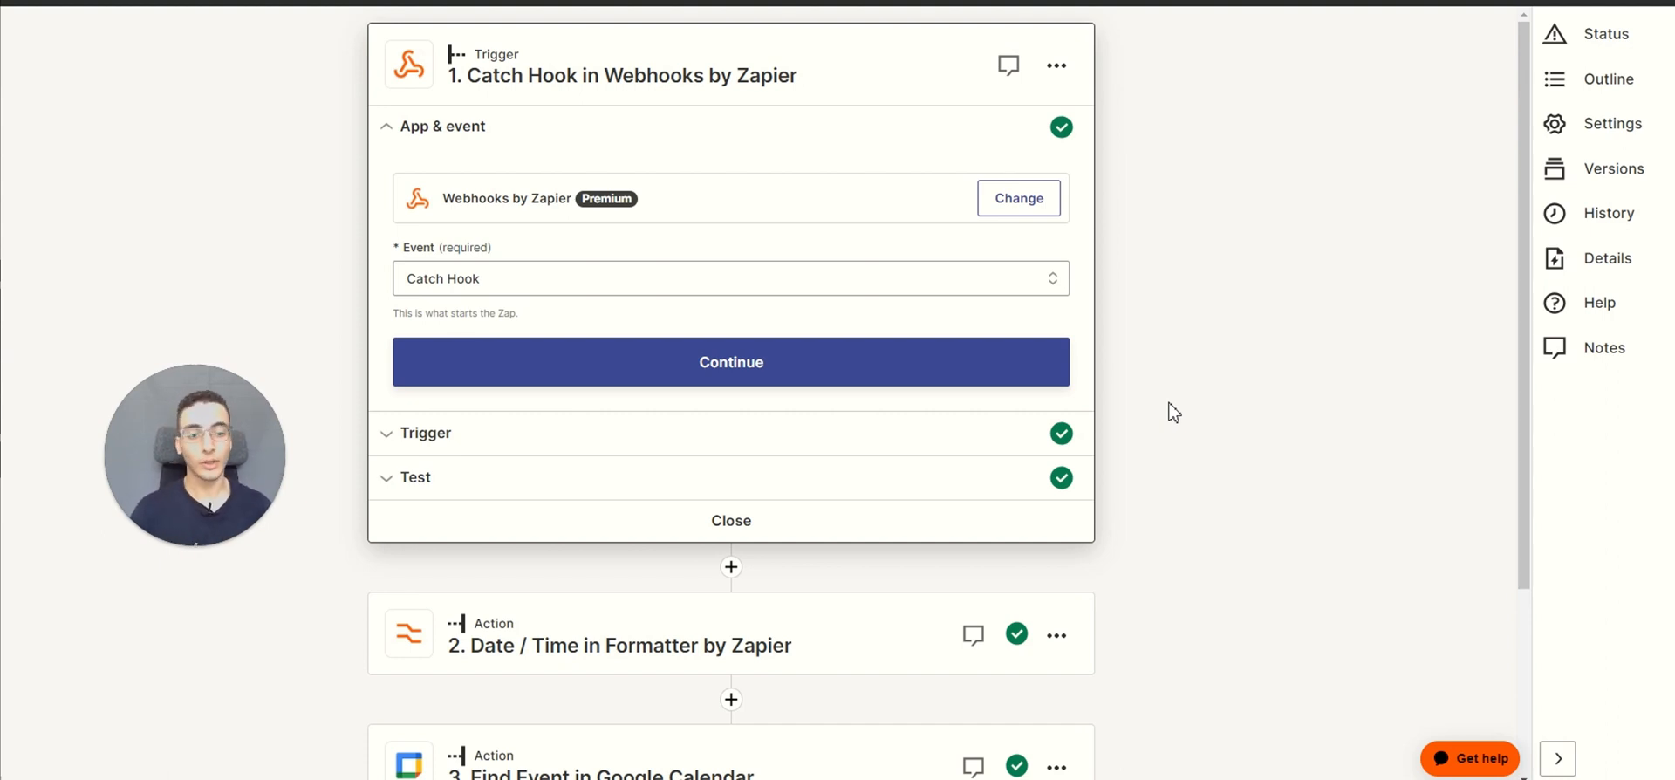
mouse_move(1044, 340)
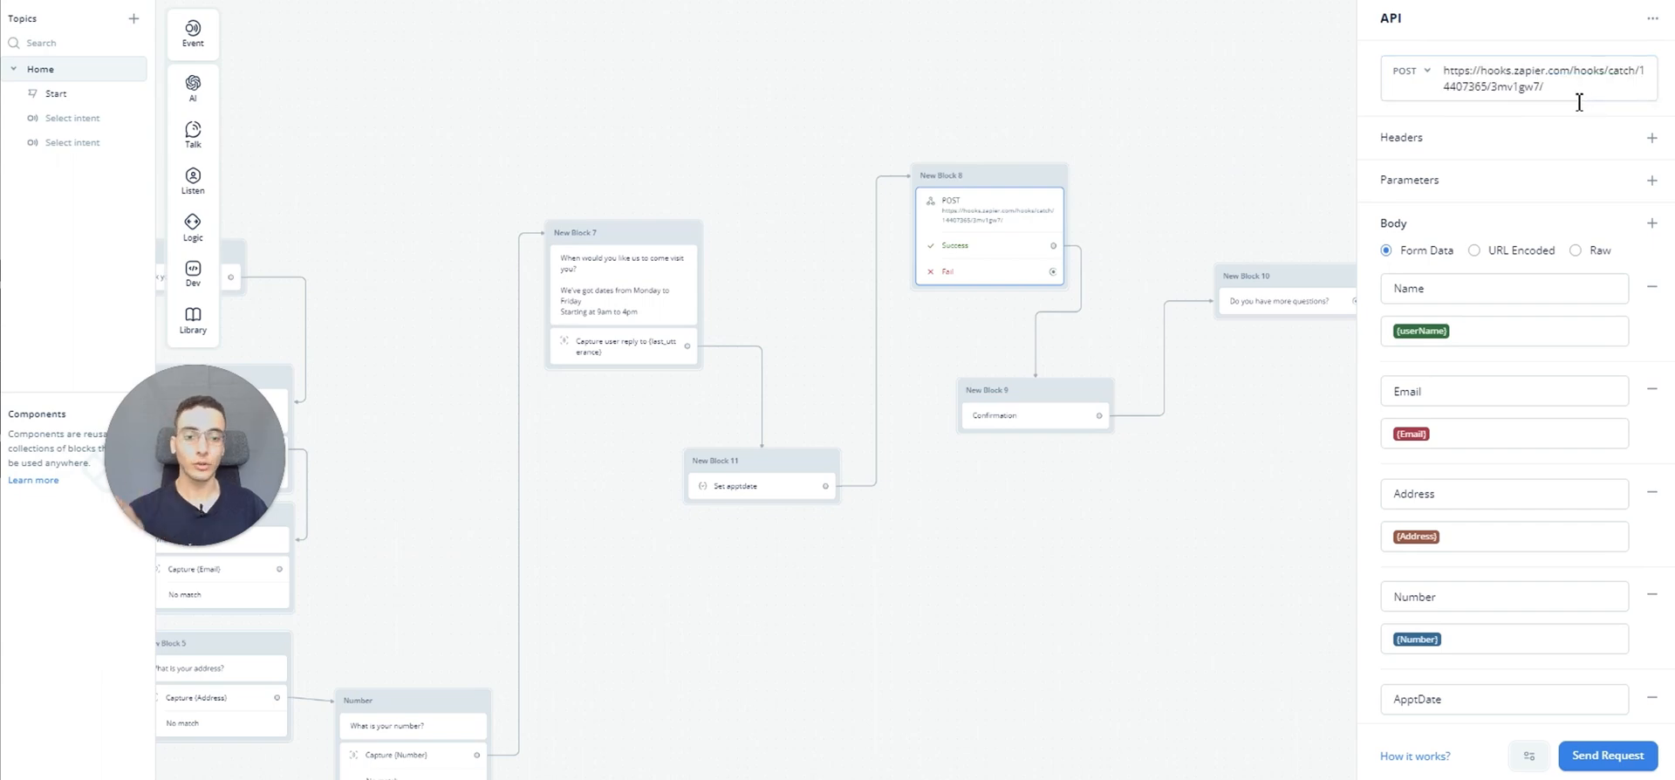
mouse_move(1493, 321)
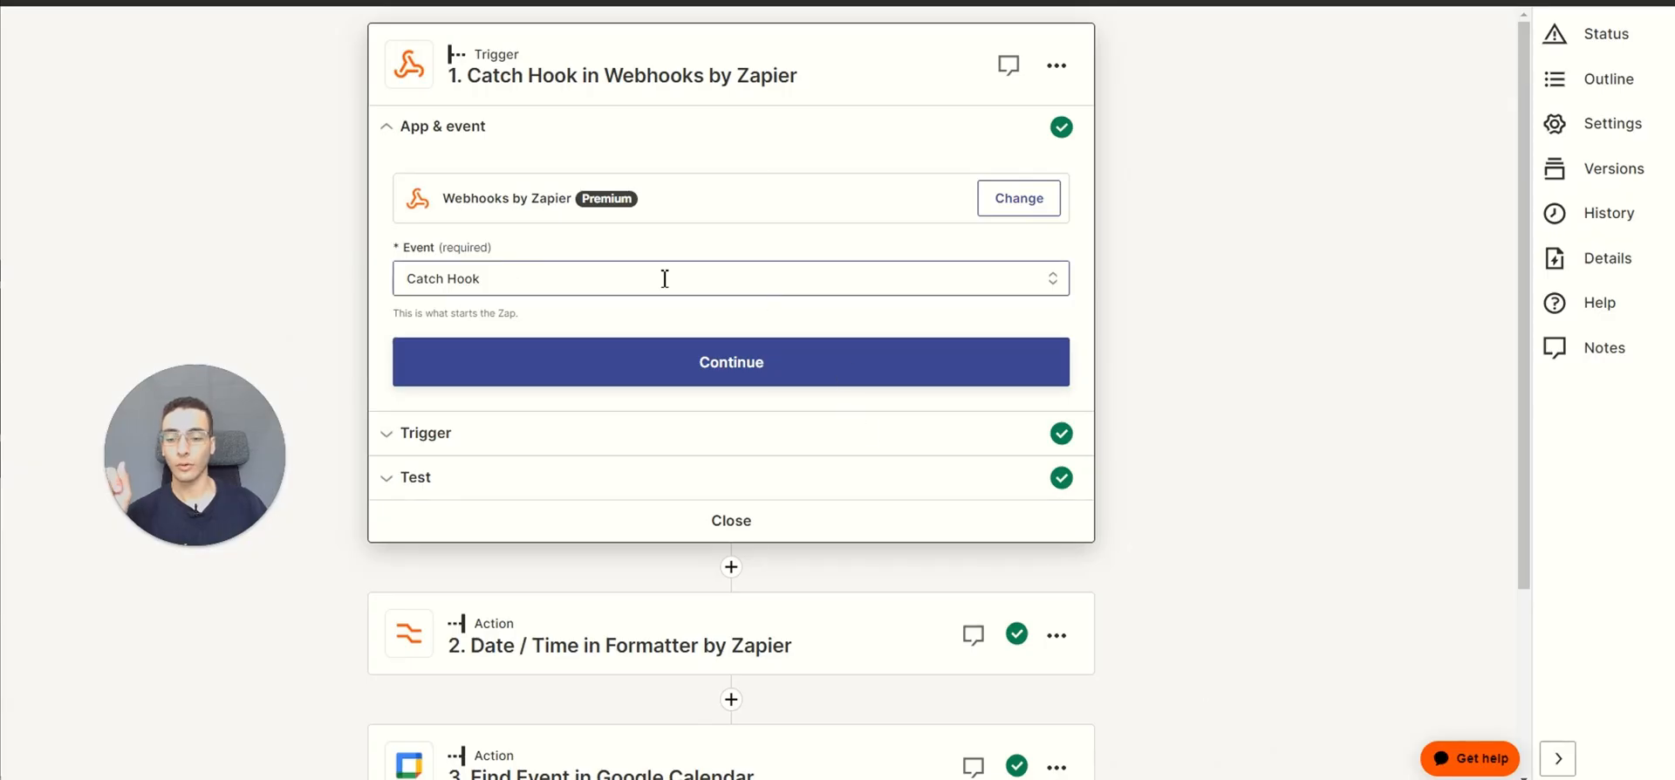
click(731, 361)
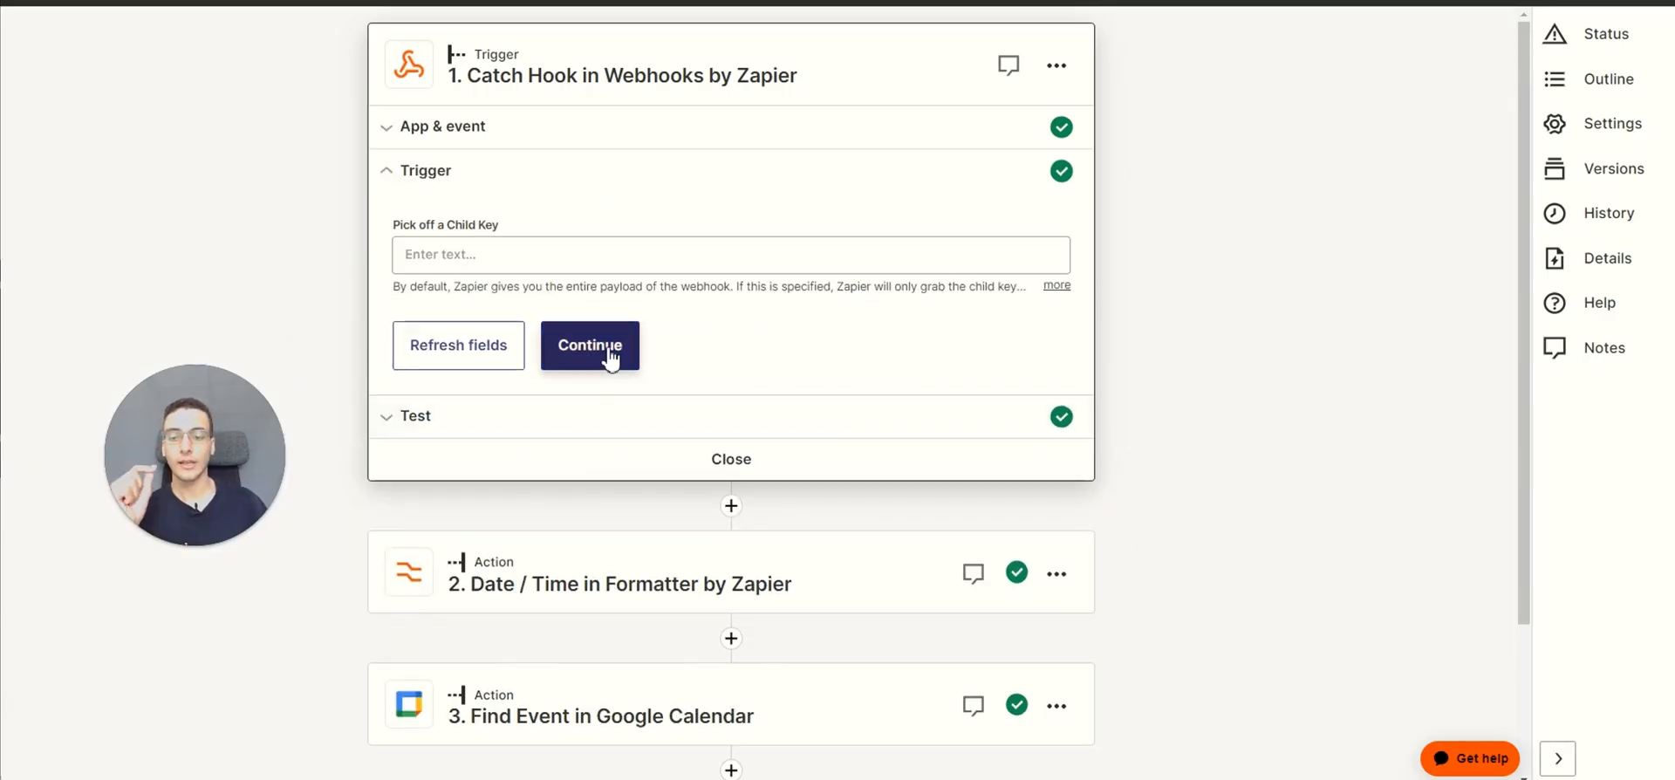
click(589, 346)
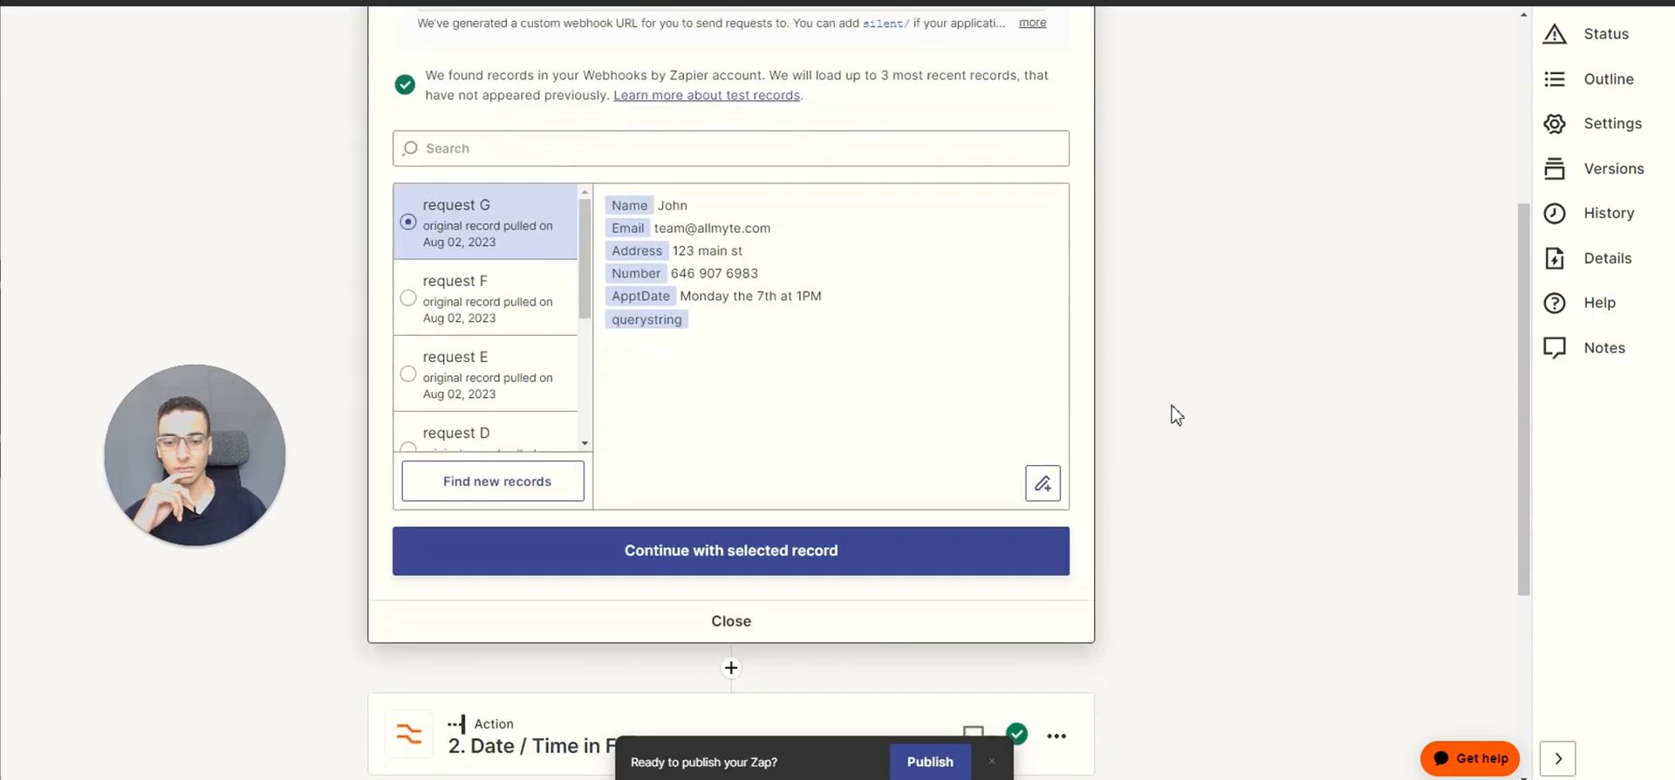
scroll(down, 3)
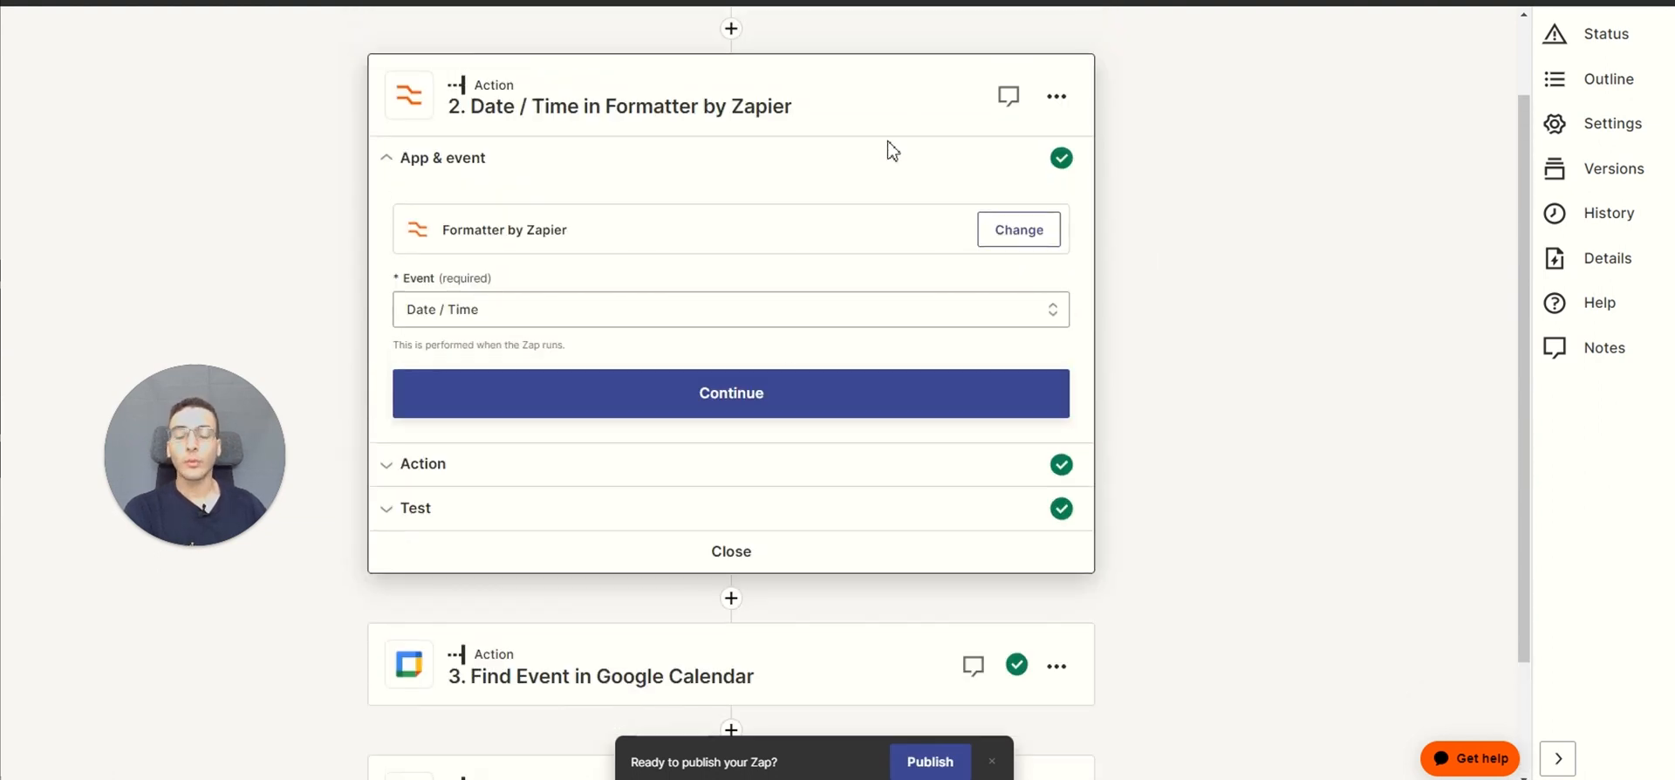
mouse_move(635, 211)
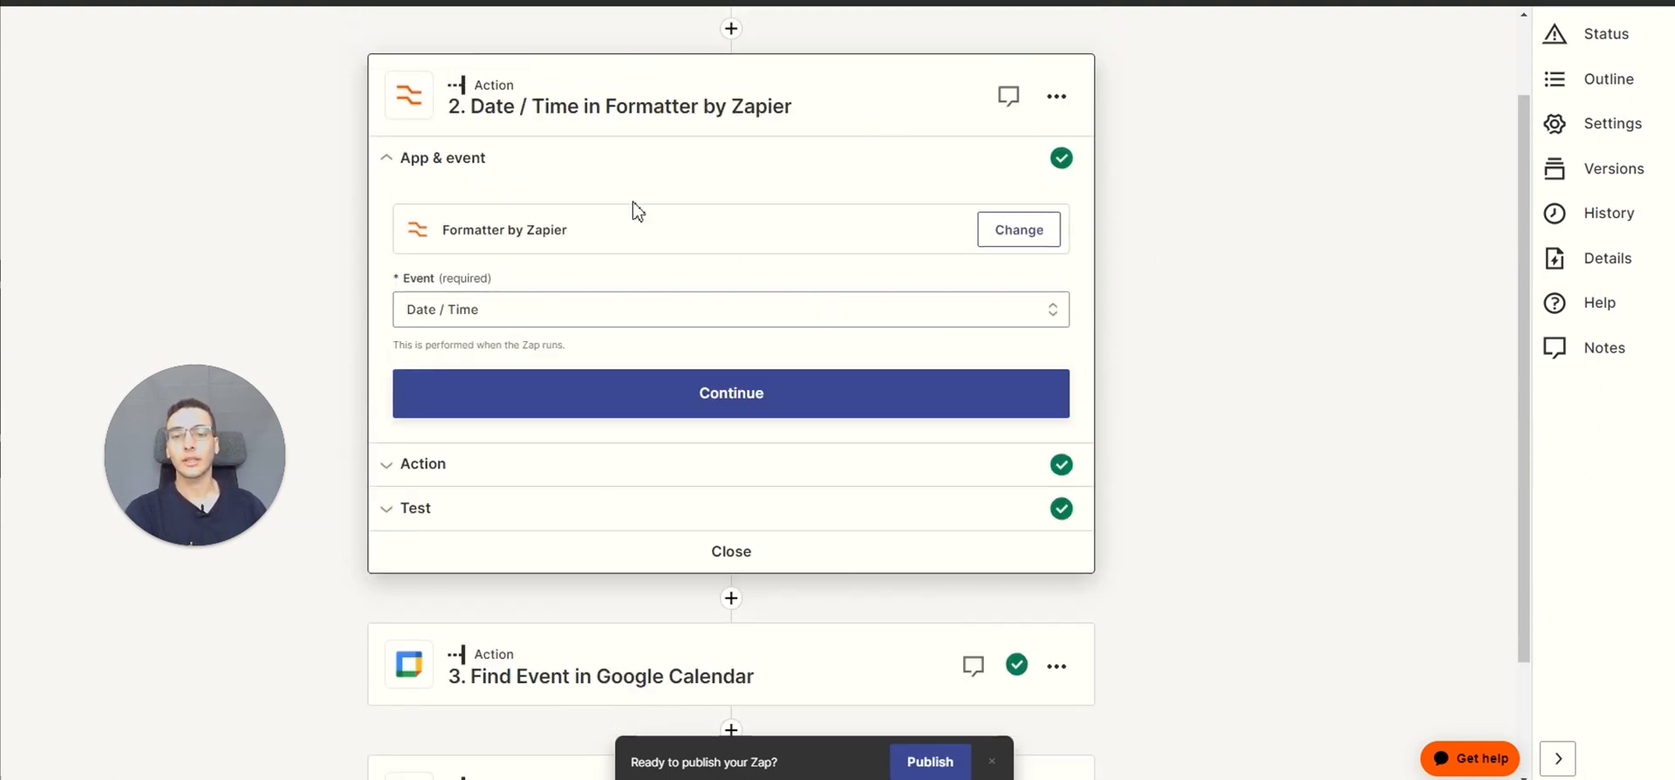
mouse_move(585, 251)
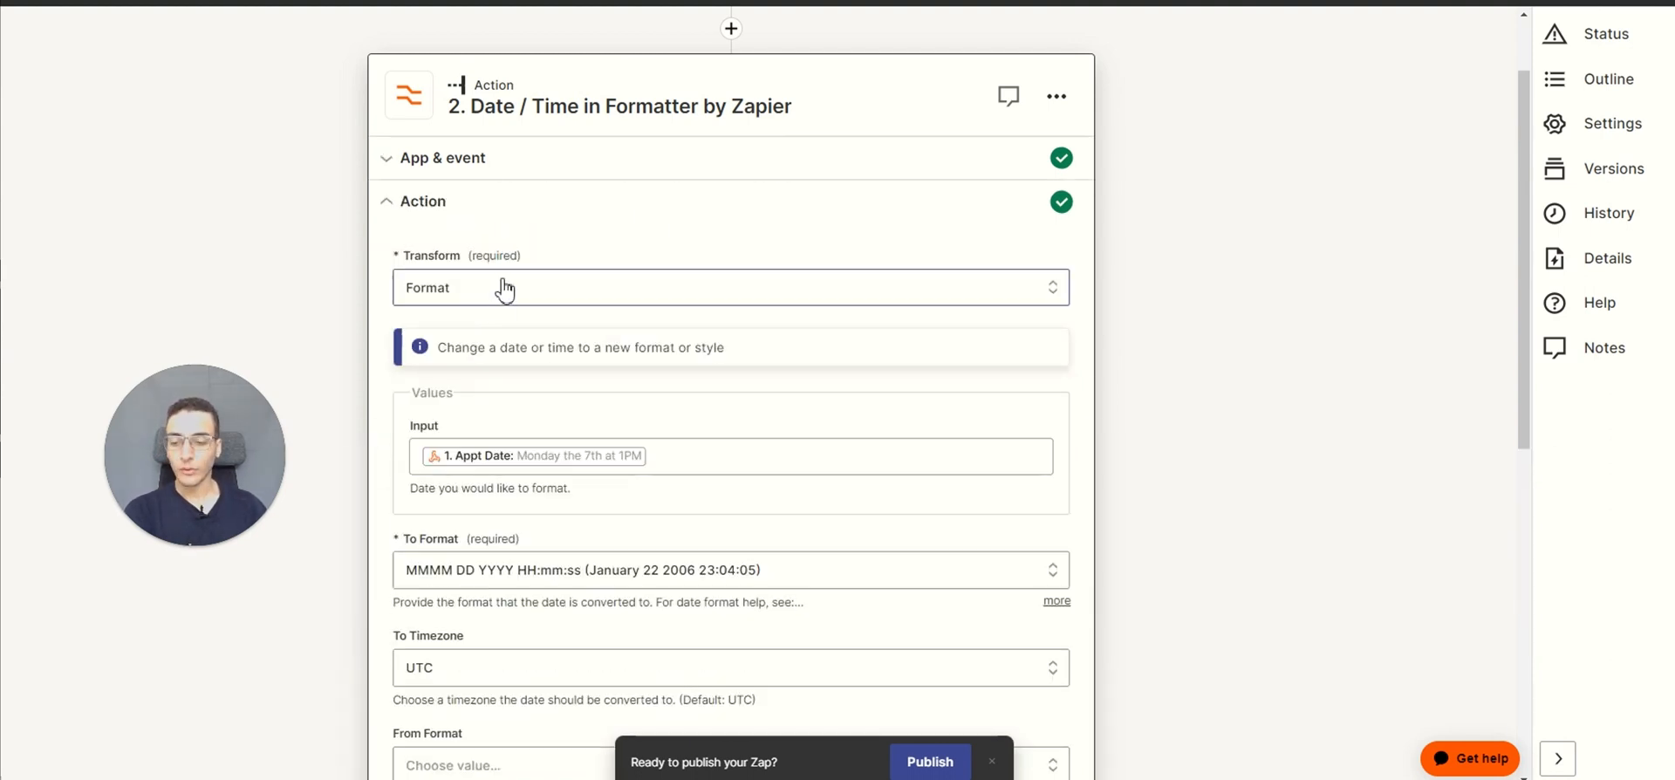
Review the Formatter Date/Time fields reformatting the appointment date and continue to step 3
scroll(down, 3)
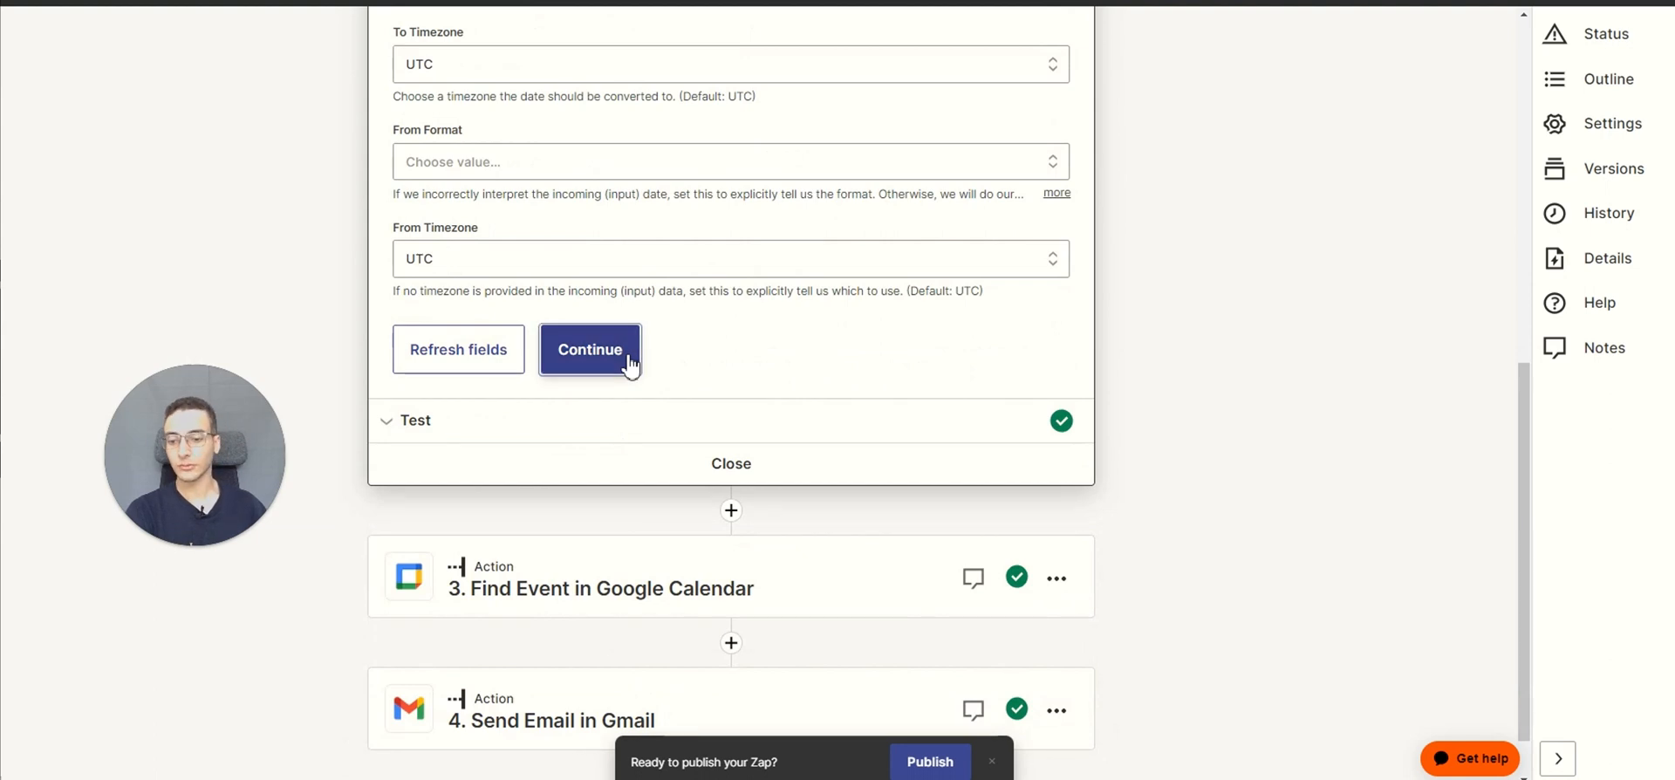
click(588, 349)
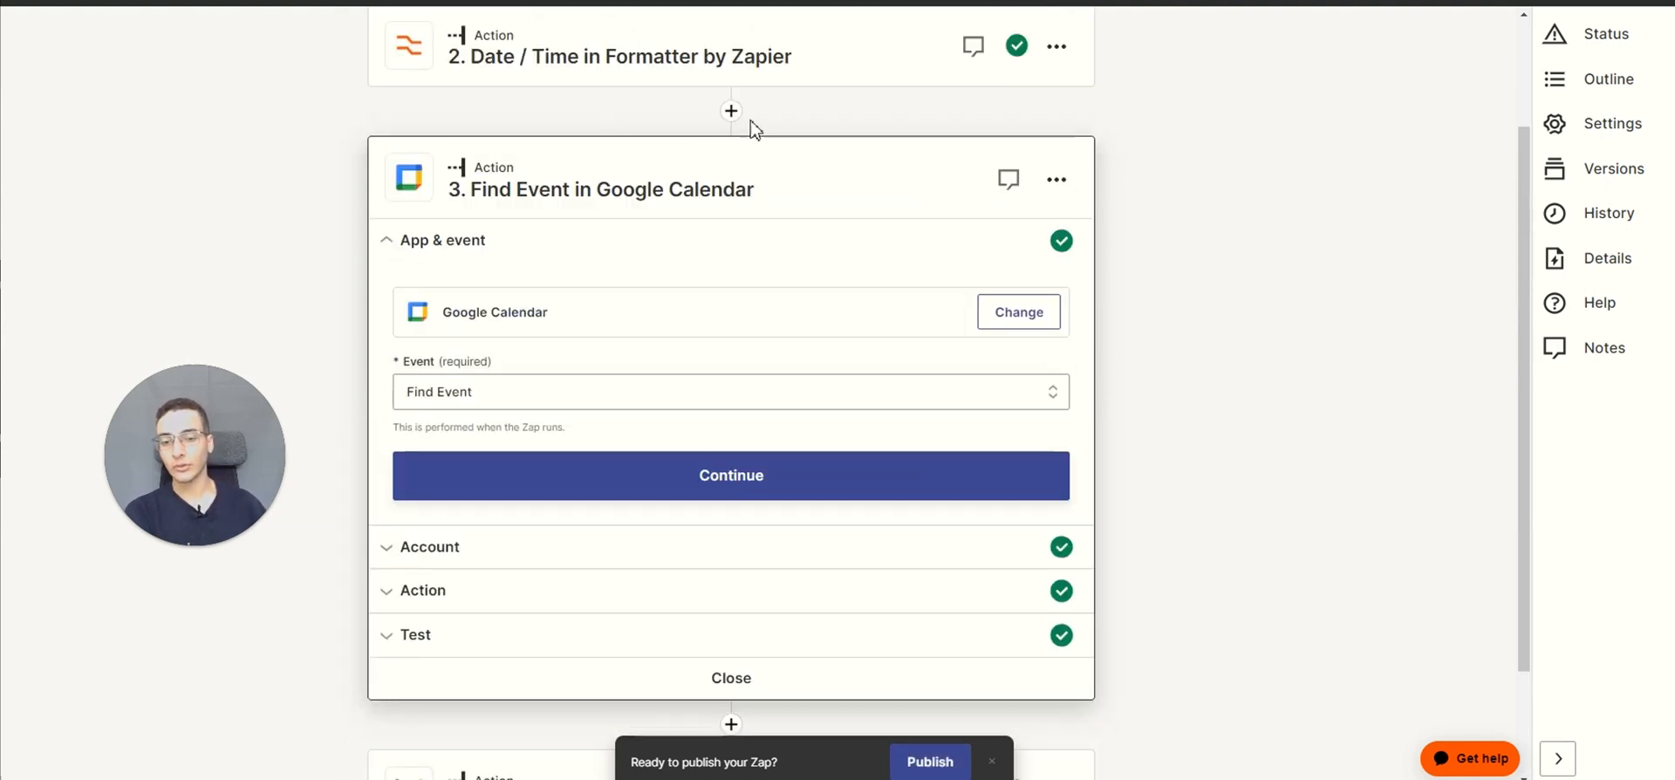
mouse_move(1238, 201)
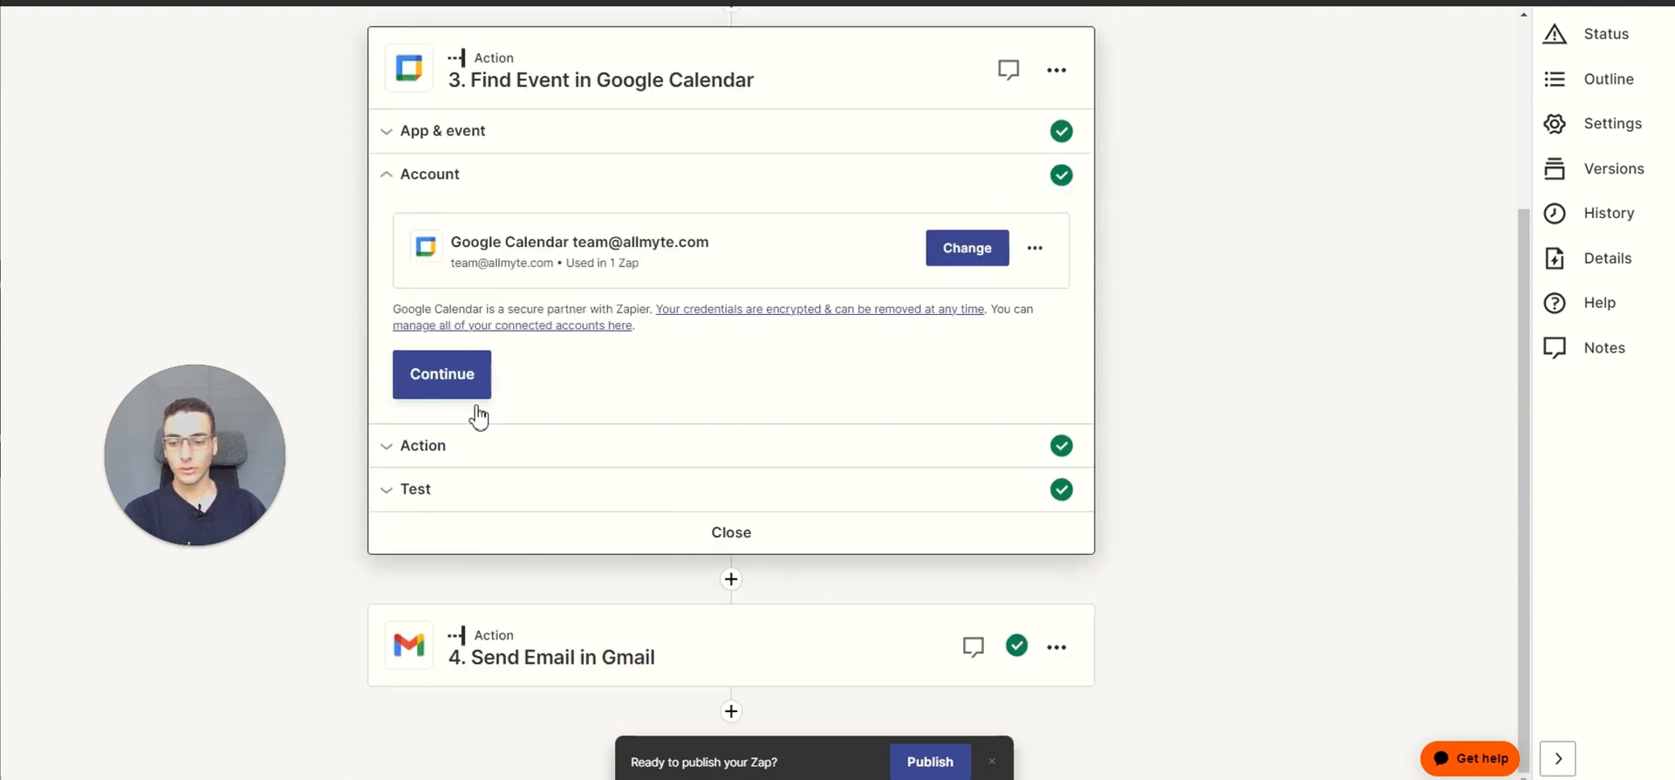
Continue past the calendar account and review calendar, search term, start/end time and create-if-missing fields
click(442, 373)
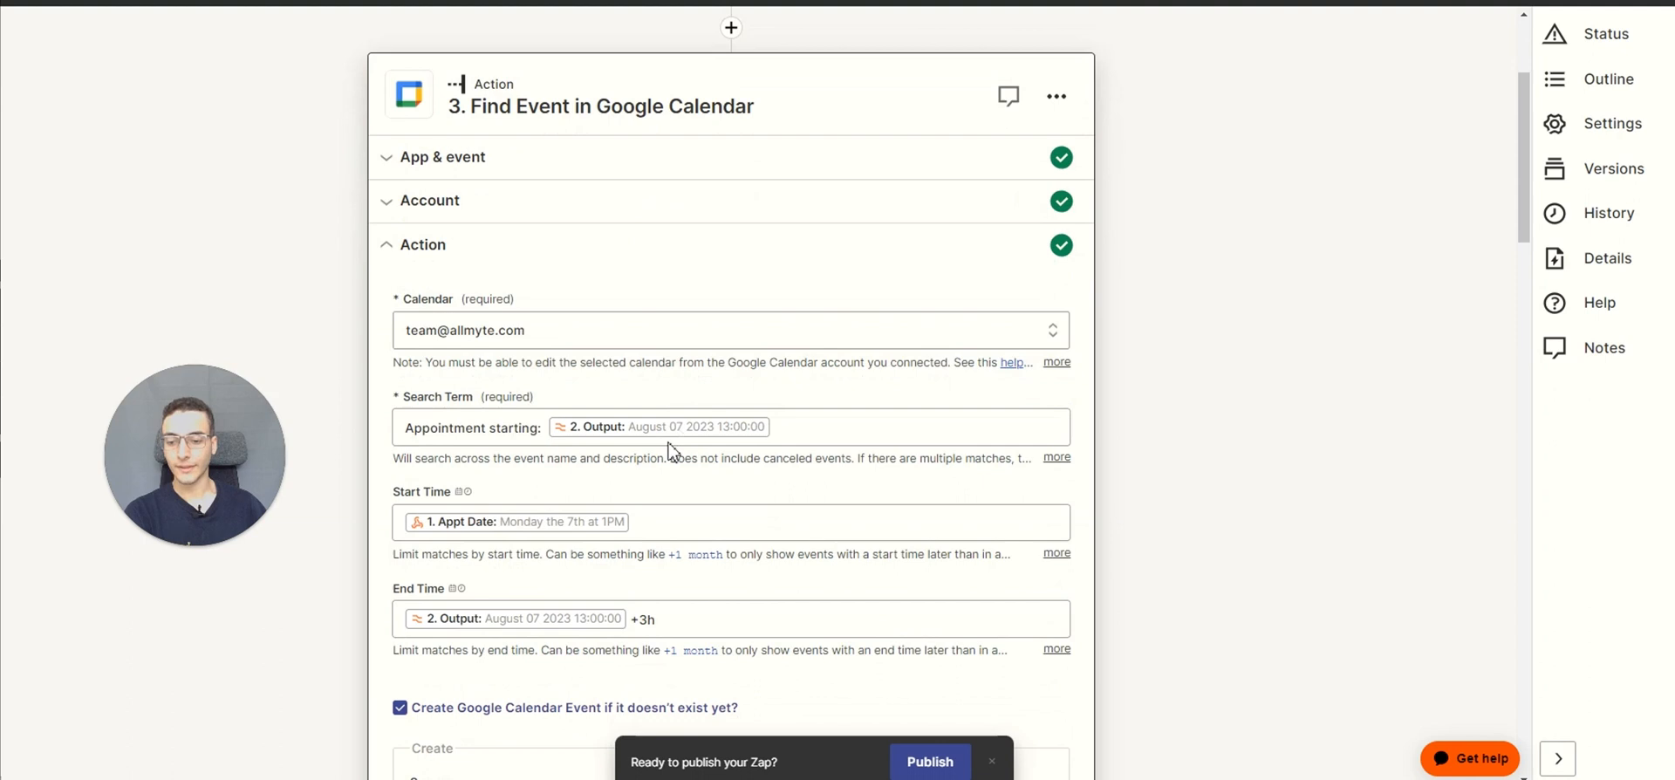
scroll(down, 3)
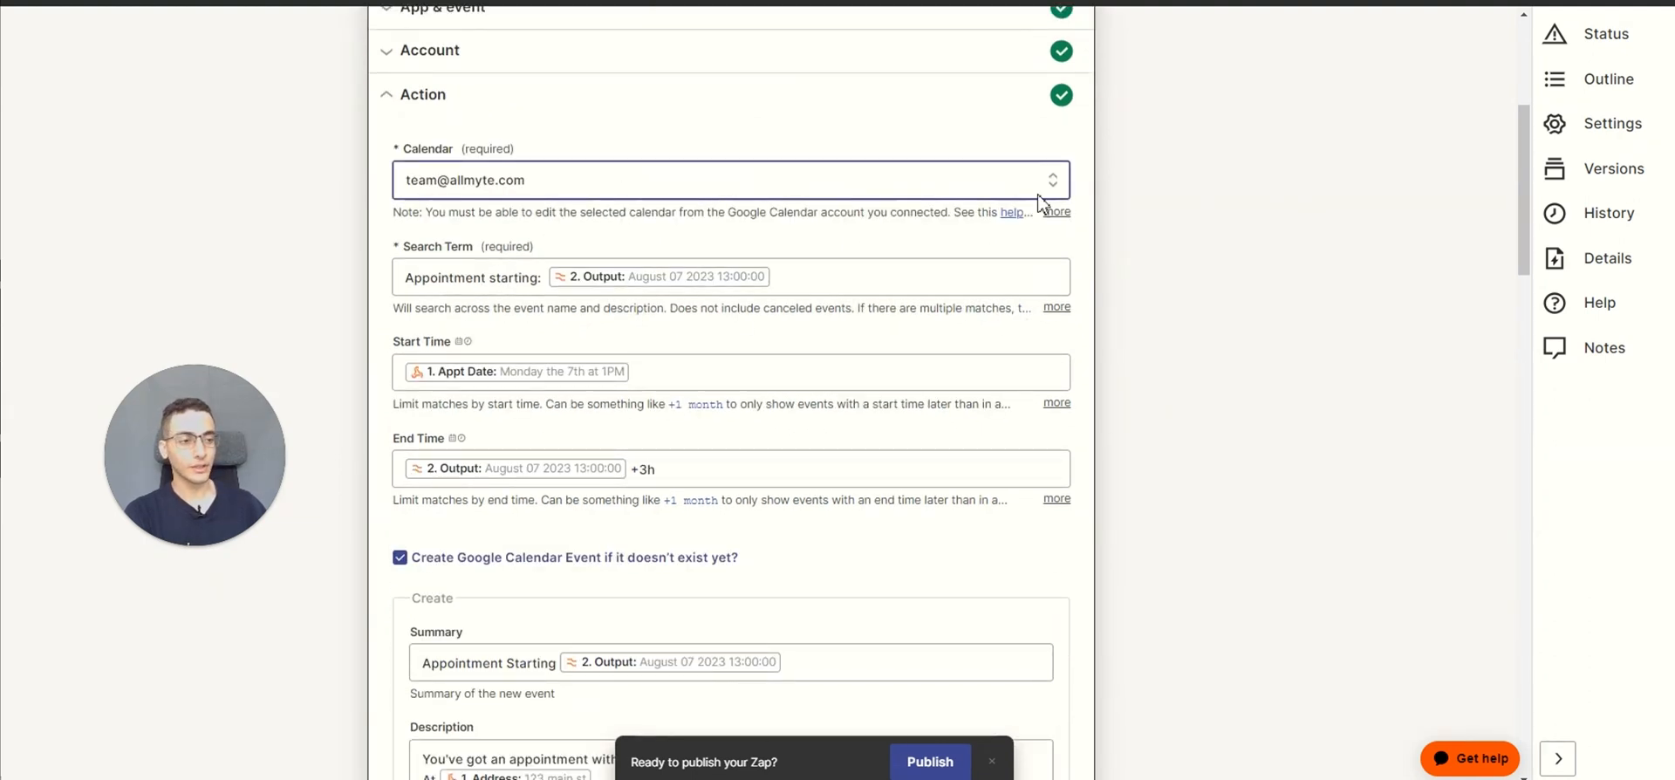
click(834, 278)
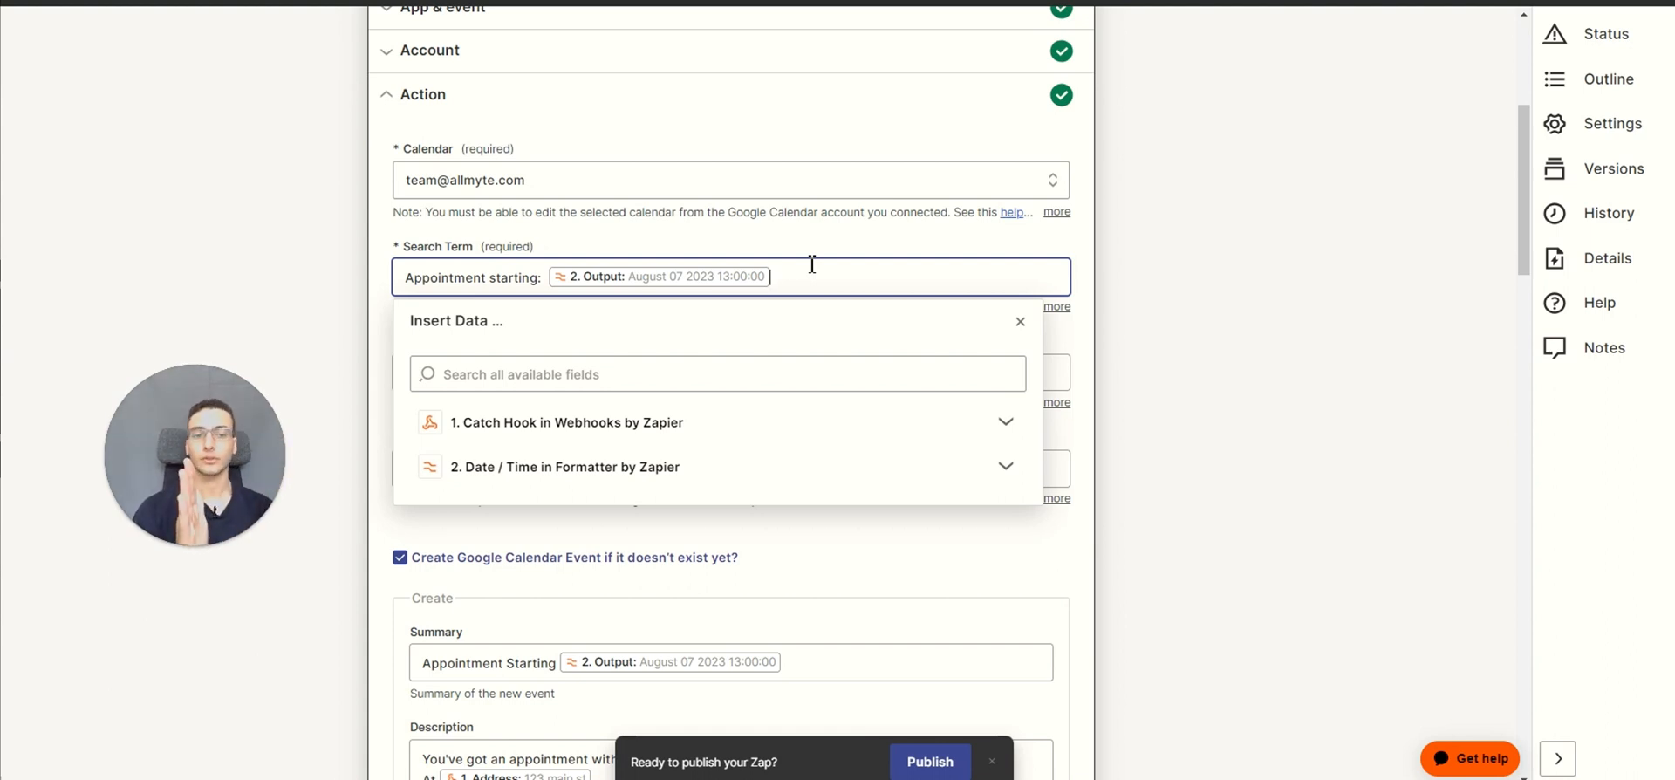
scroll(down, 3)
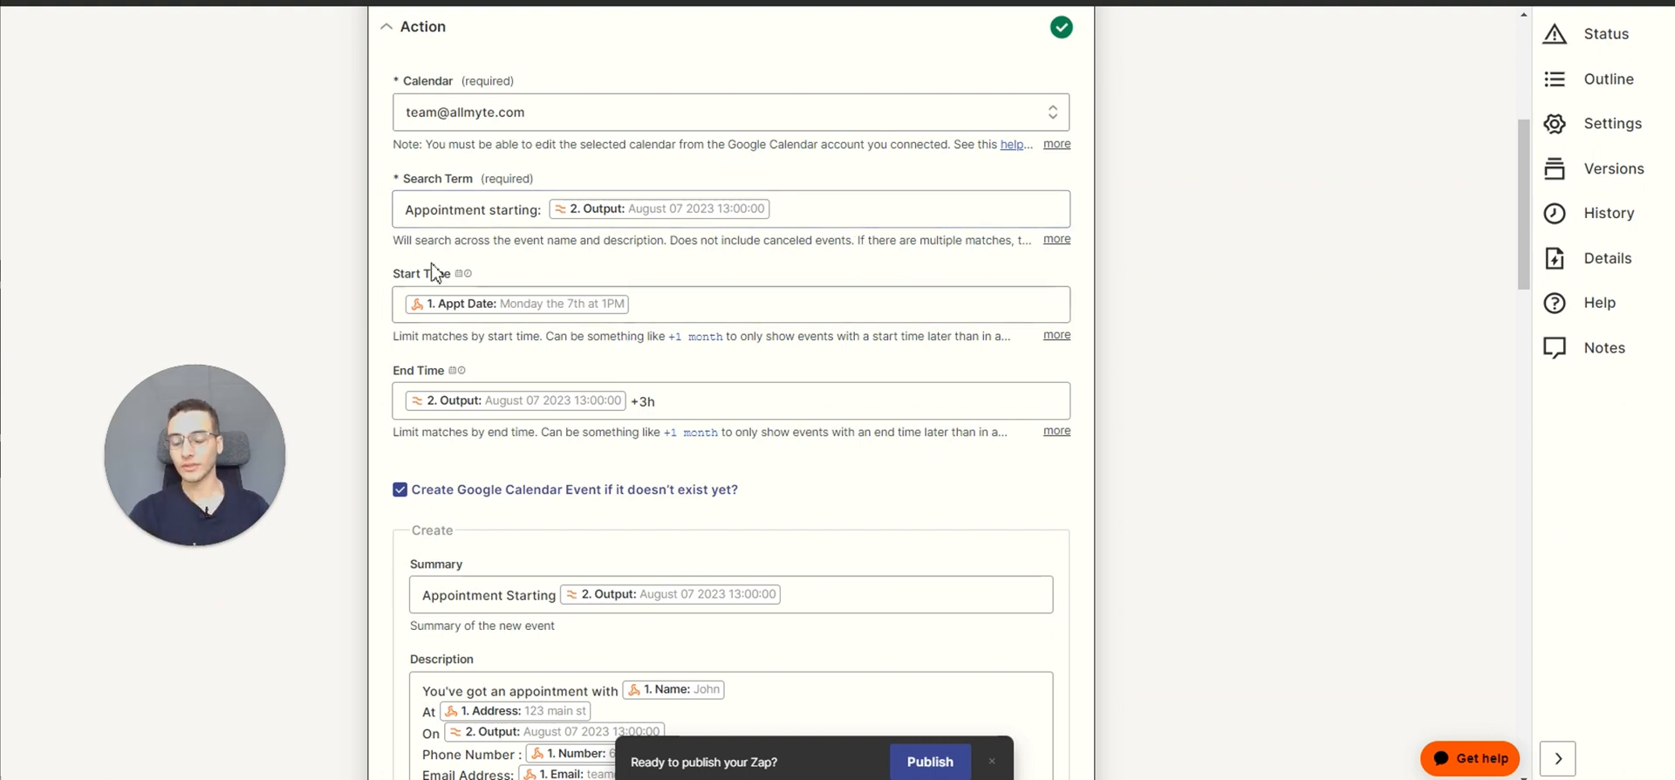
scroll(down, 3)
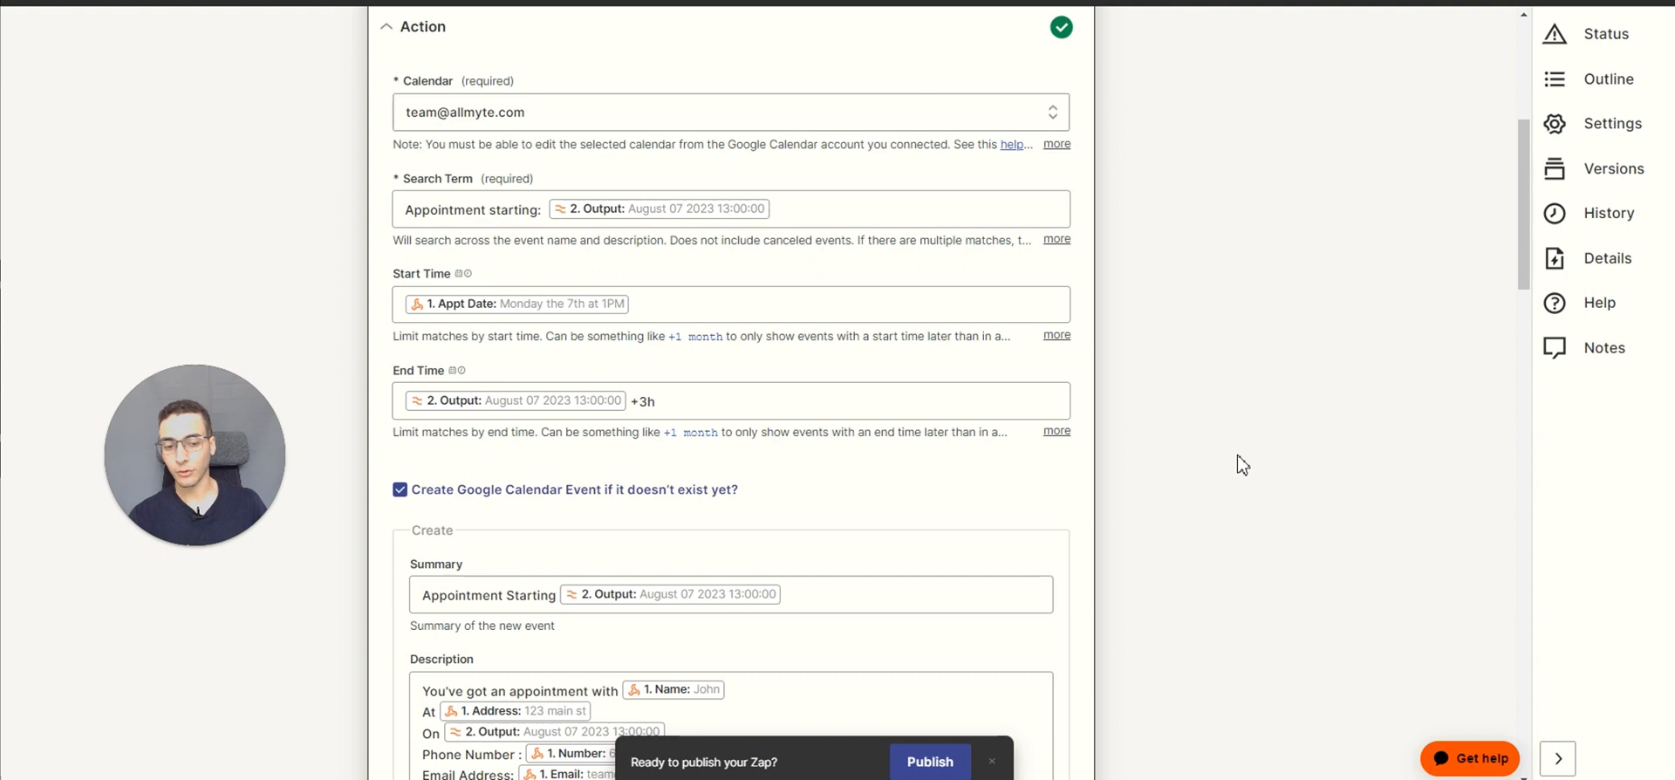
mouse_move(1191, 469)
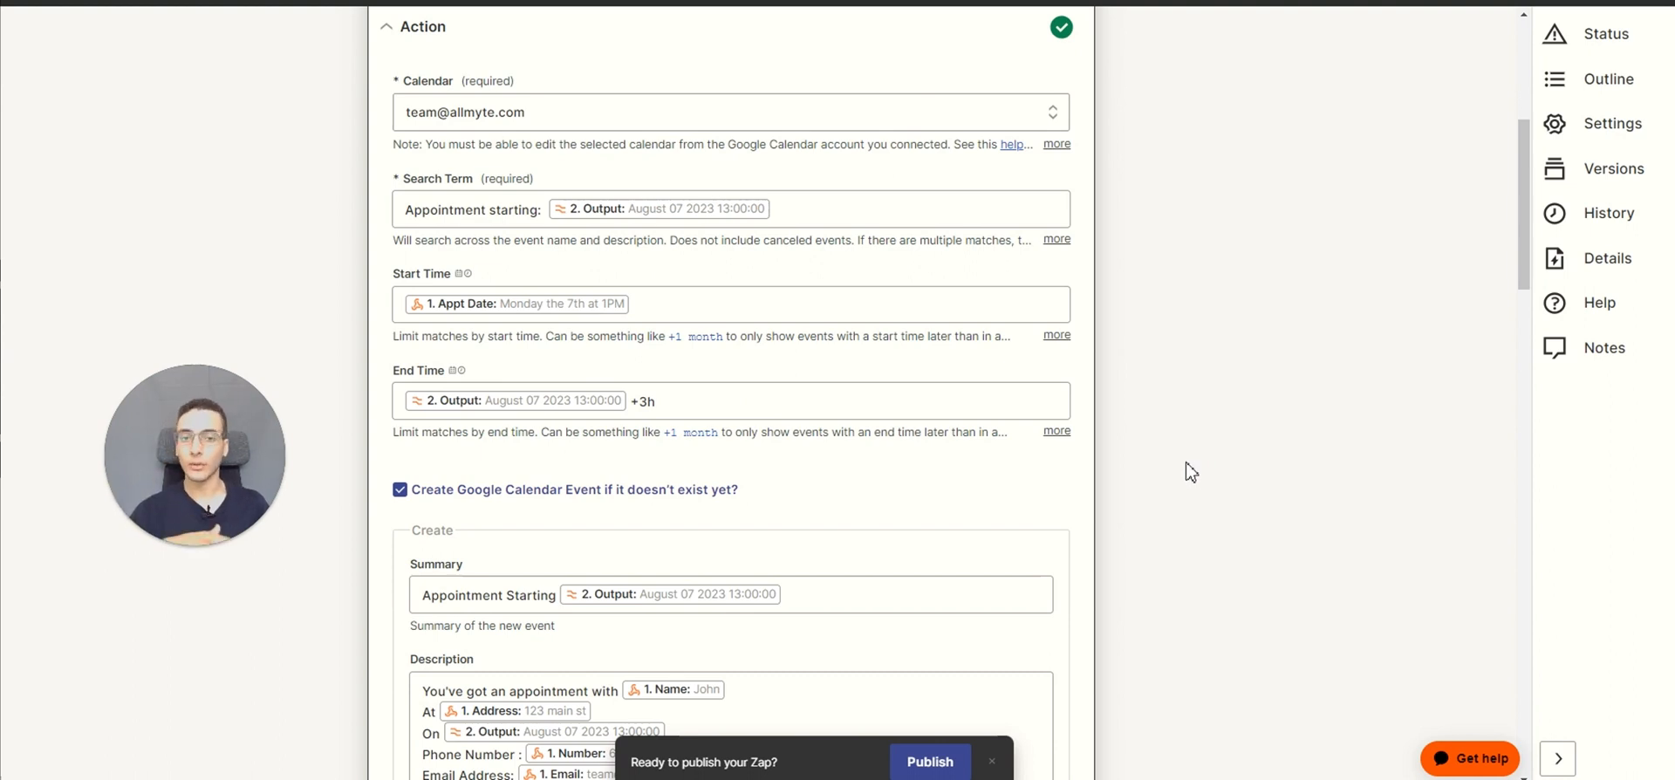
click(748, 402)
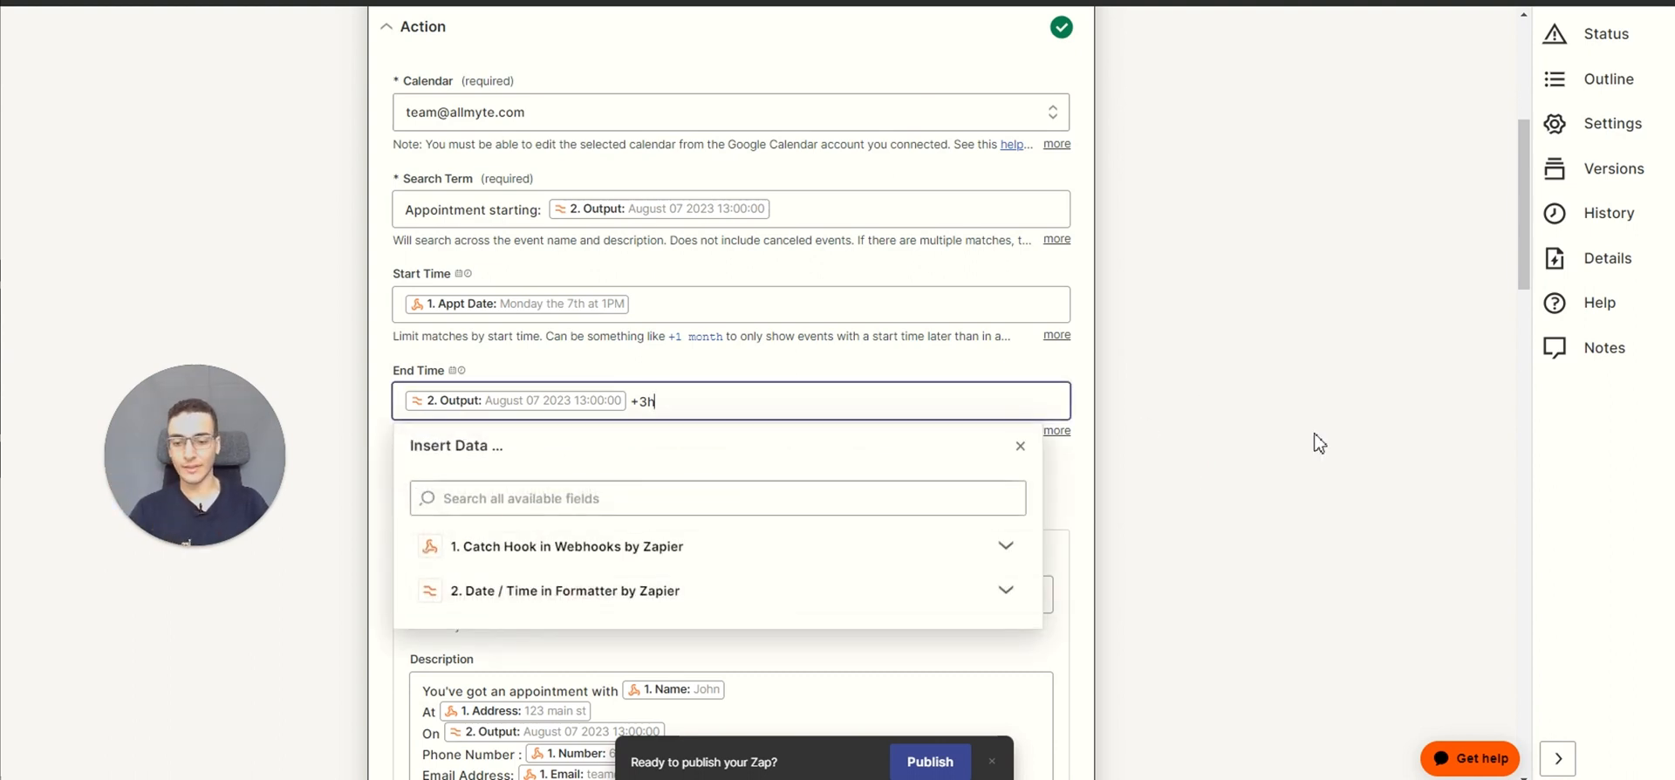
key(BackSpace)
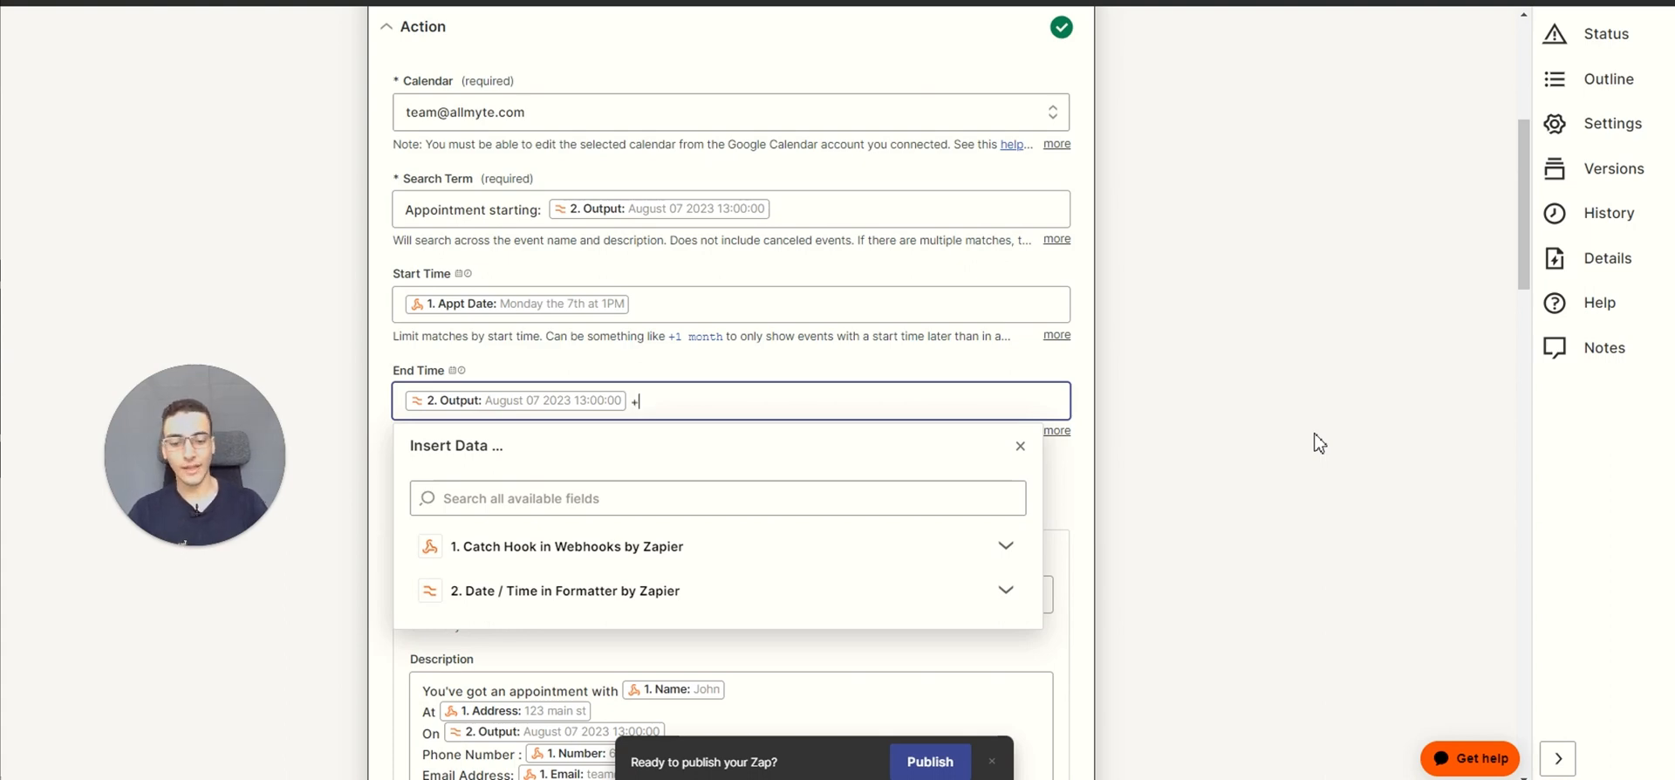
text(3h)
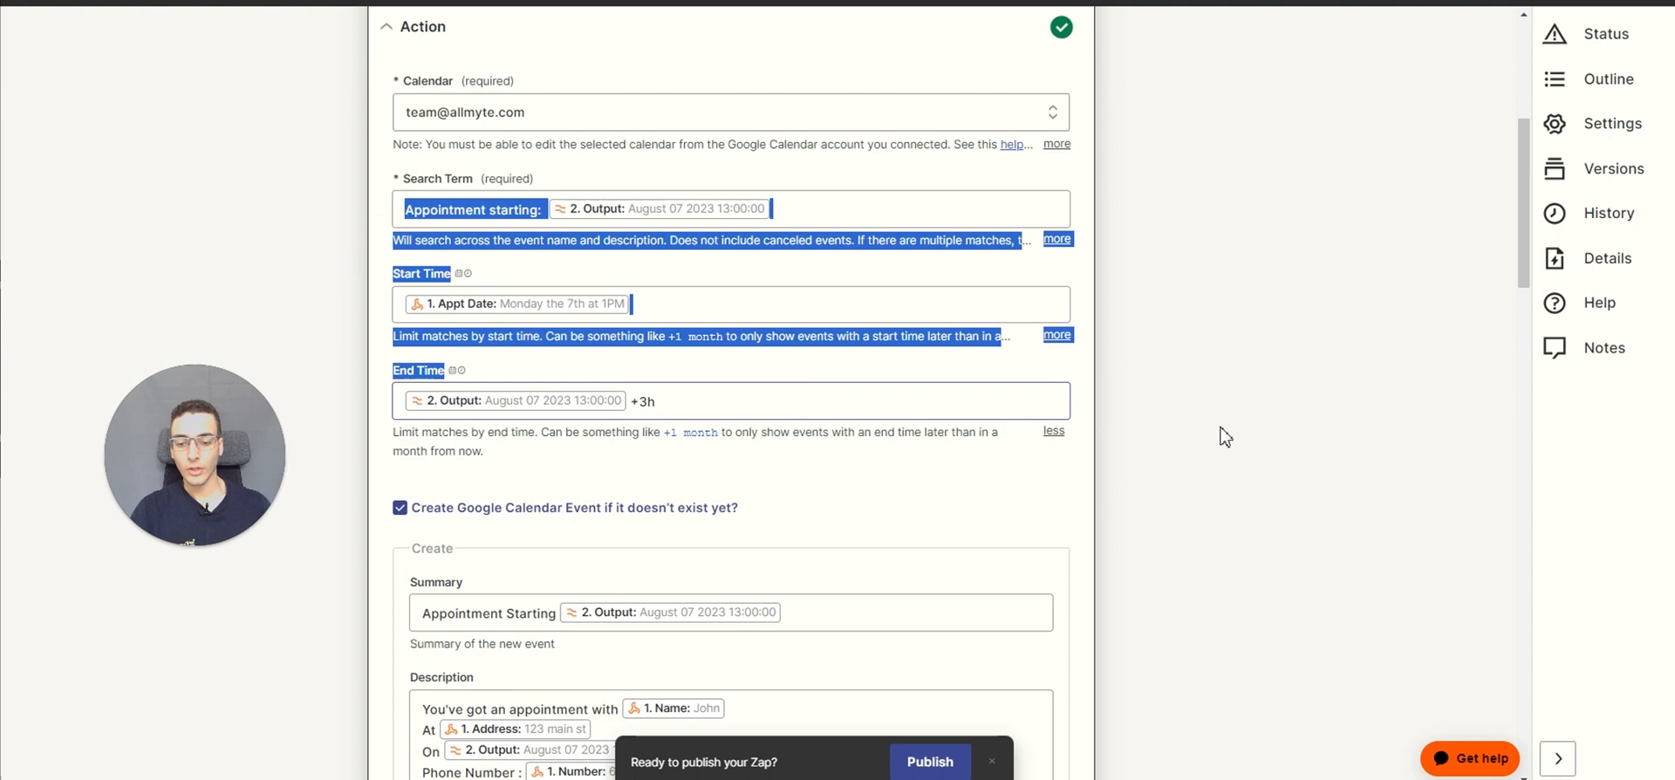
Scroll through the Find Event fields to the test result showing the Aug 07 2:00–5:00 PM event
scroll(down, 3)
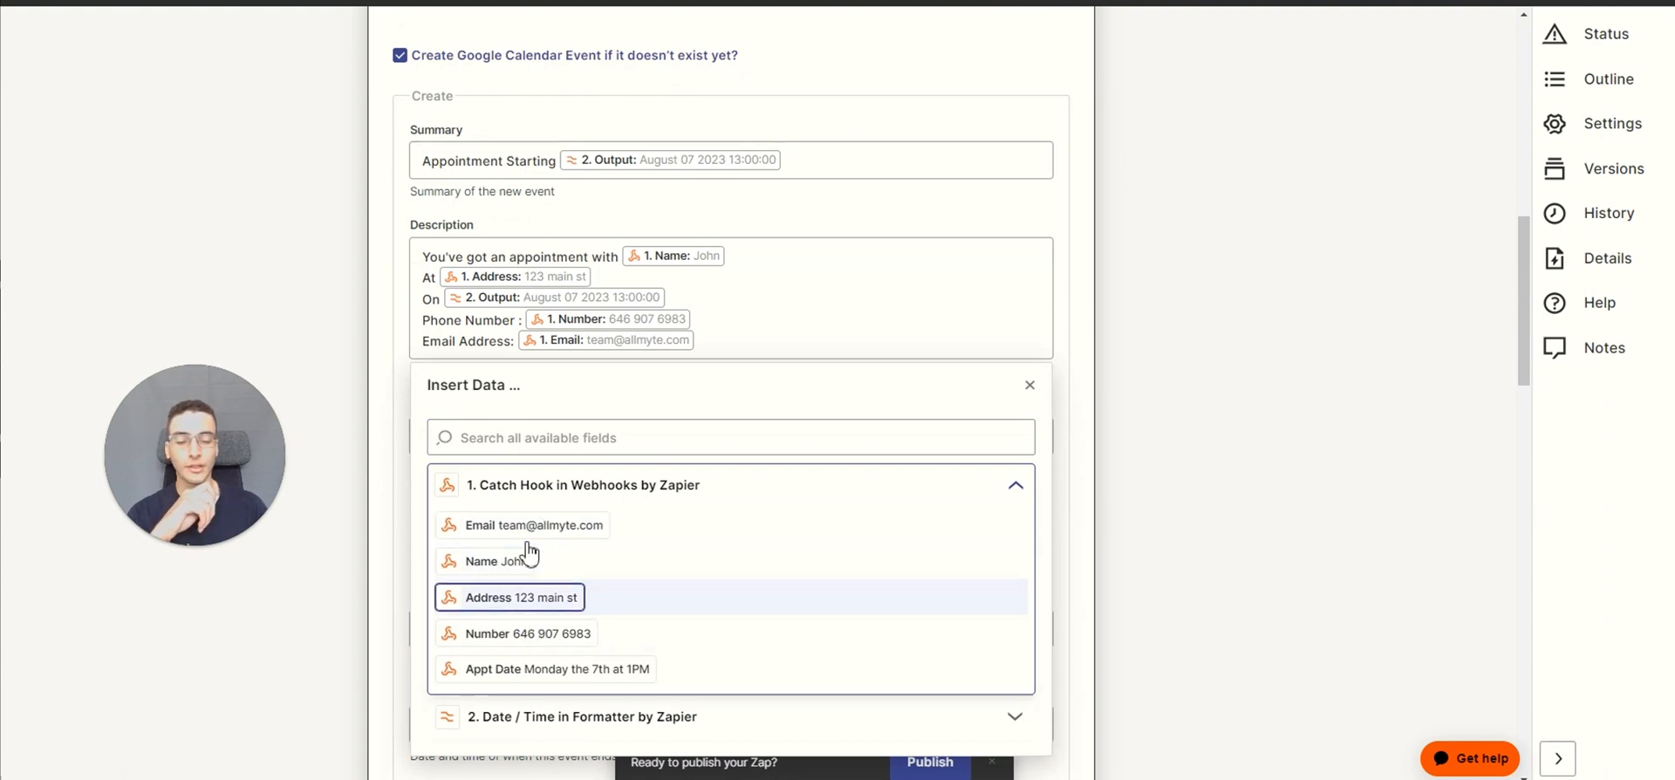
click(1030, 384)
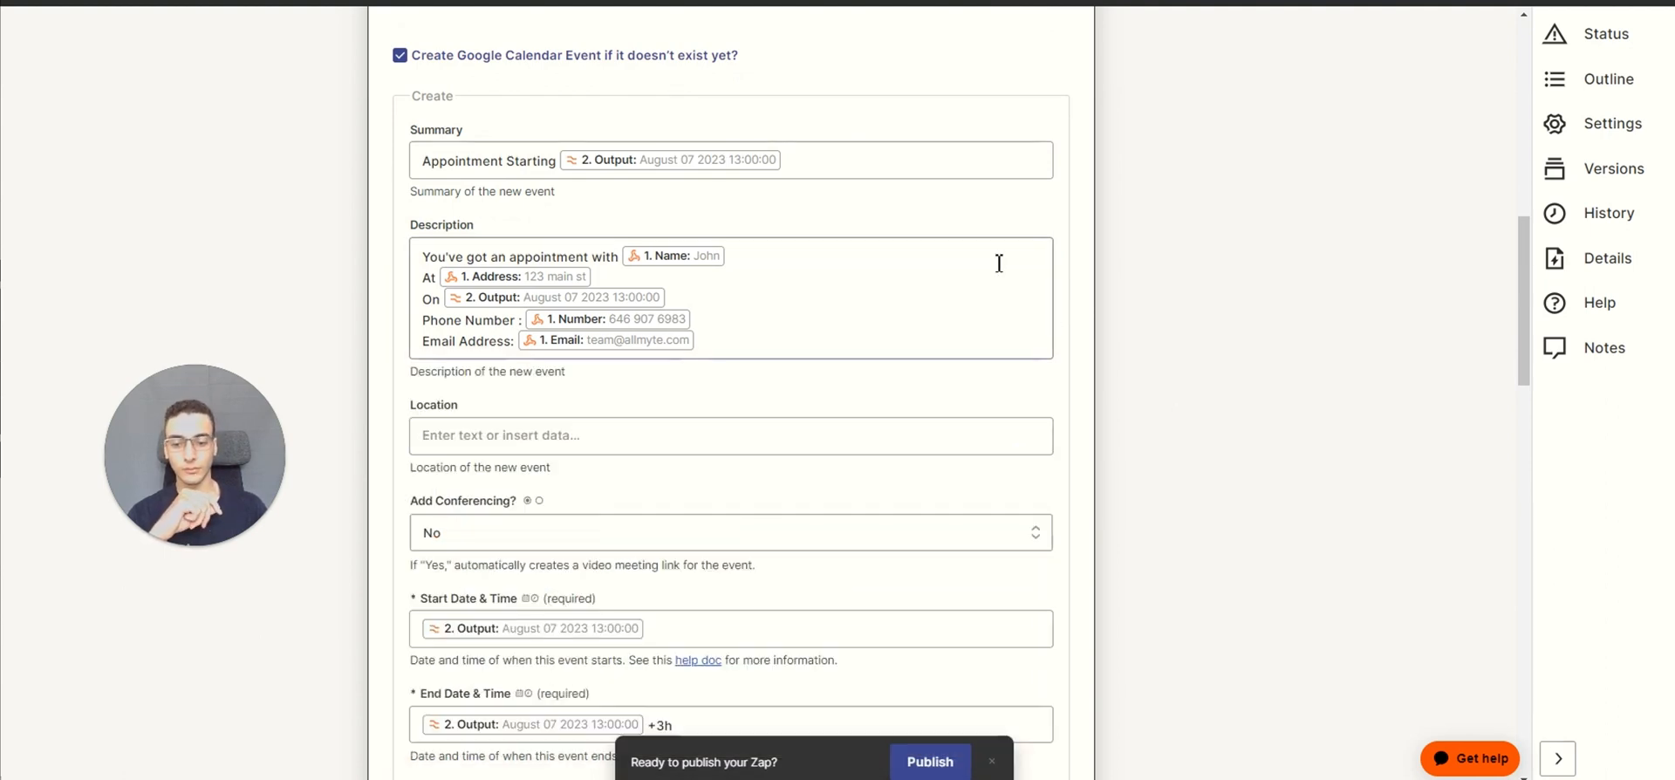
scroll(down, 3)
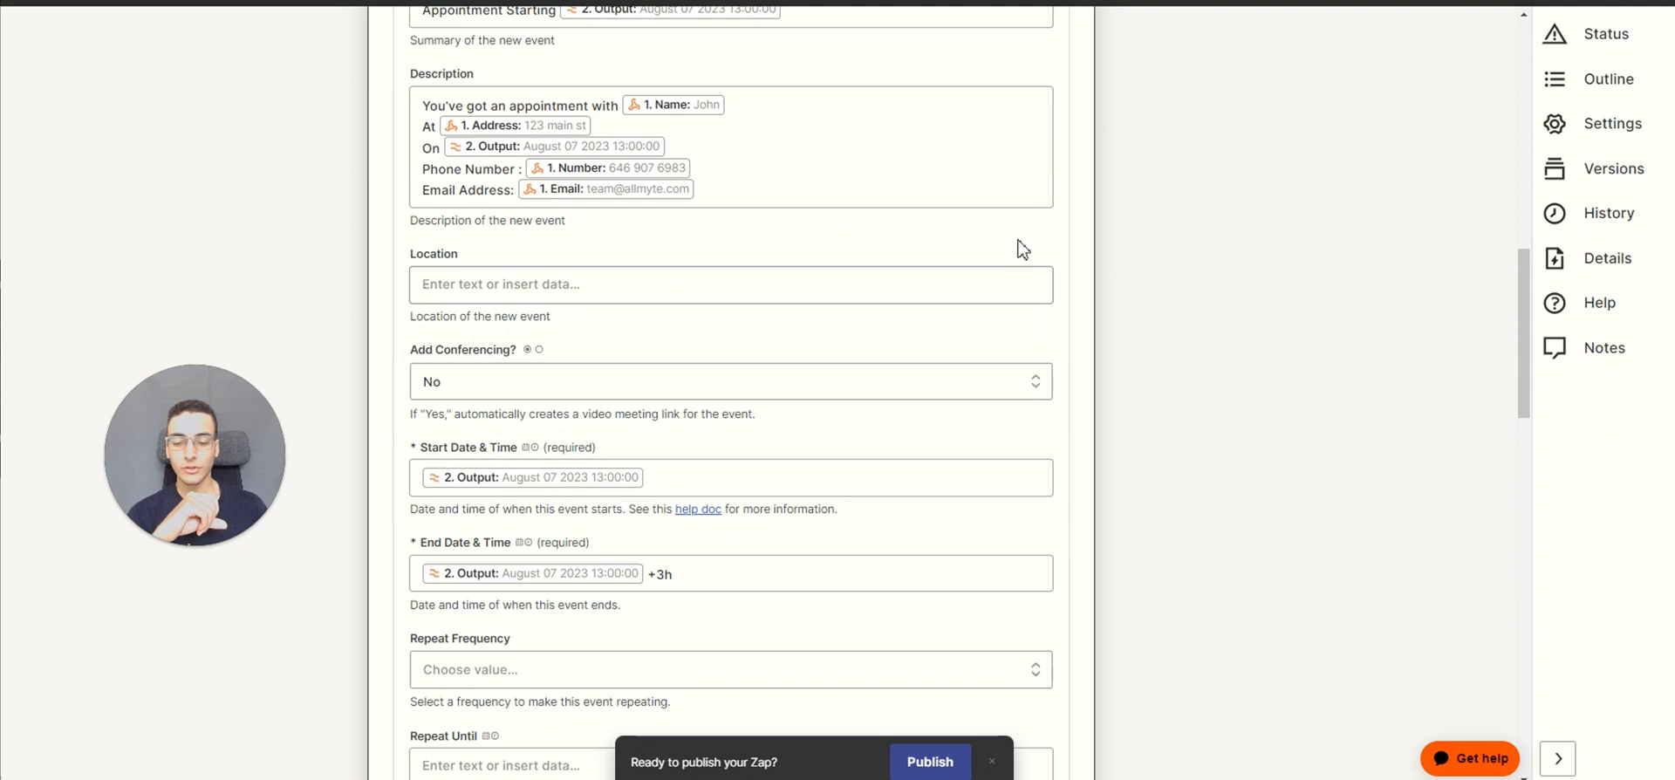
scroll(down, 3)
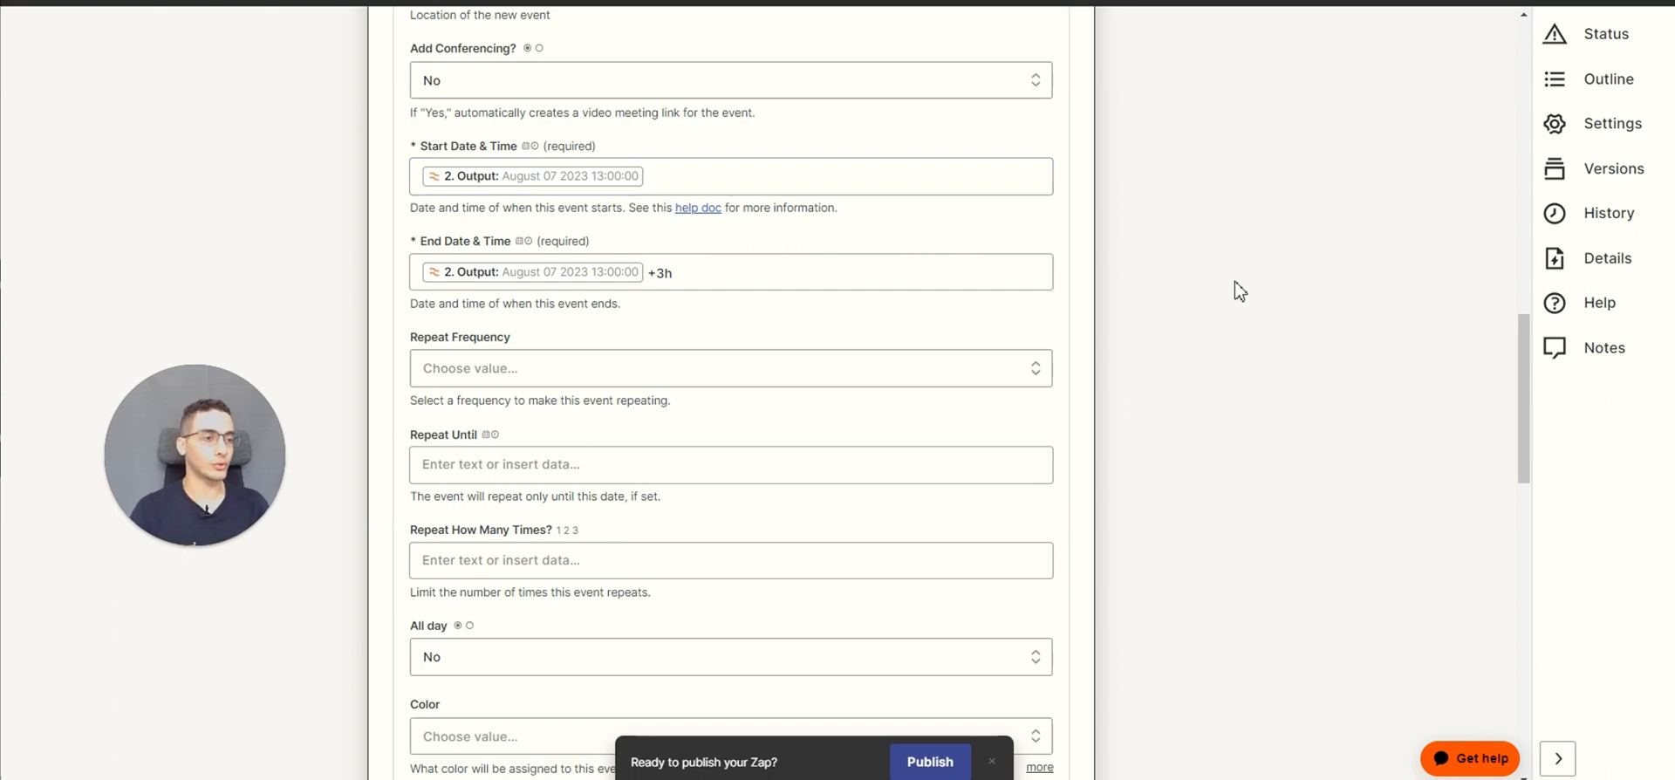
mouse_move(1211, 340)
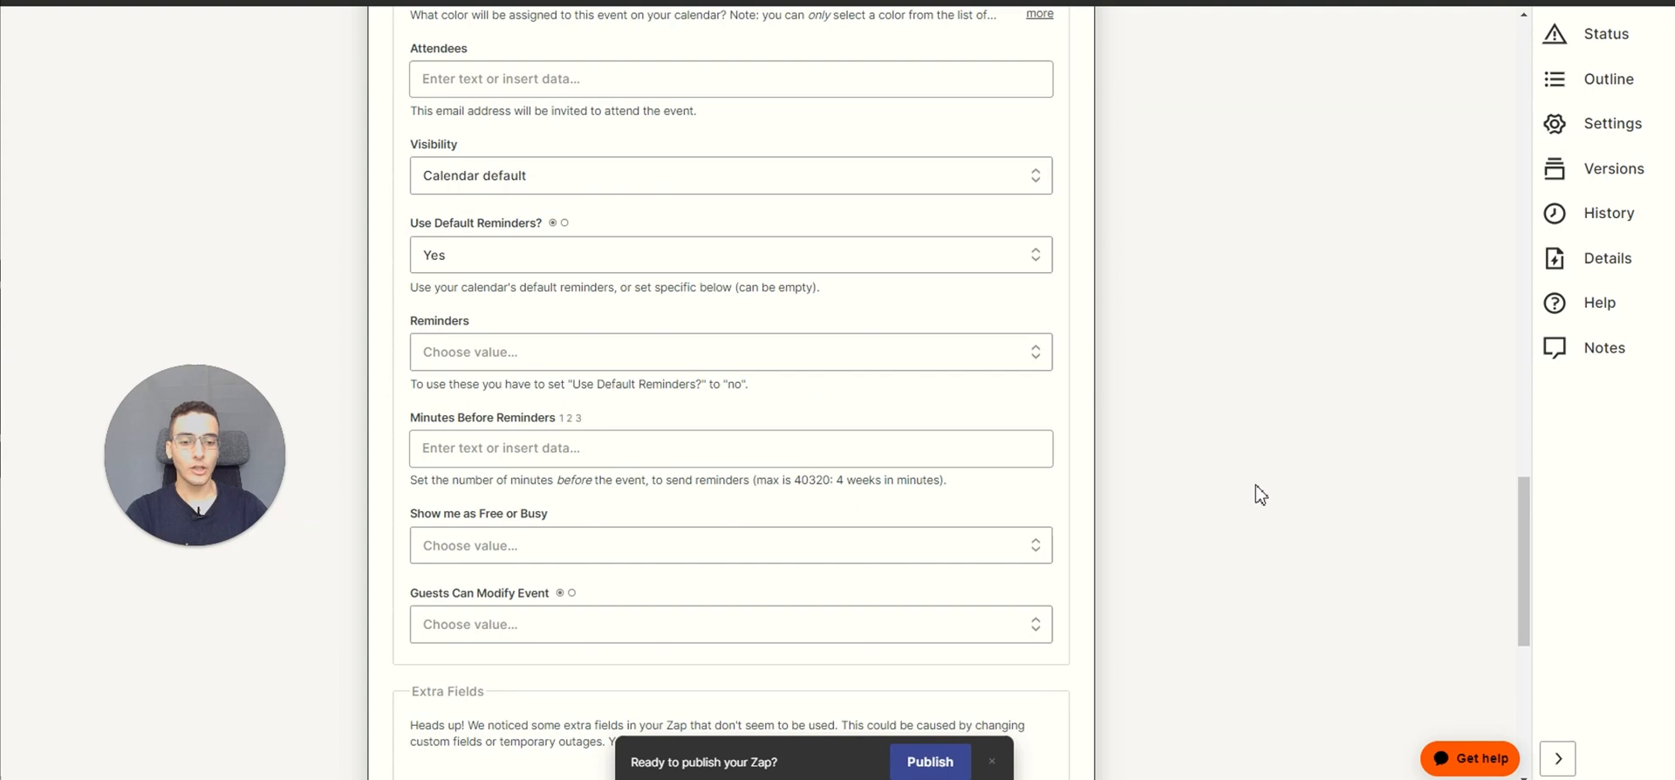
scroll(down, 3)
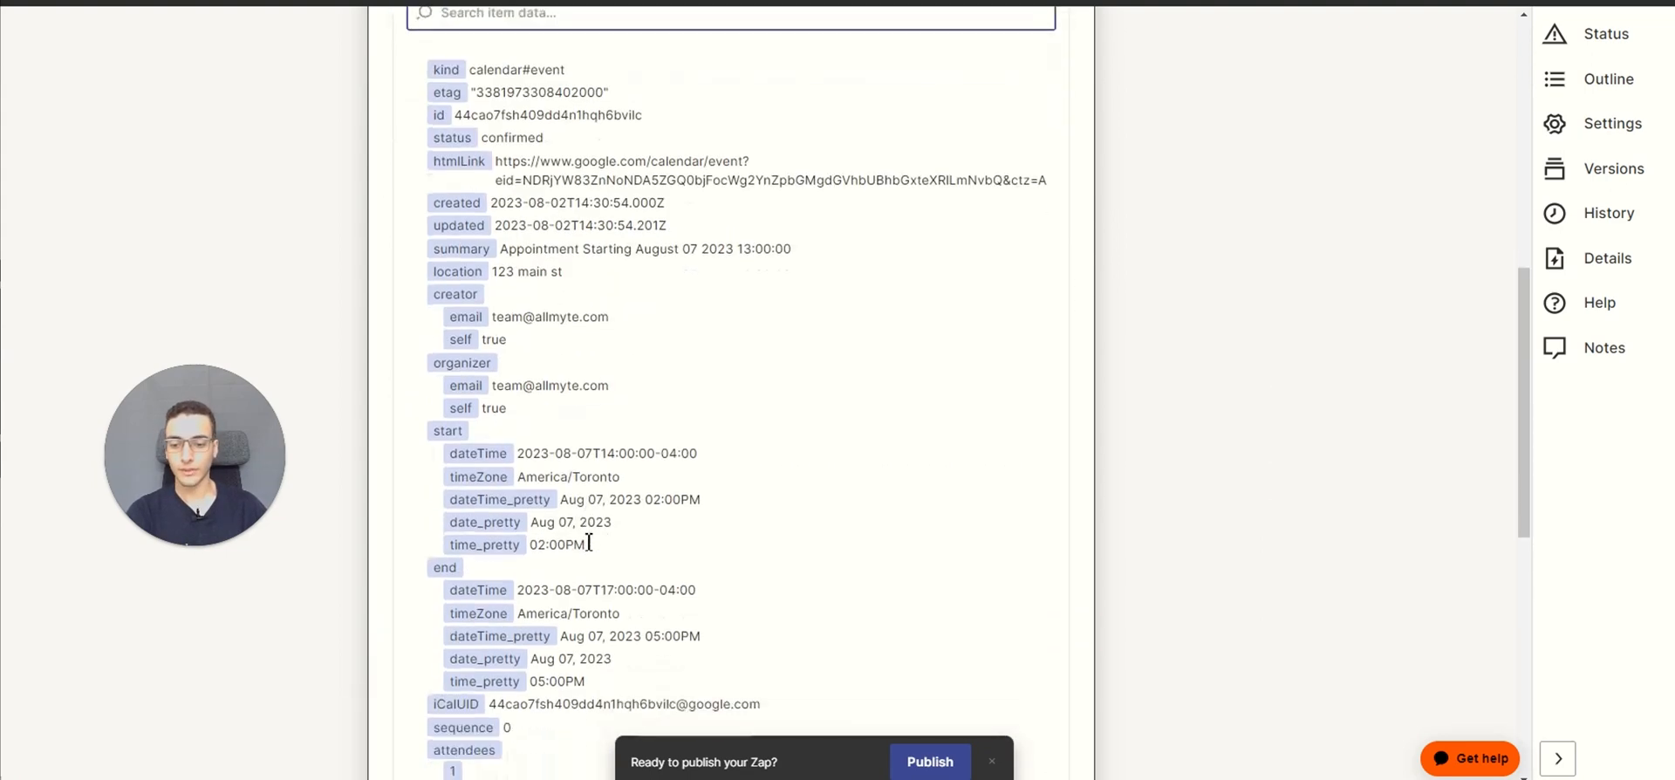
scroll(down, 3)
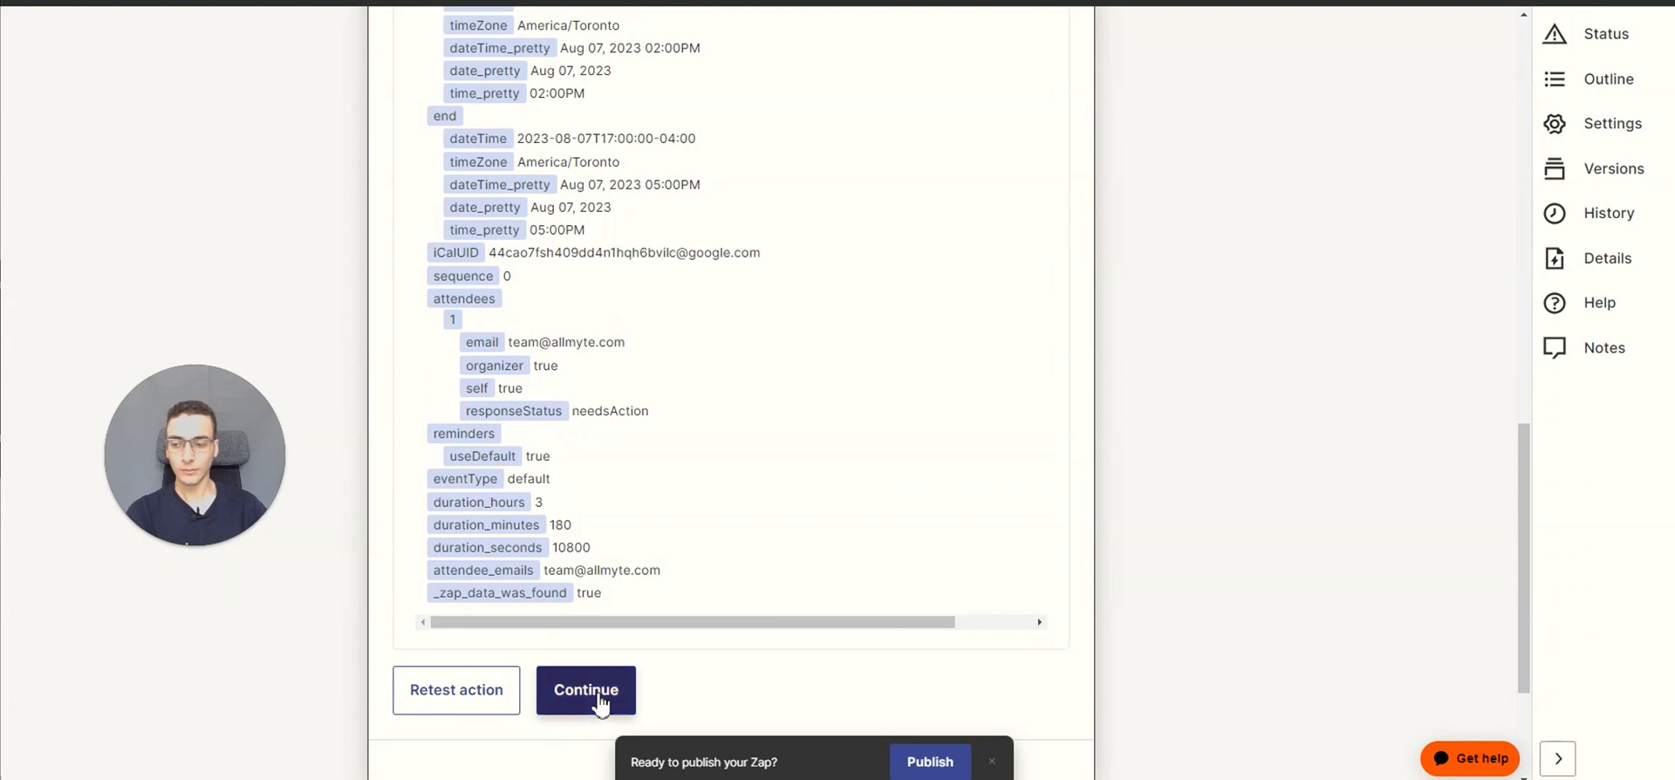
Finish the calendar step and continue past Gmail's Send Email event and connected account to its Action fields
click(586, 689)
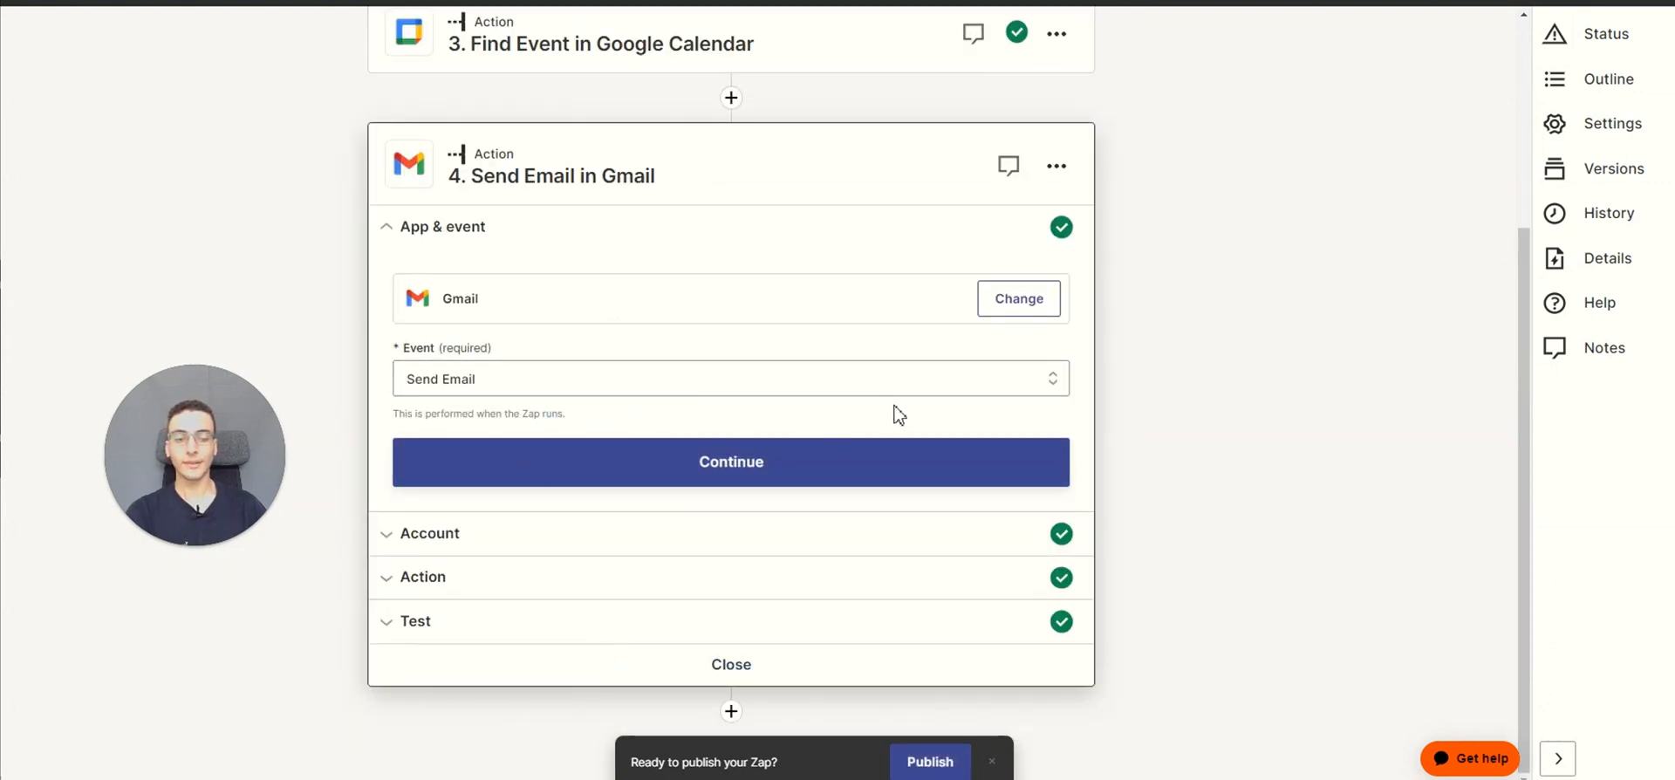
mouse_move(1436, 361)
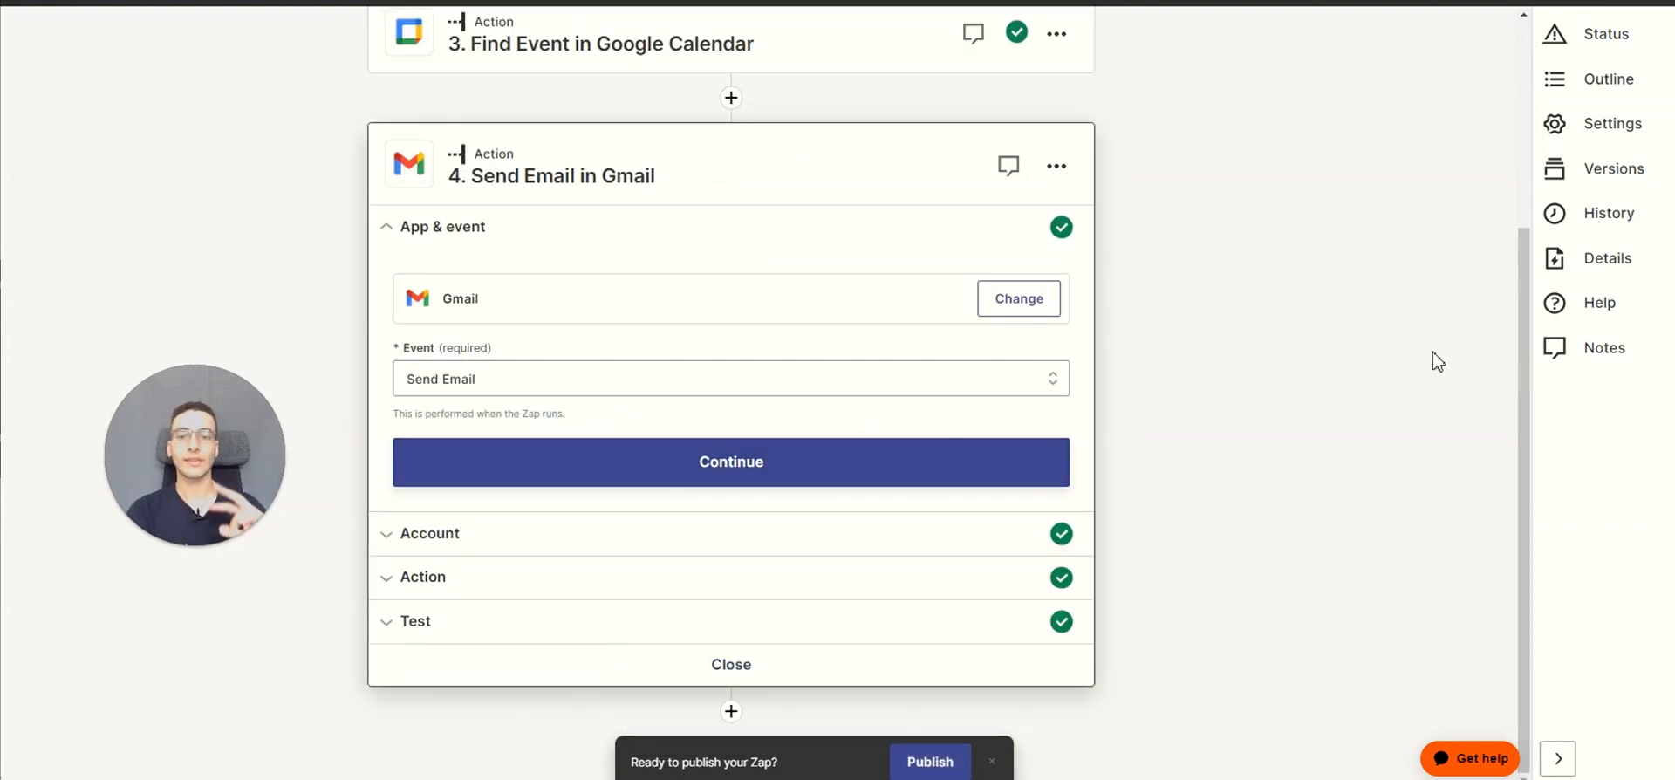
mouse_move(892, 462)
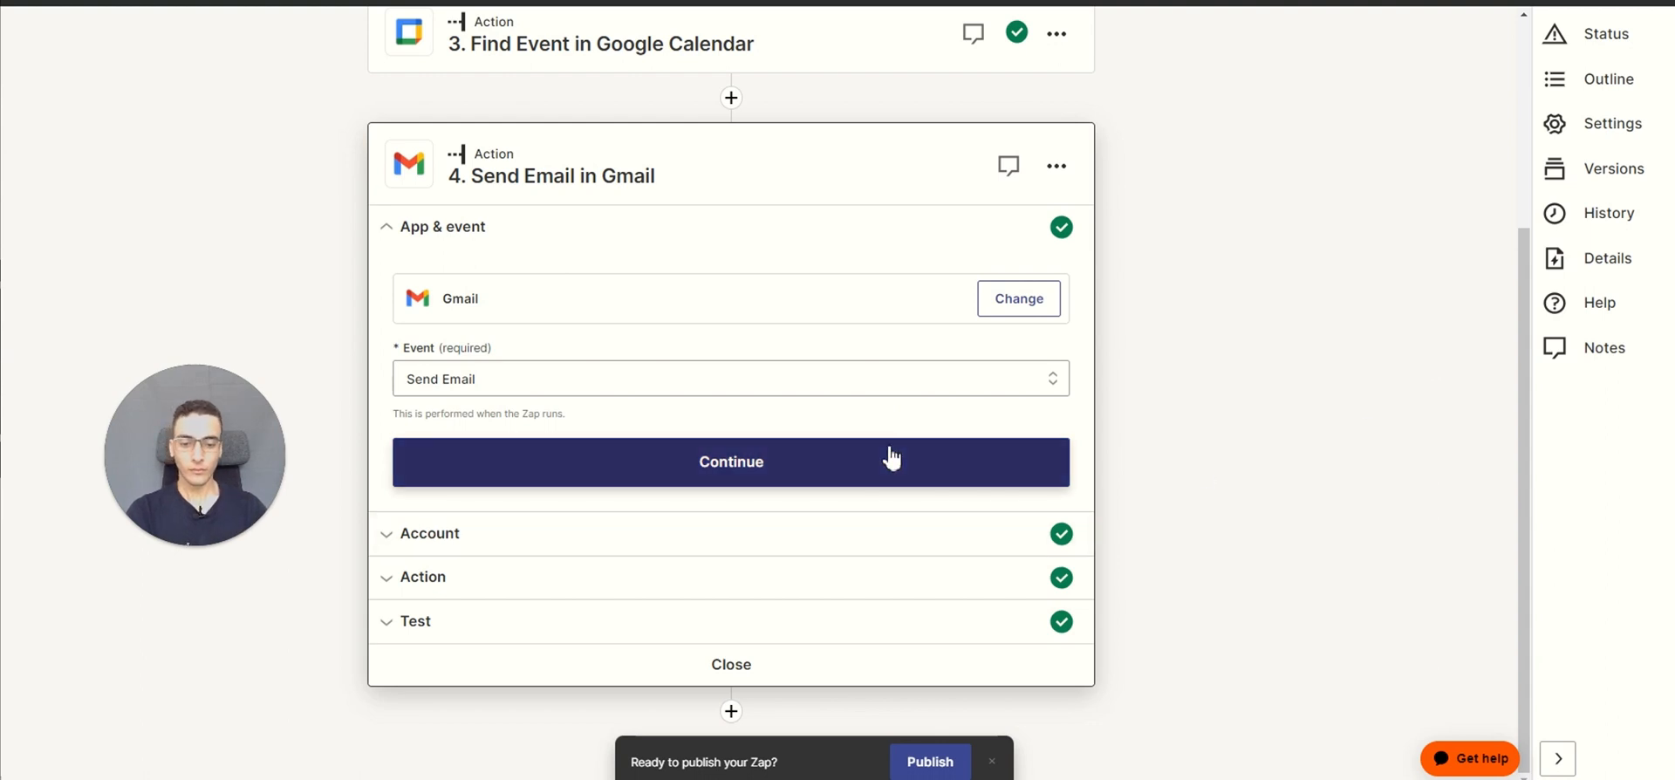
click(731, 462)
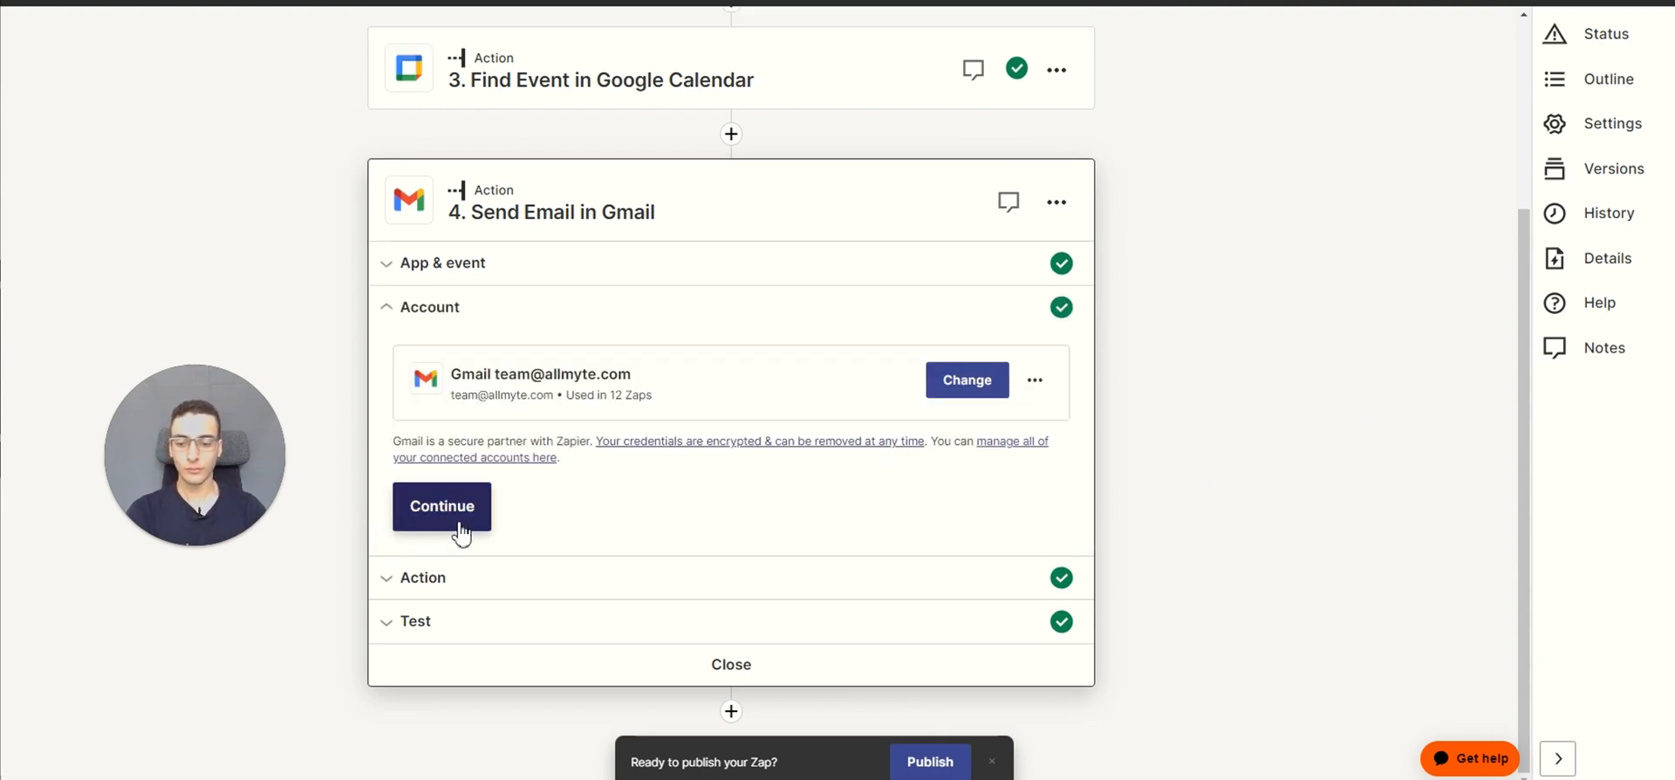
click(441, 506)
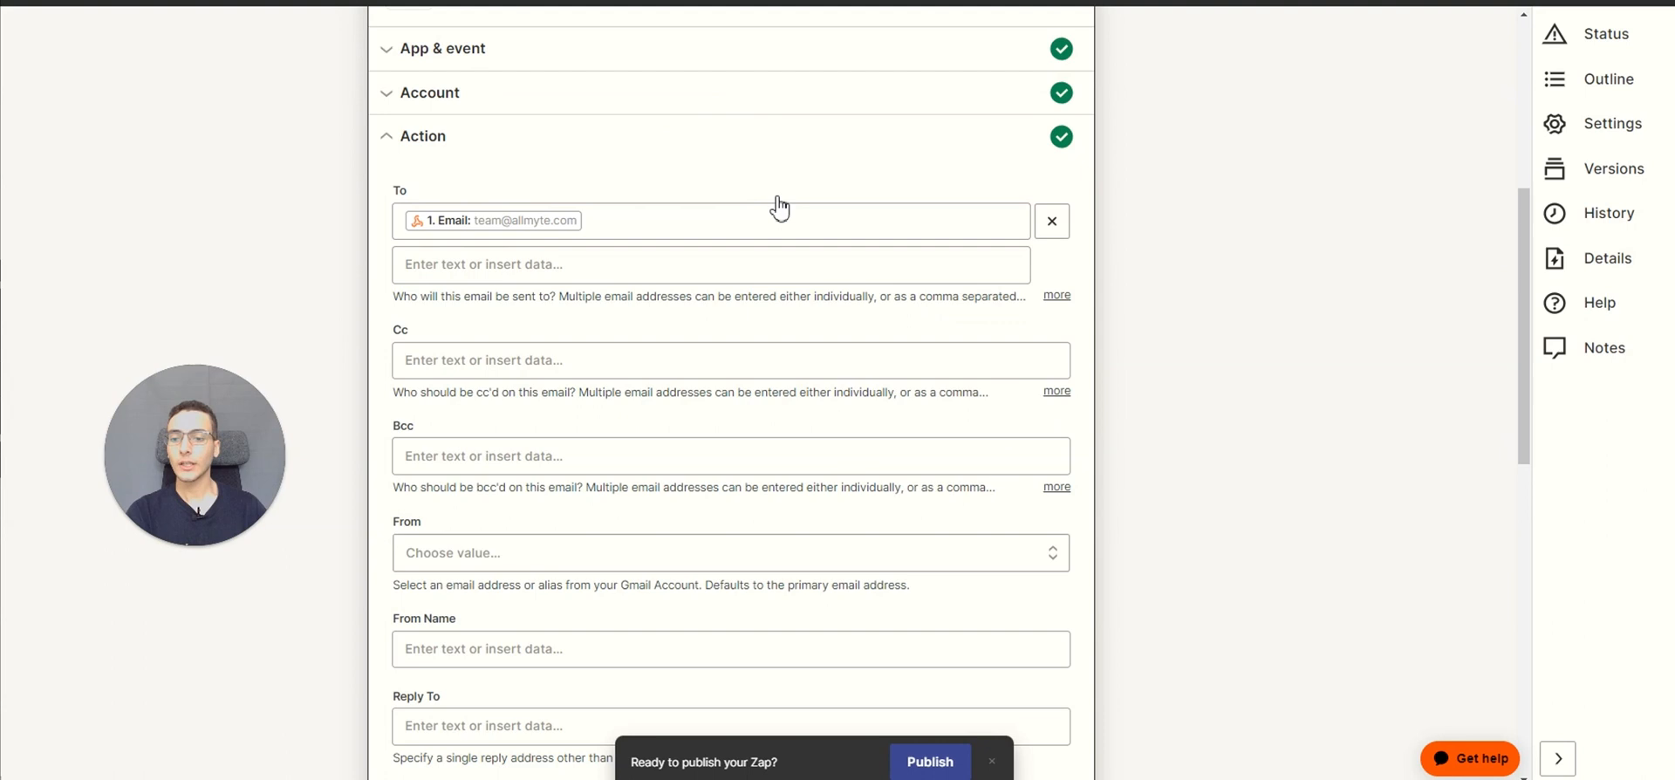
mouse_move(1148, 361)
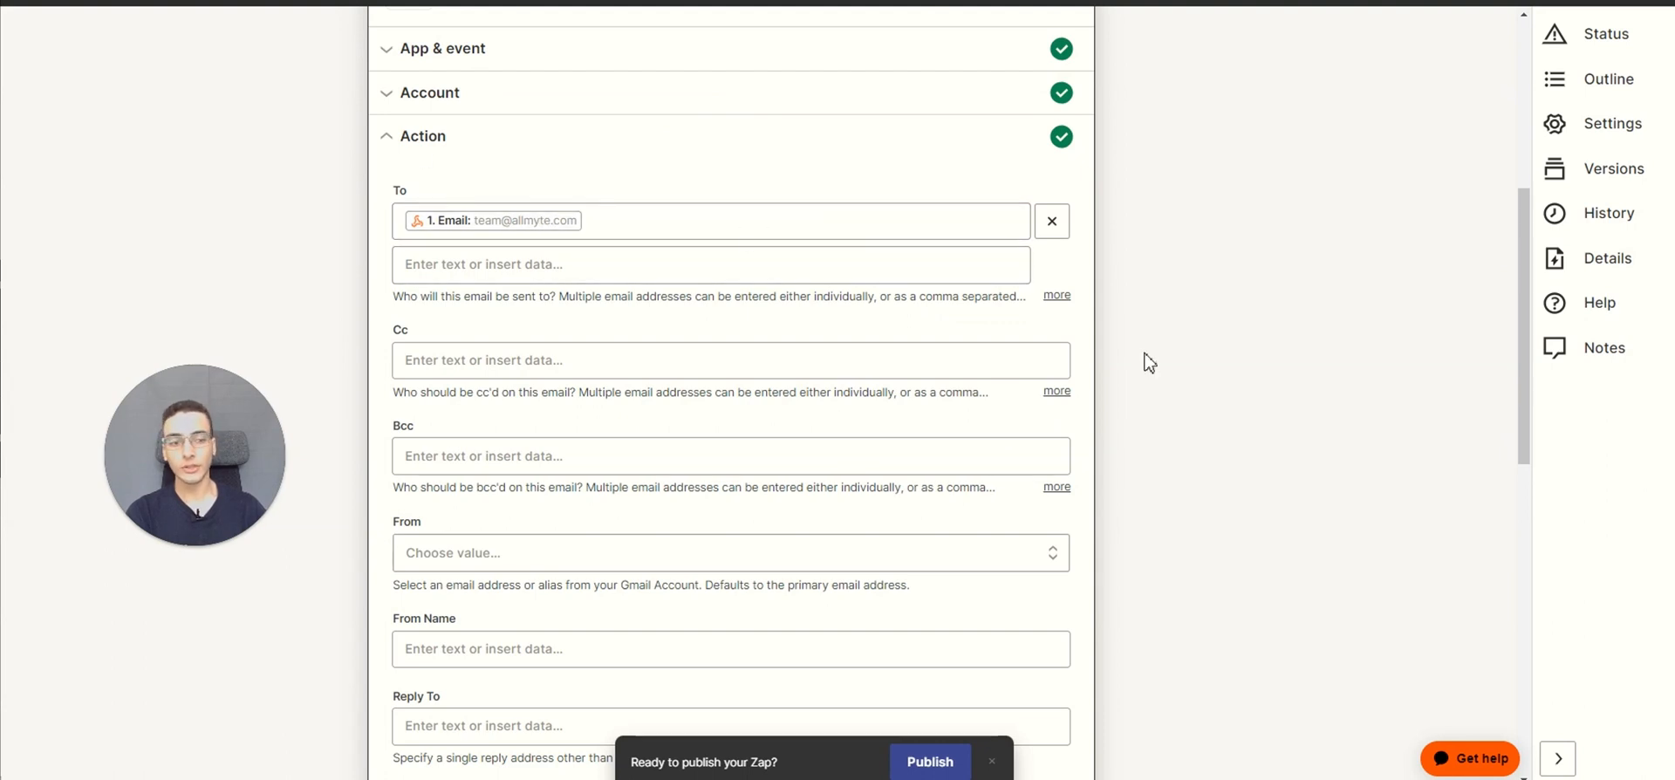
scroll(up, 3)
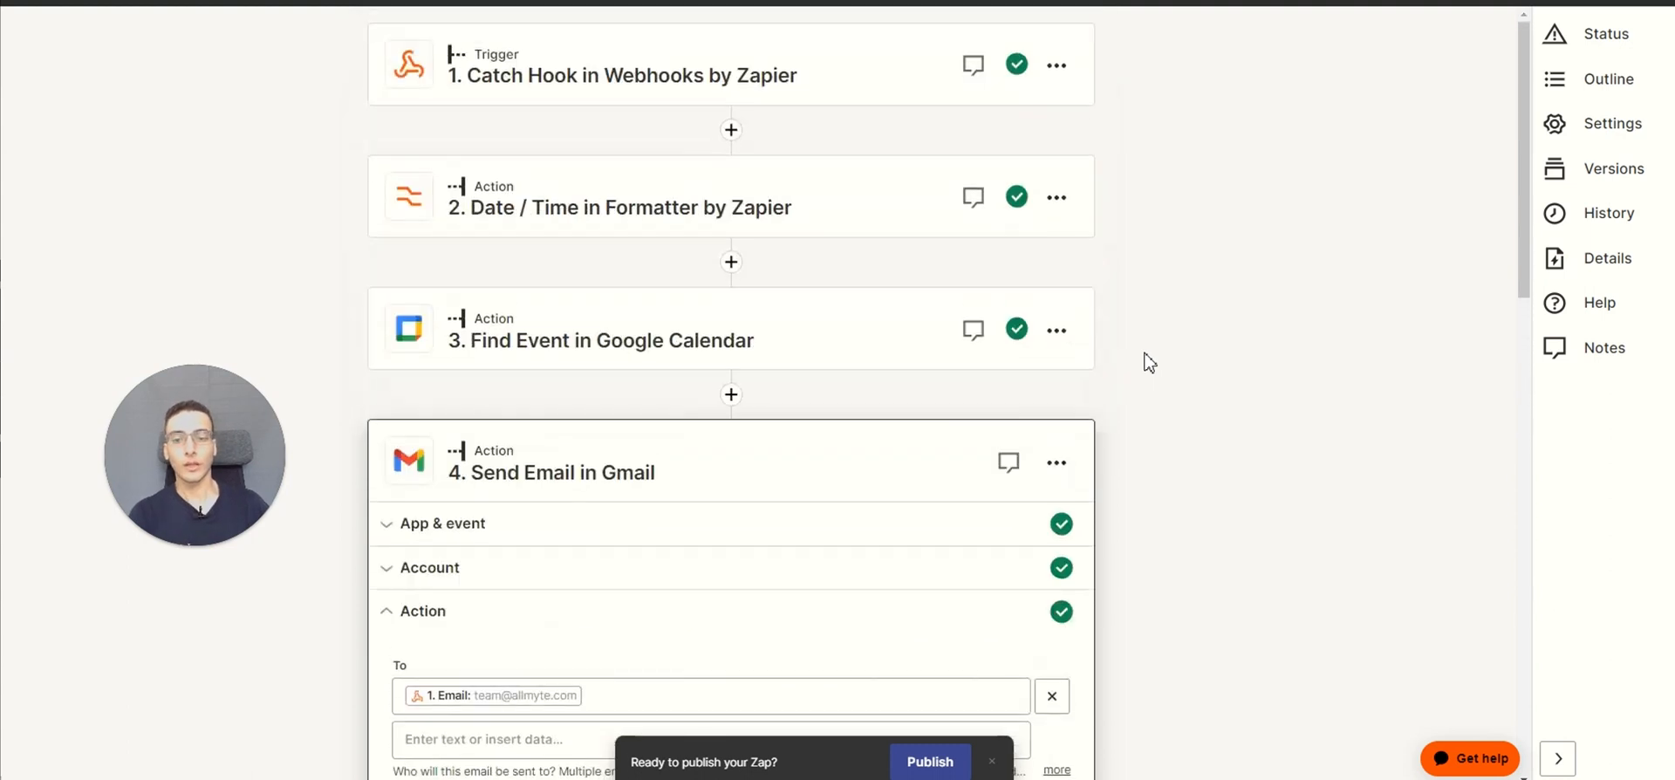
scroll(down, 3)
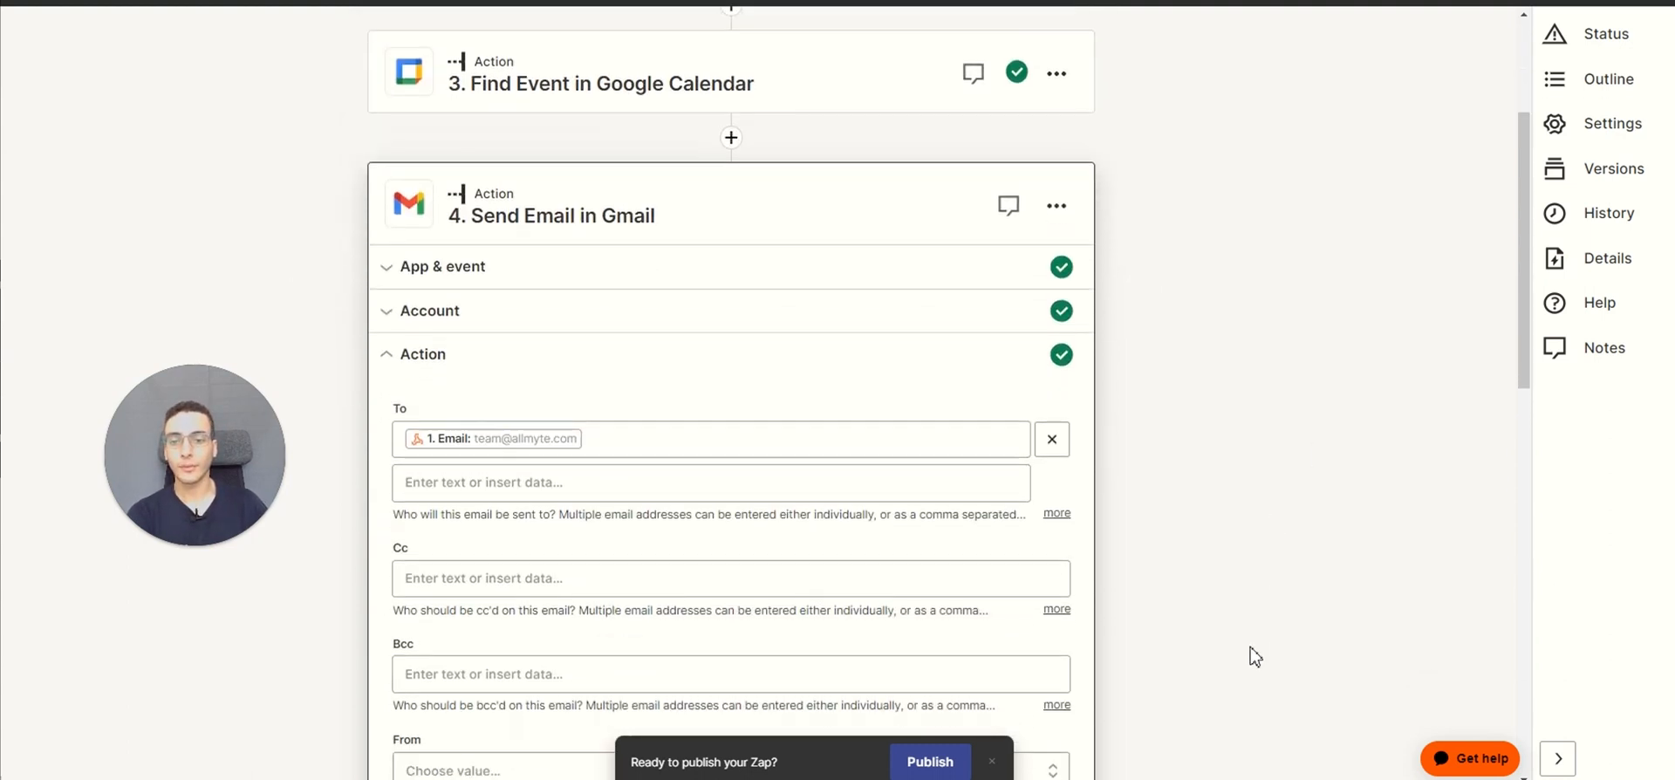
scroll(down, 3)
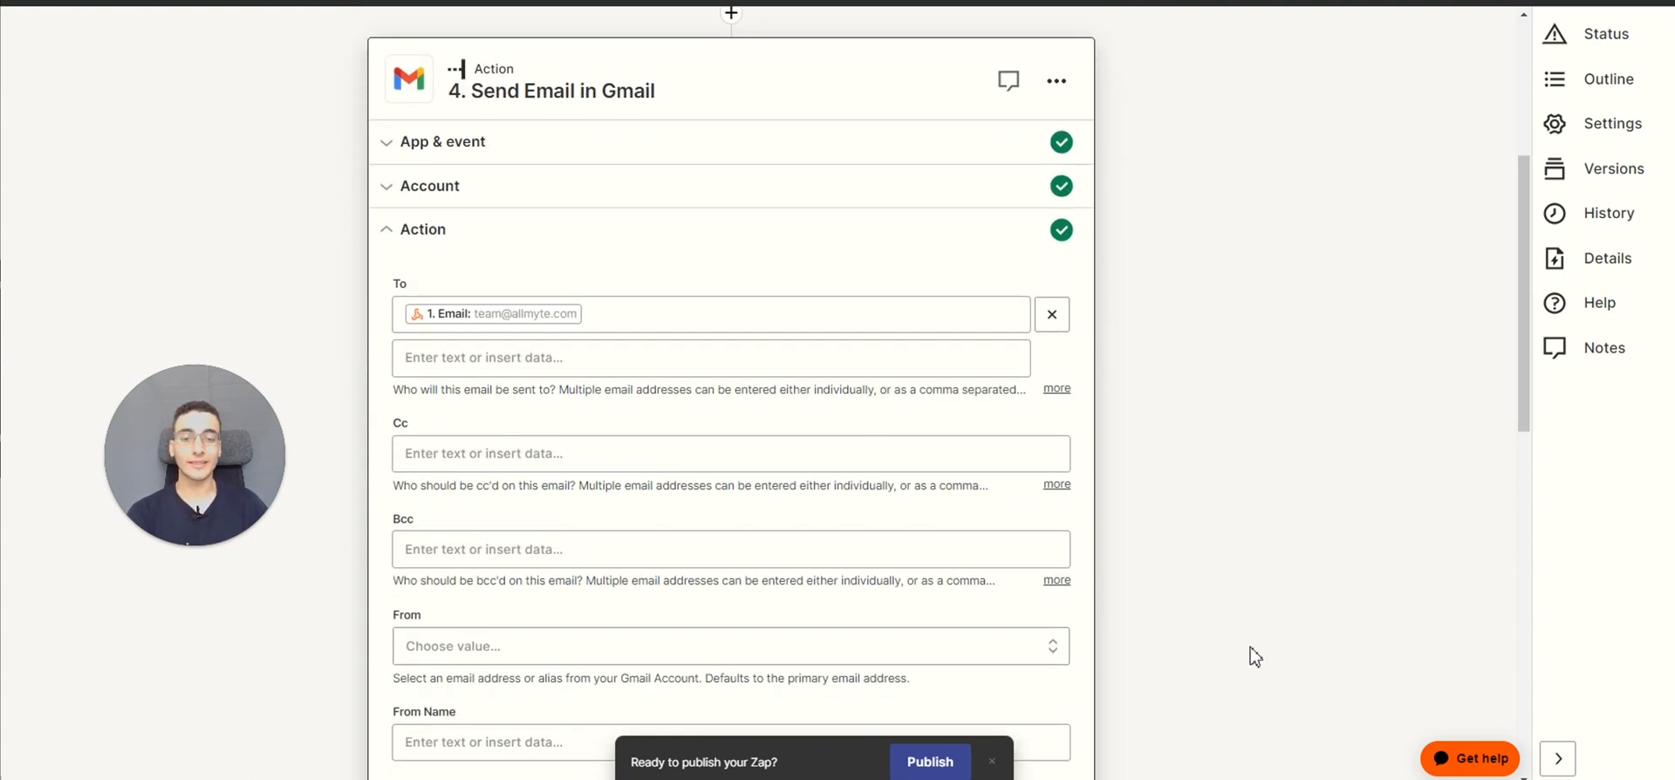
scroll(down, 3)
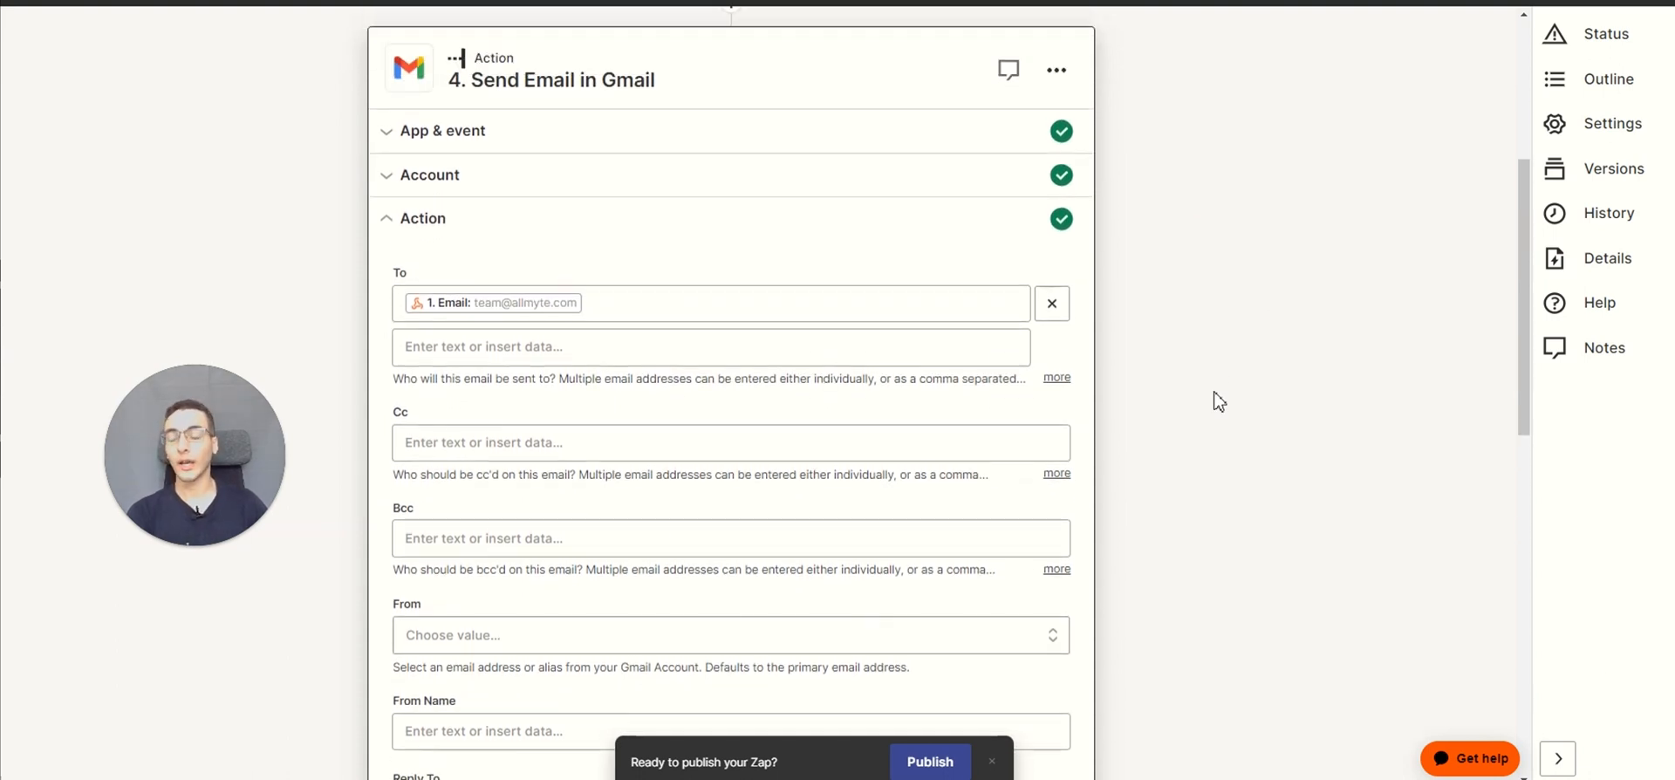
scroll(down, 3)
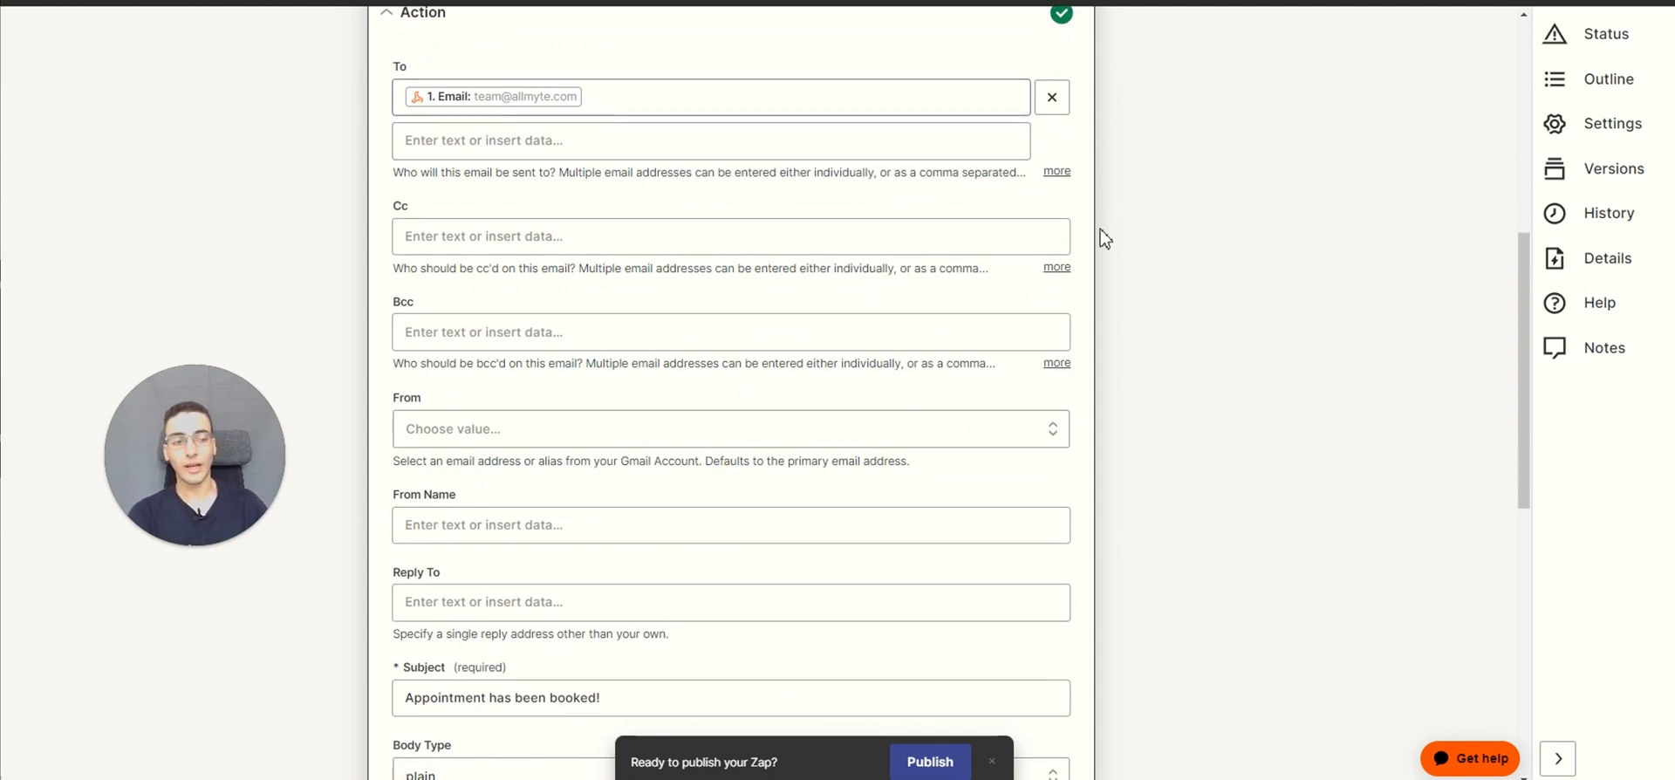
scroll(down, 3)
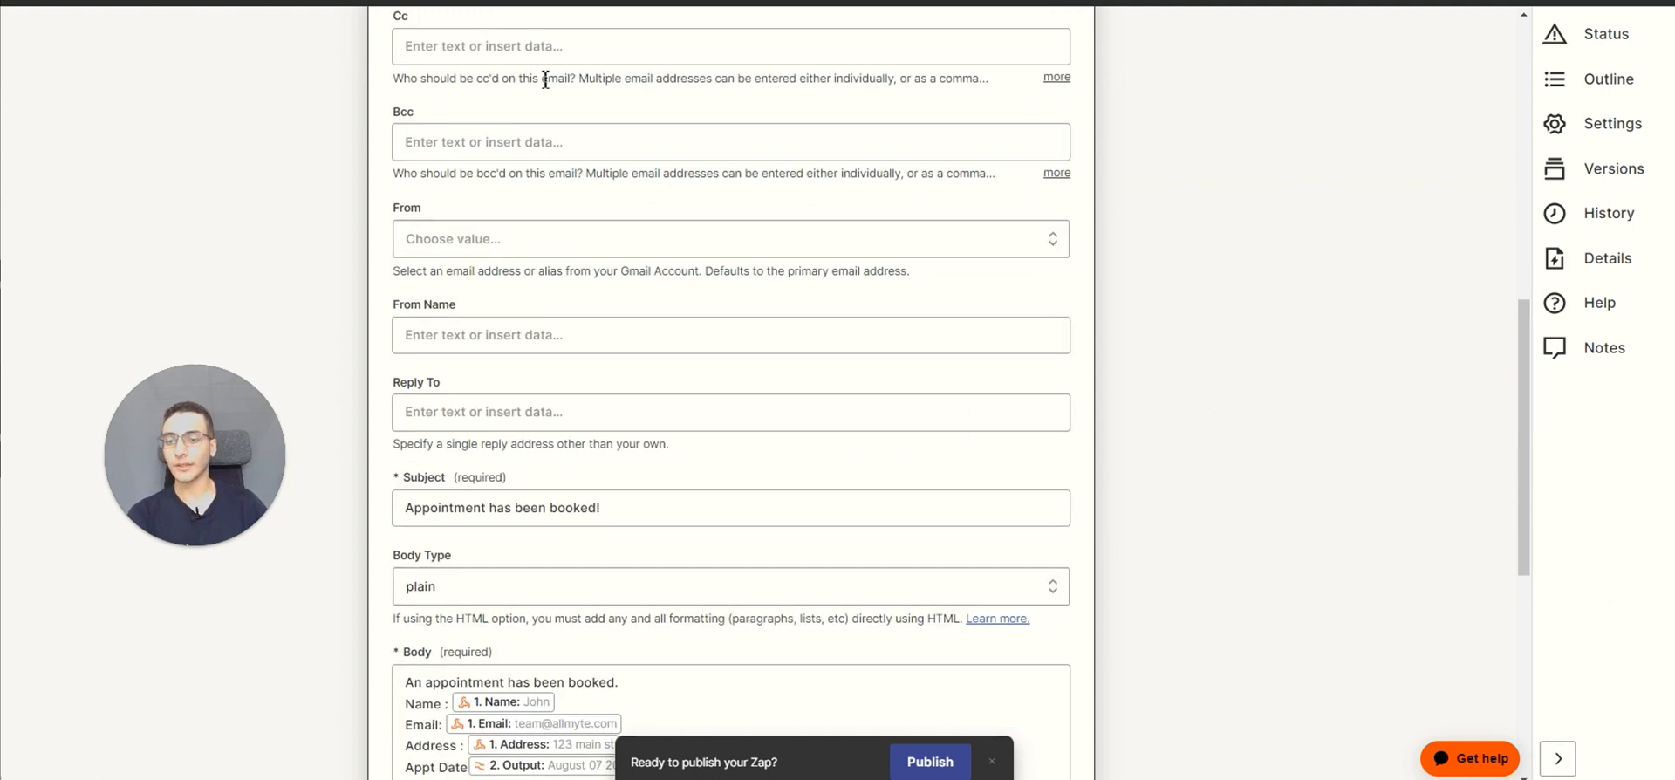
click(730, 46)
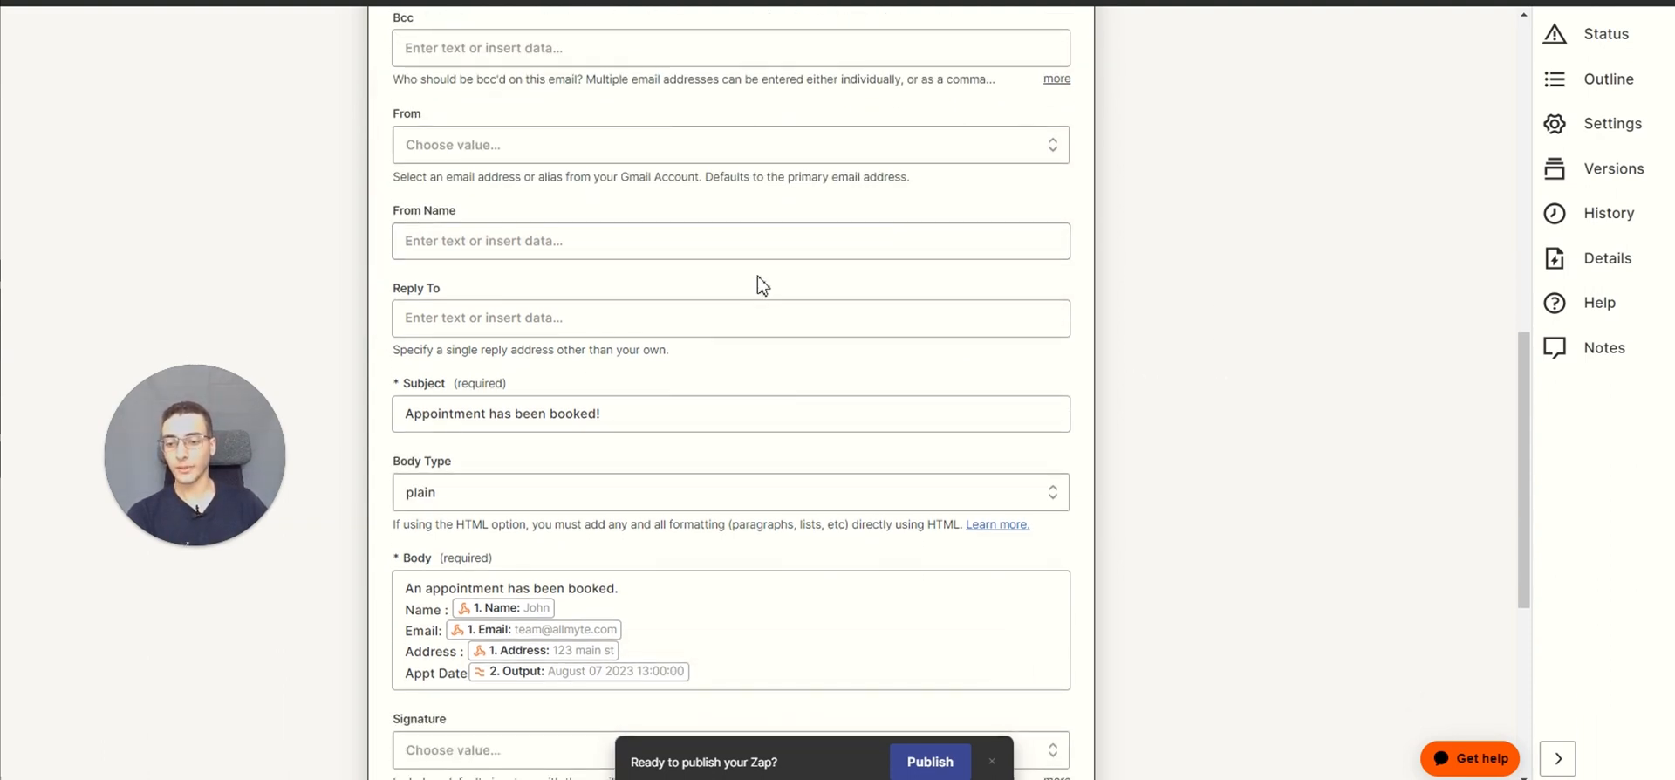
scroll(down, 3)
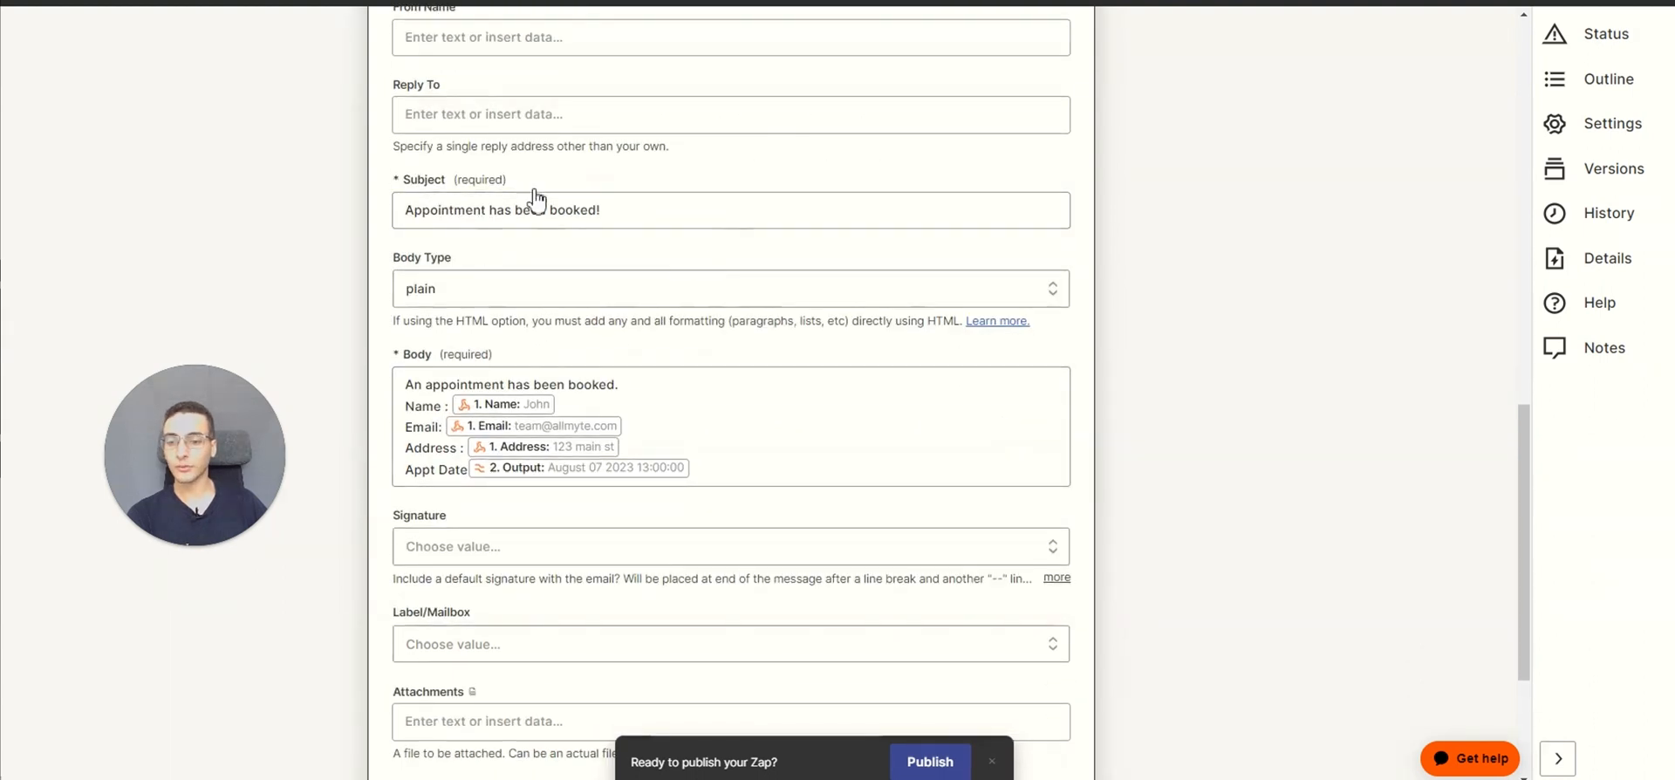
click(808, 467)
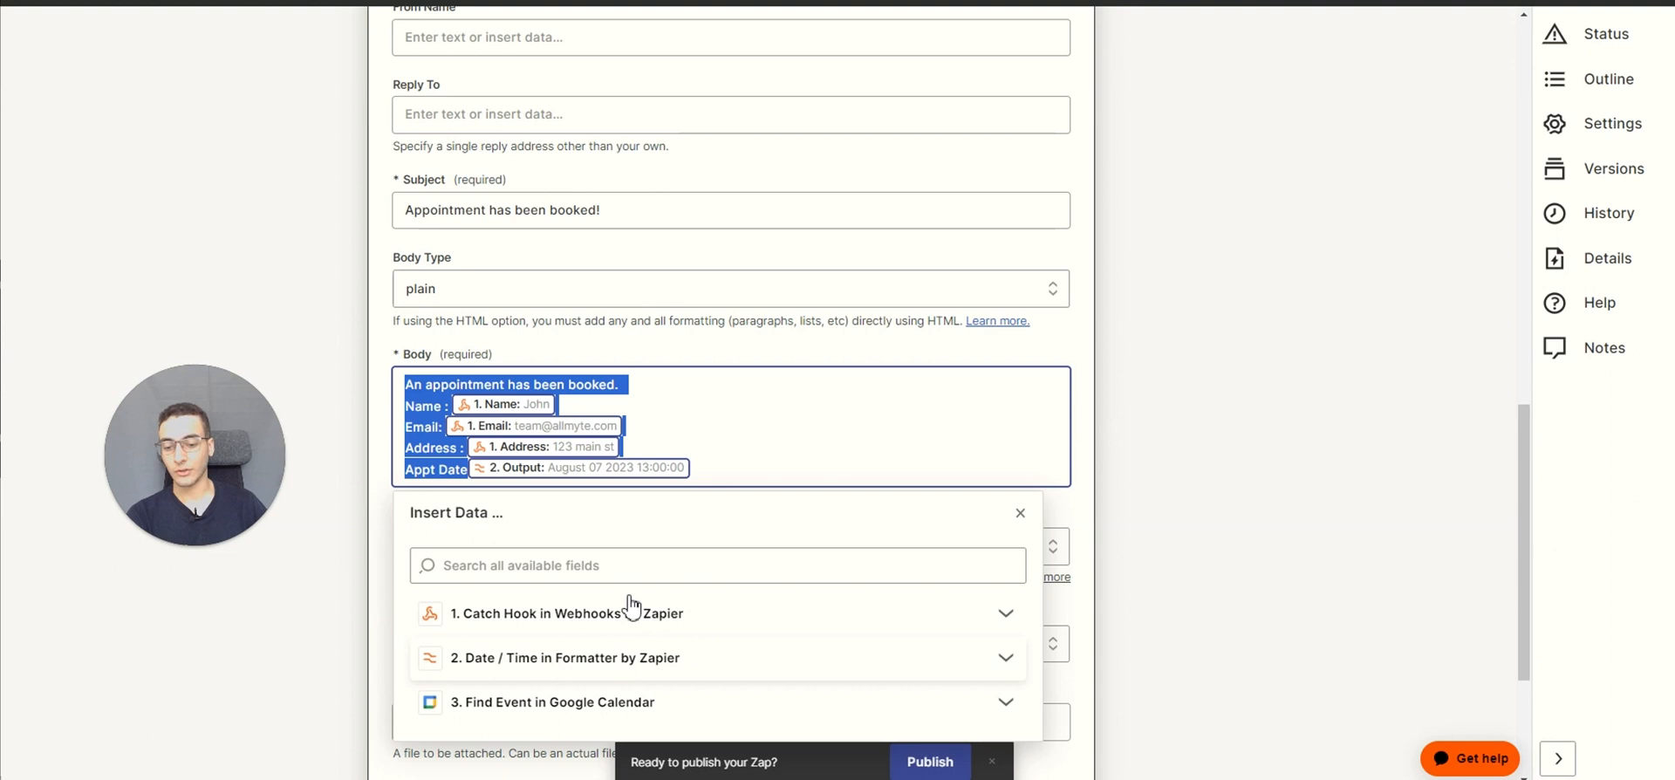
click(567, 612)
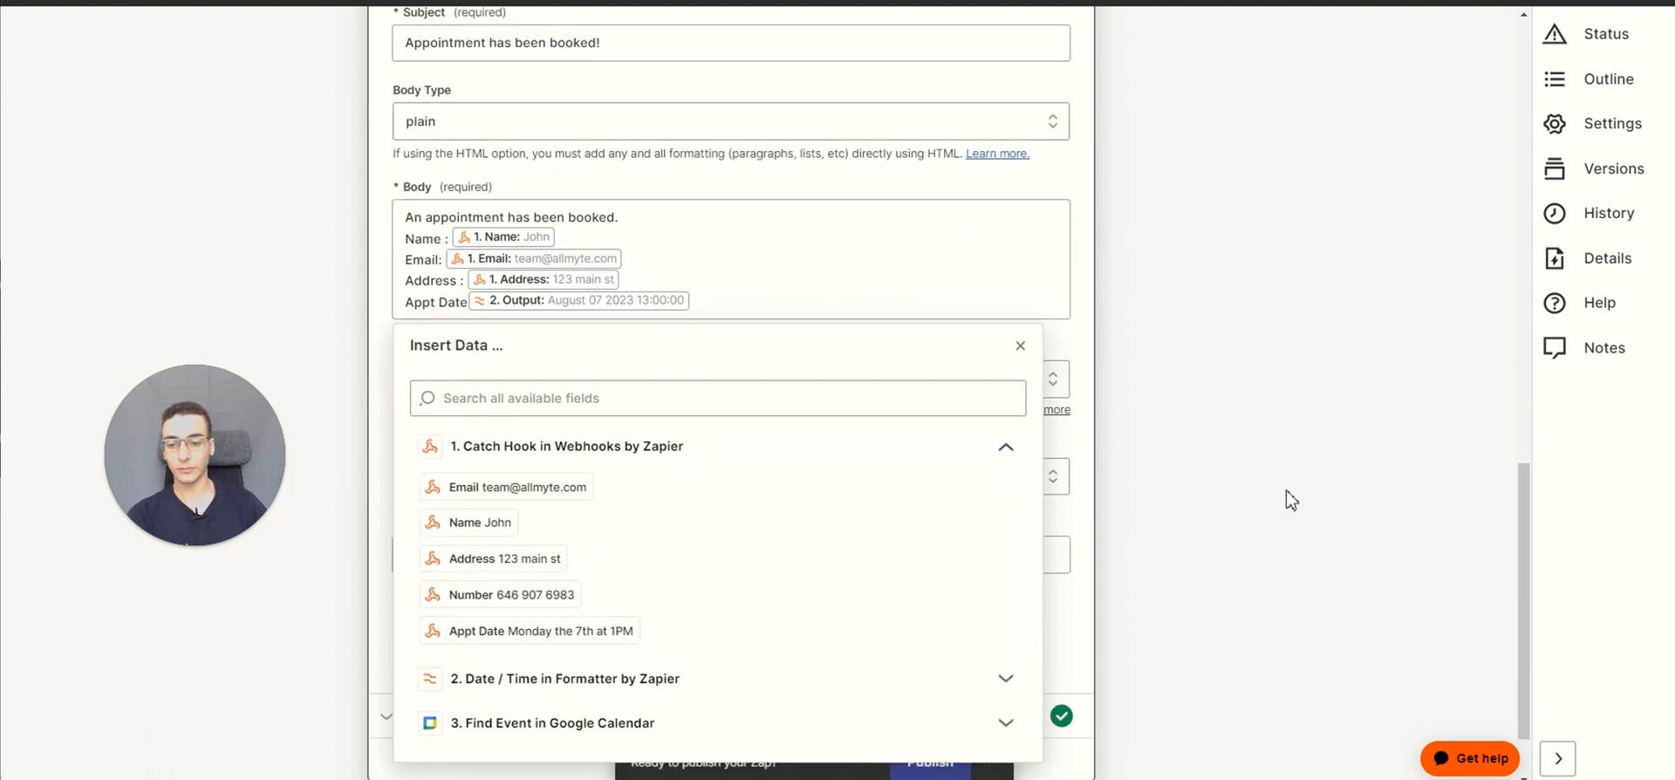
click(1019, 345)
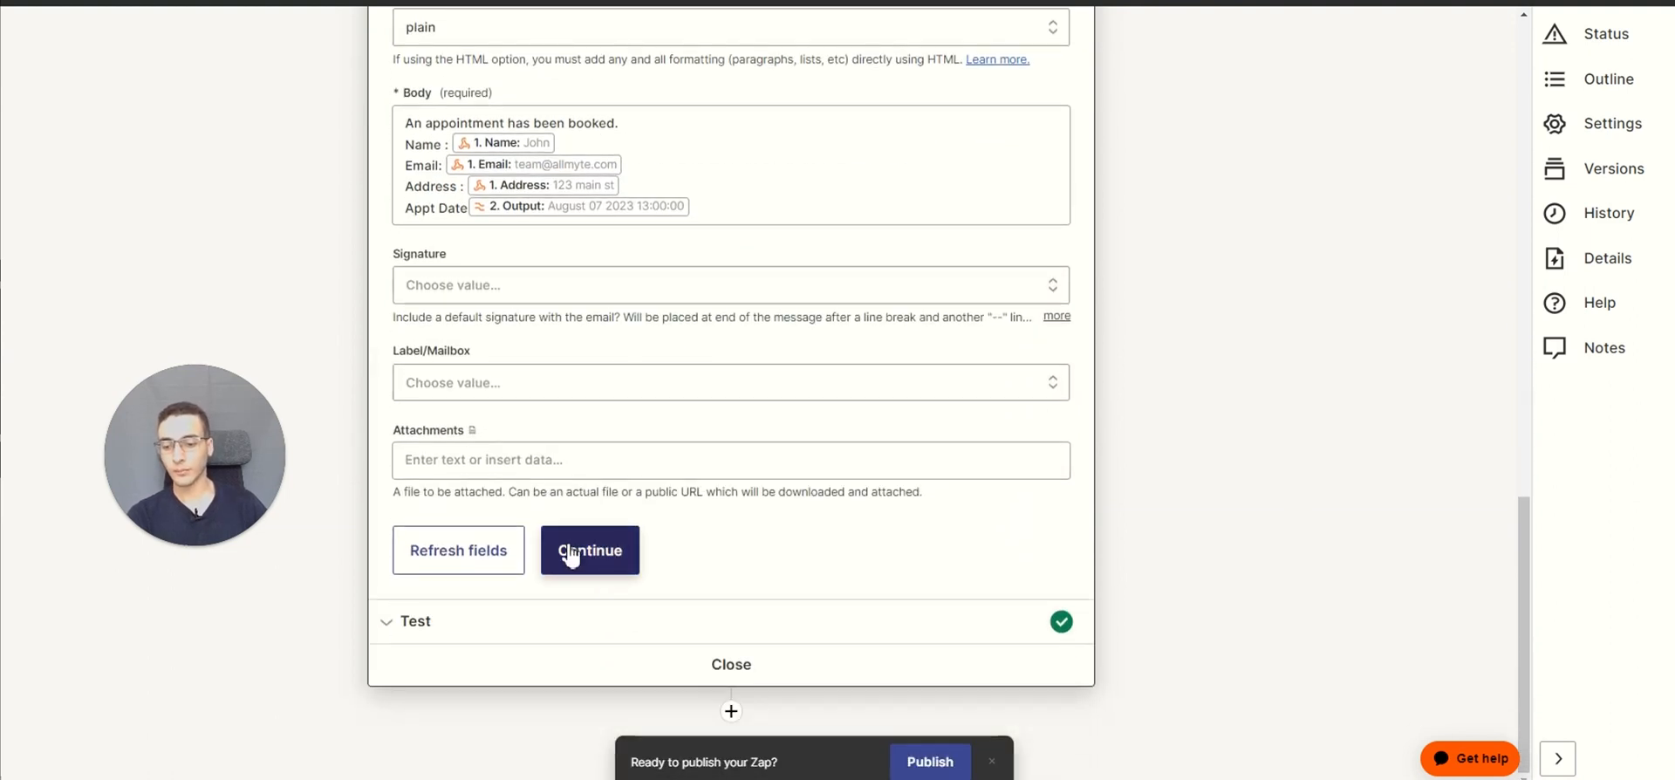
Finish the email settings and publish the zap as a new version
click(588, 549)
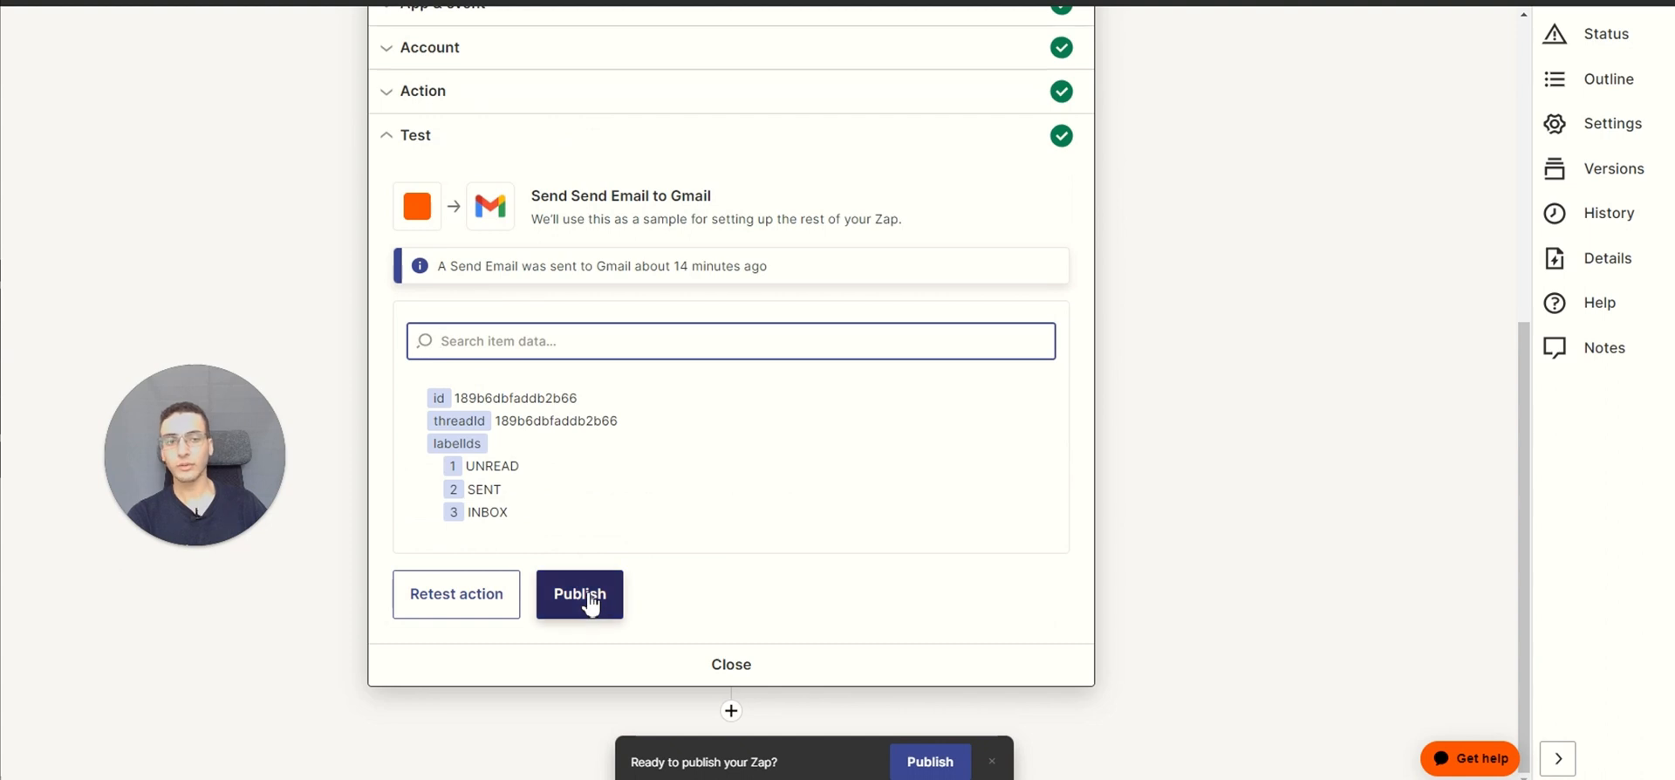
click(579, 593)
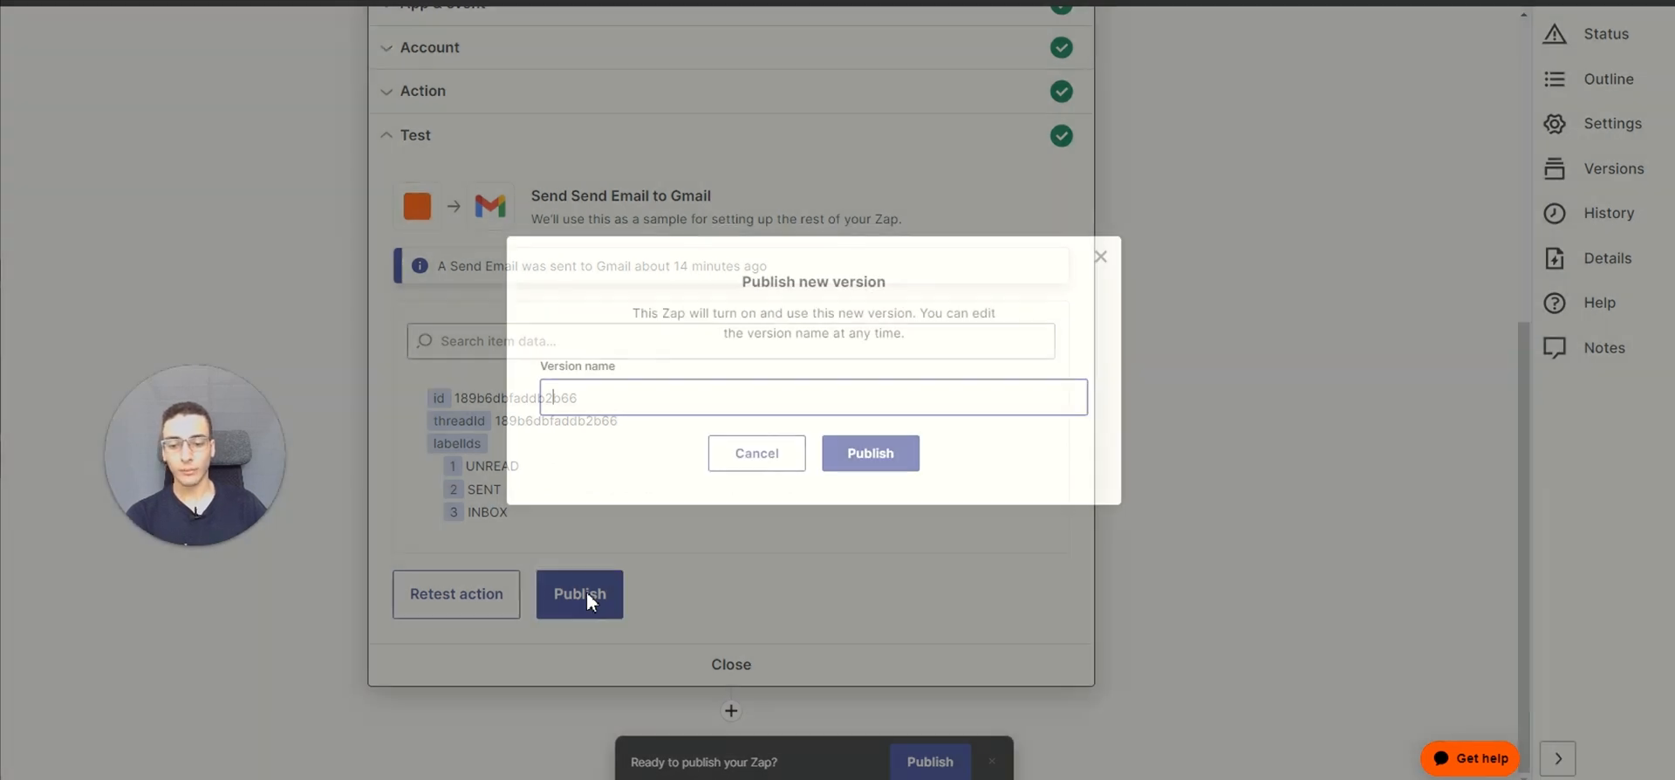
click(868, 454)
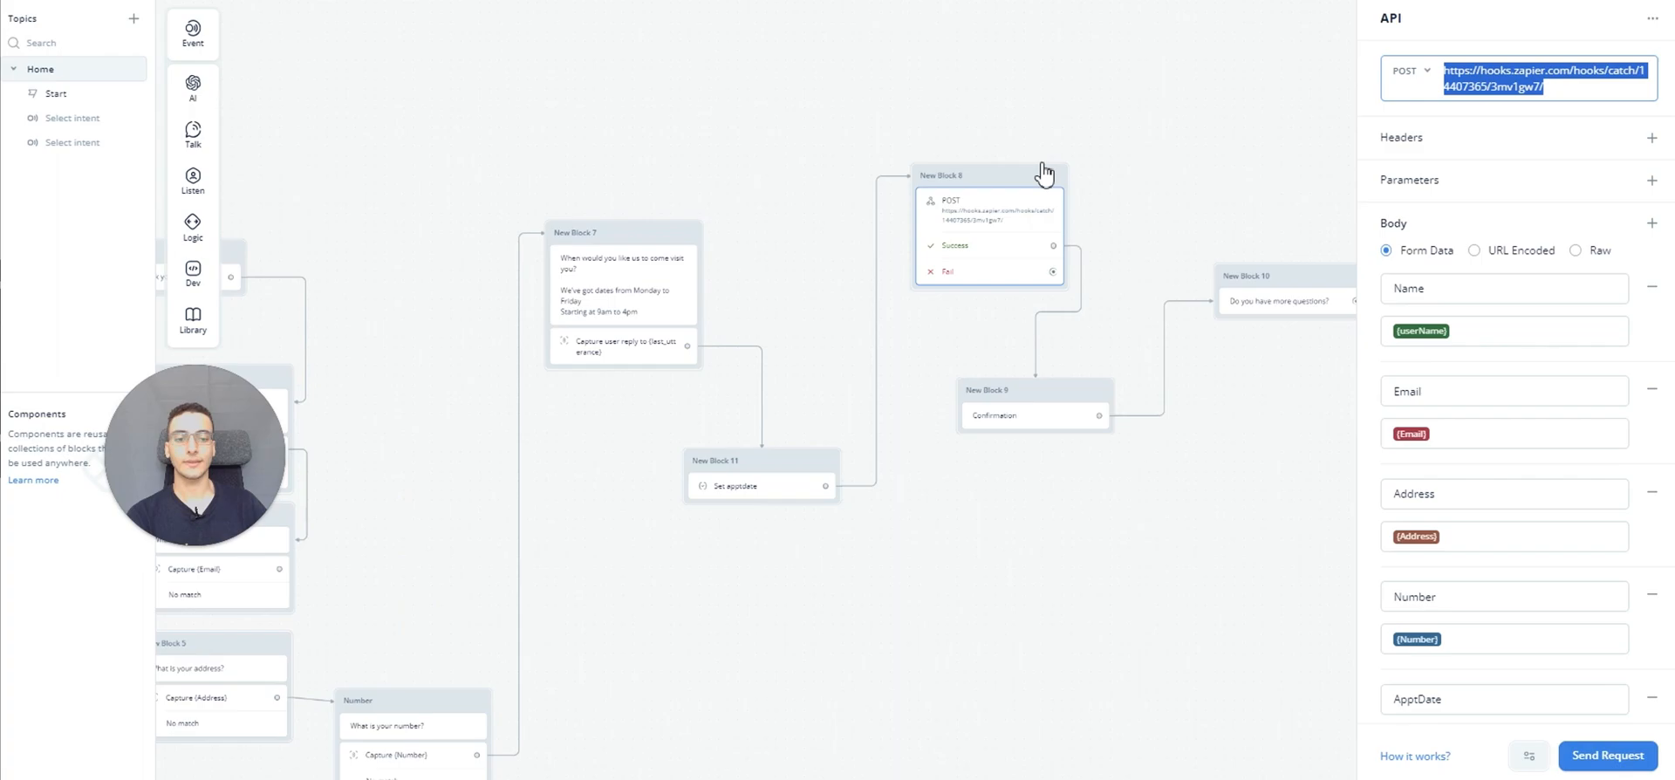
Send a test request with sample appointment details to the webhook, see 200 OK and close the response
click(1606, 755)
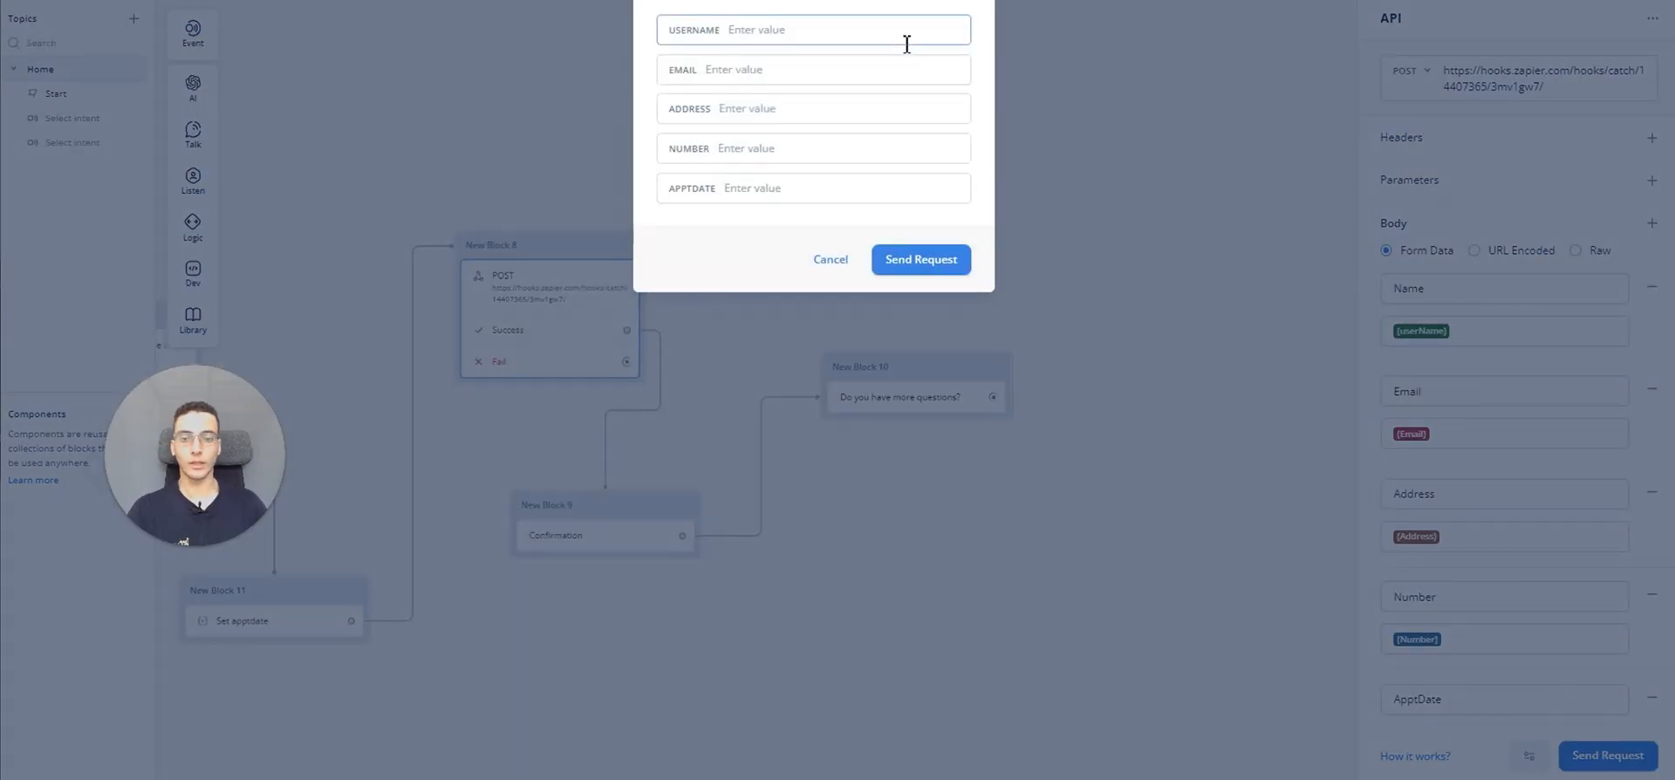
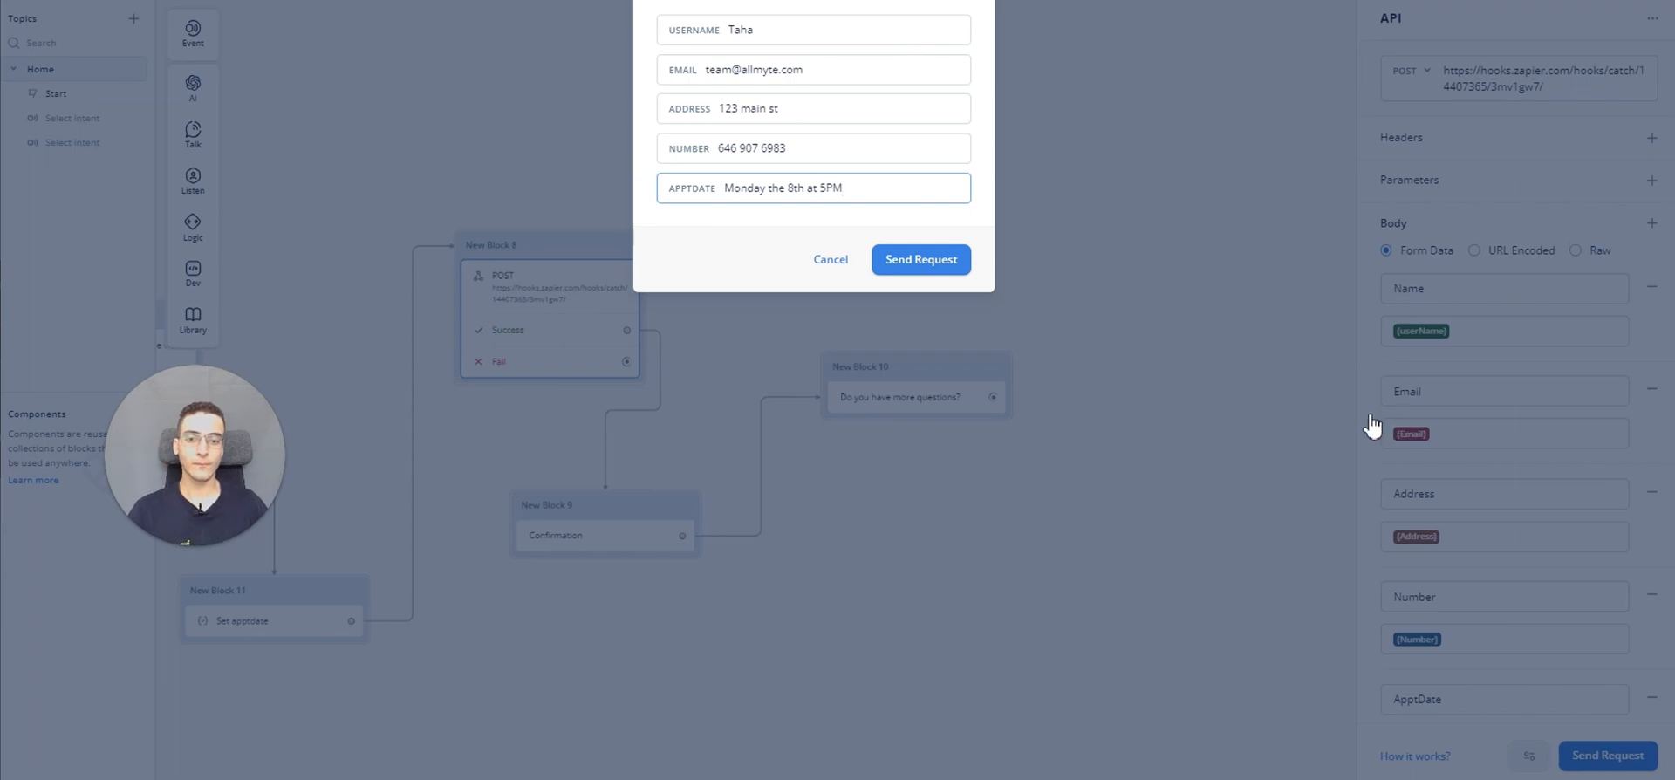
click(919, 258)
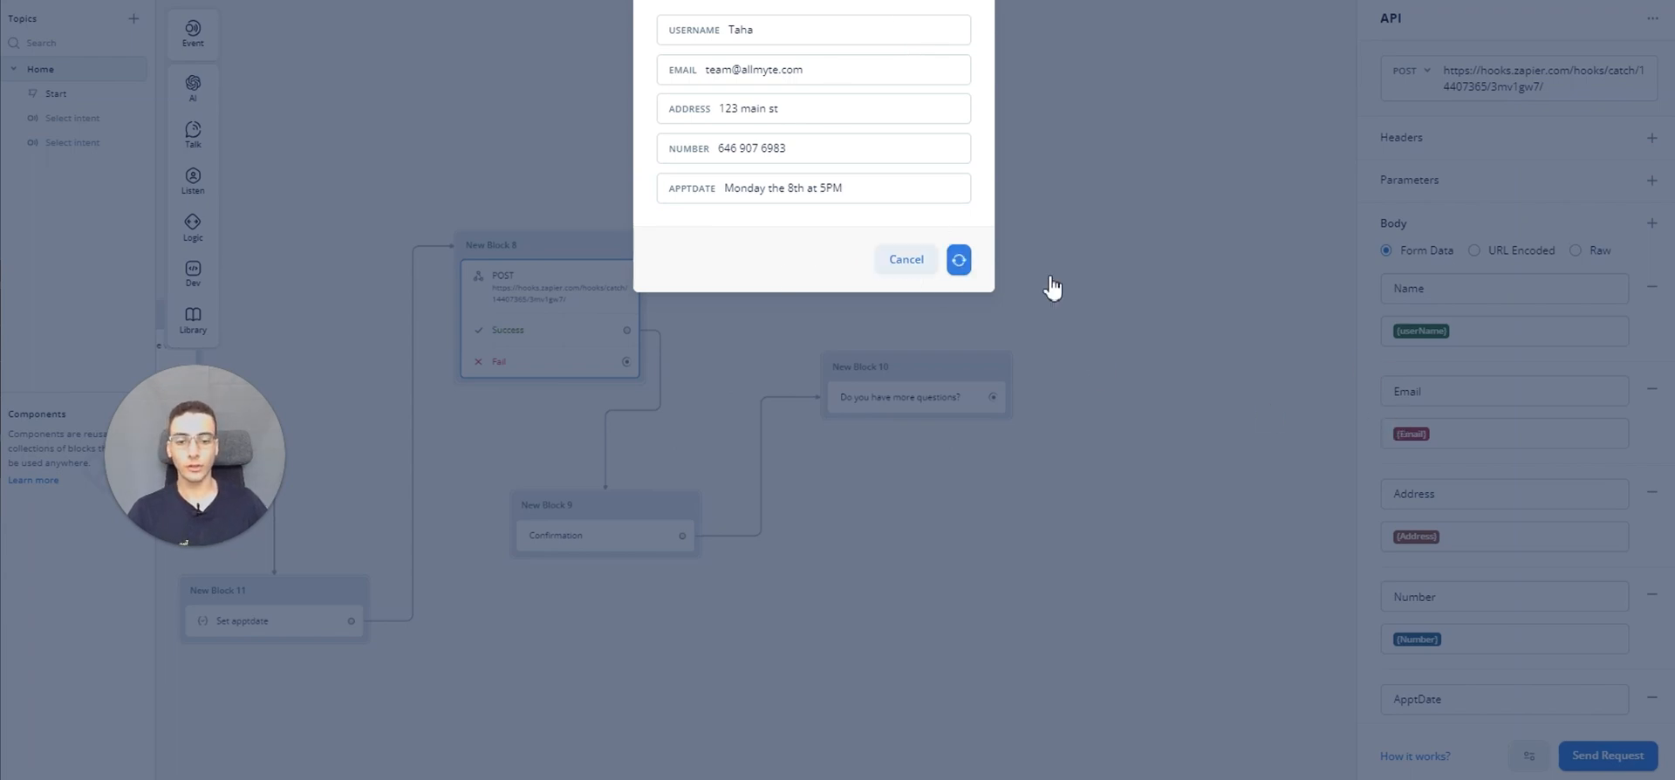
click(957, 260)
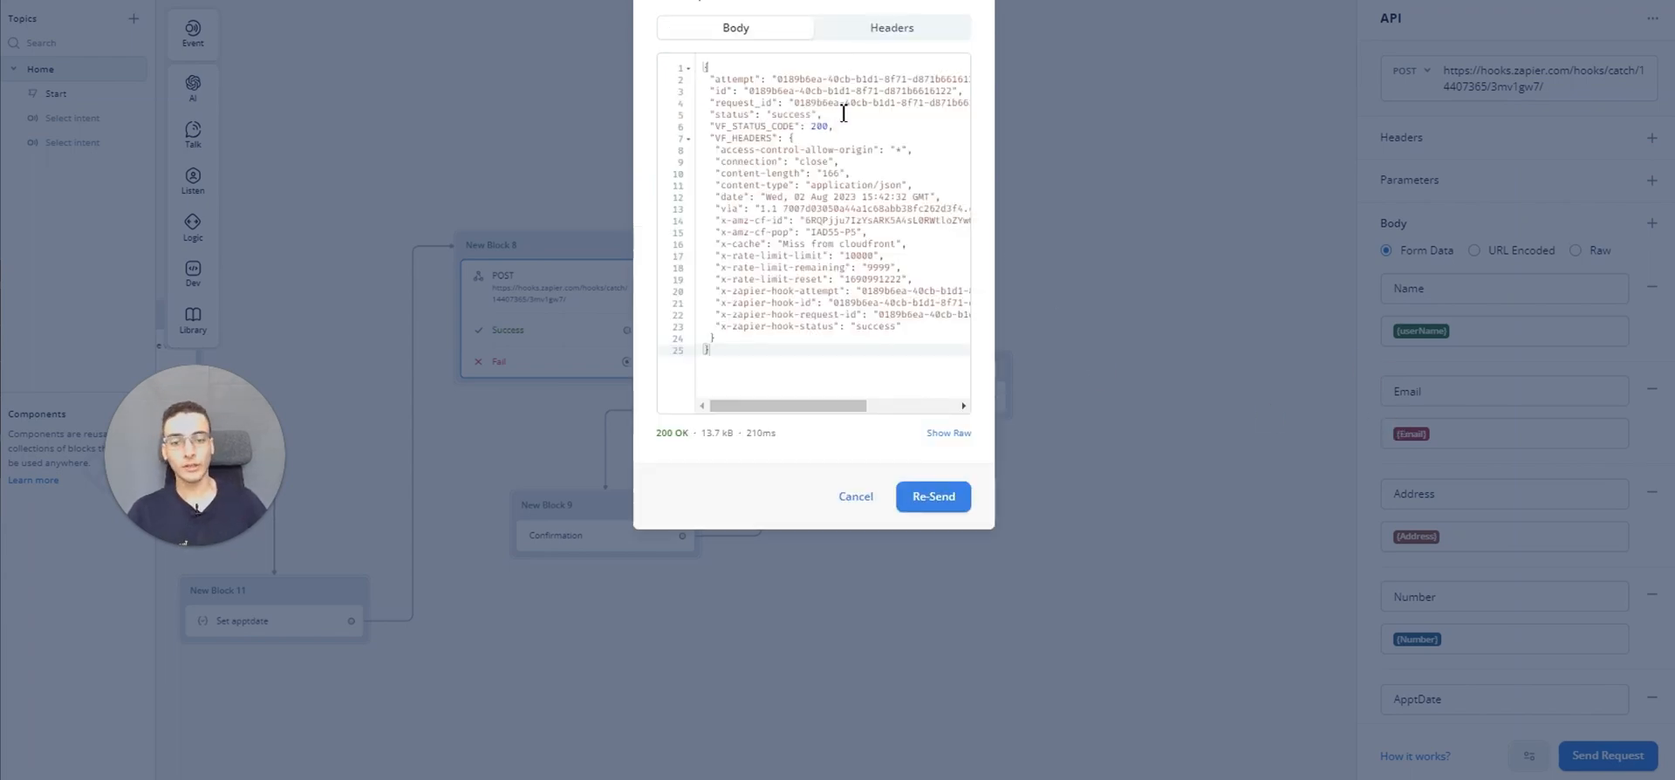
click(855, 495)
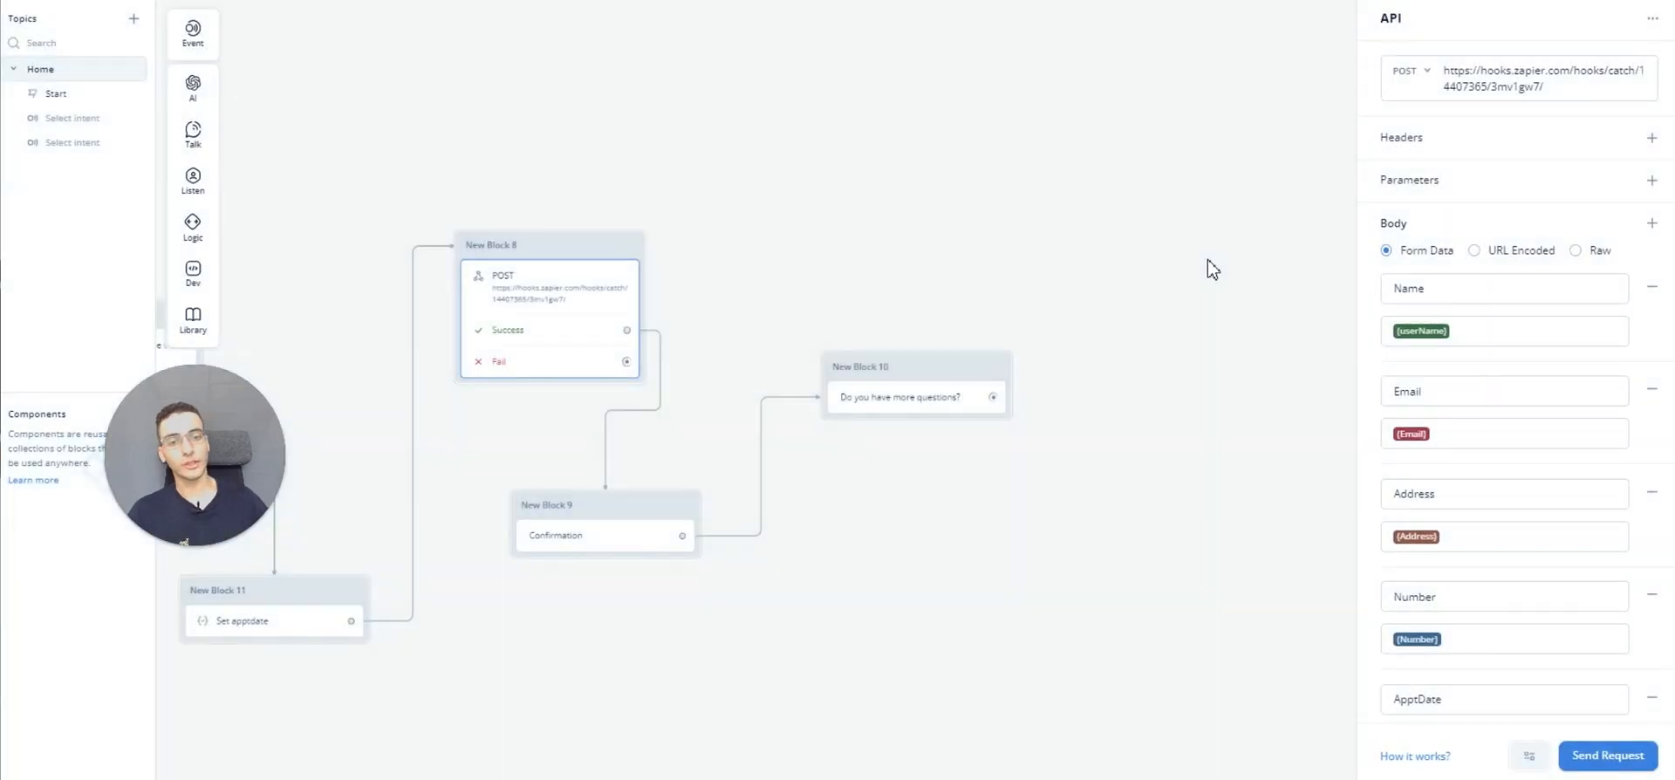